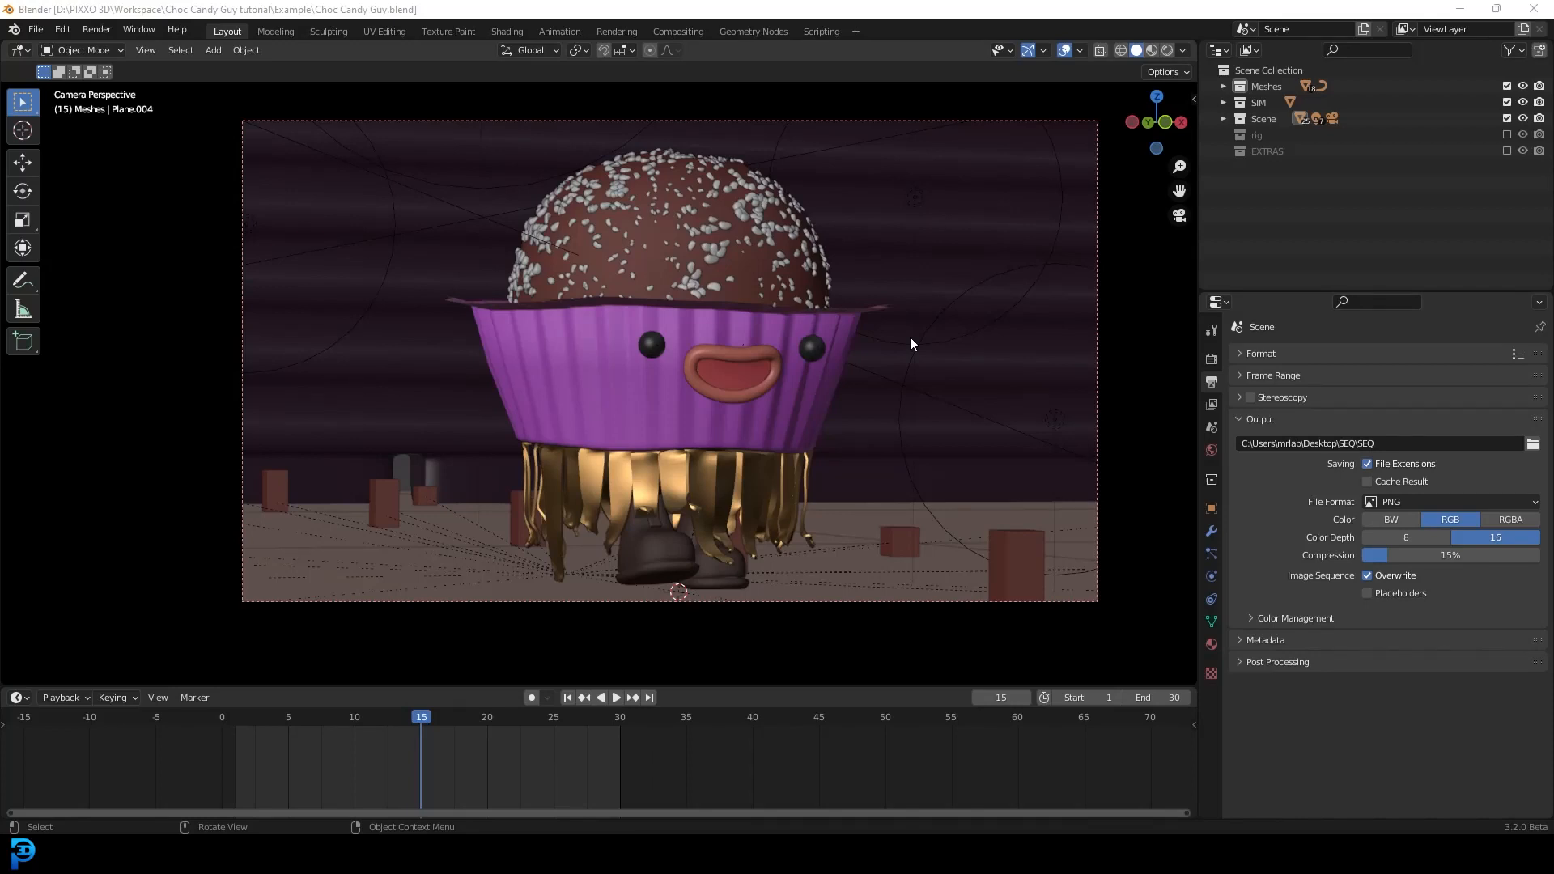
{"action": "mouse_move", "coordinate": [908, 457]}
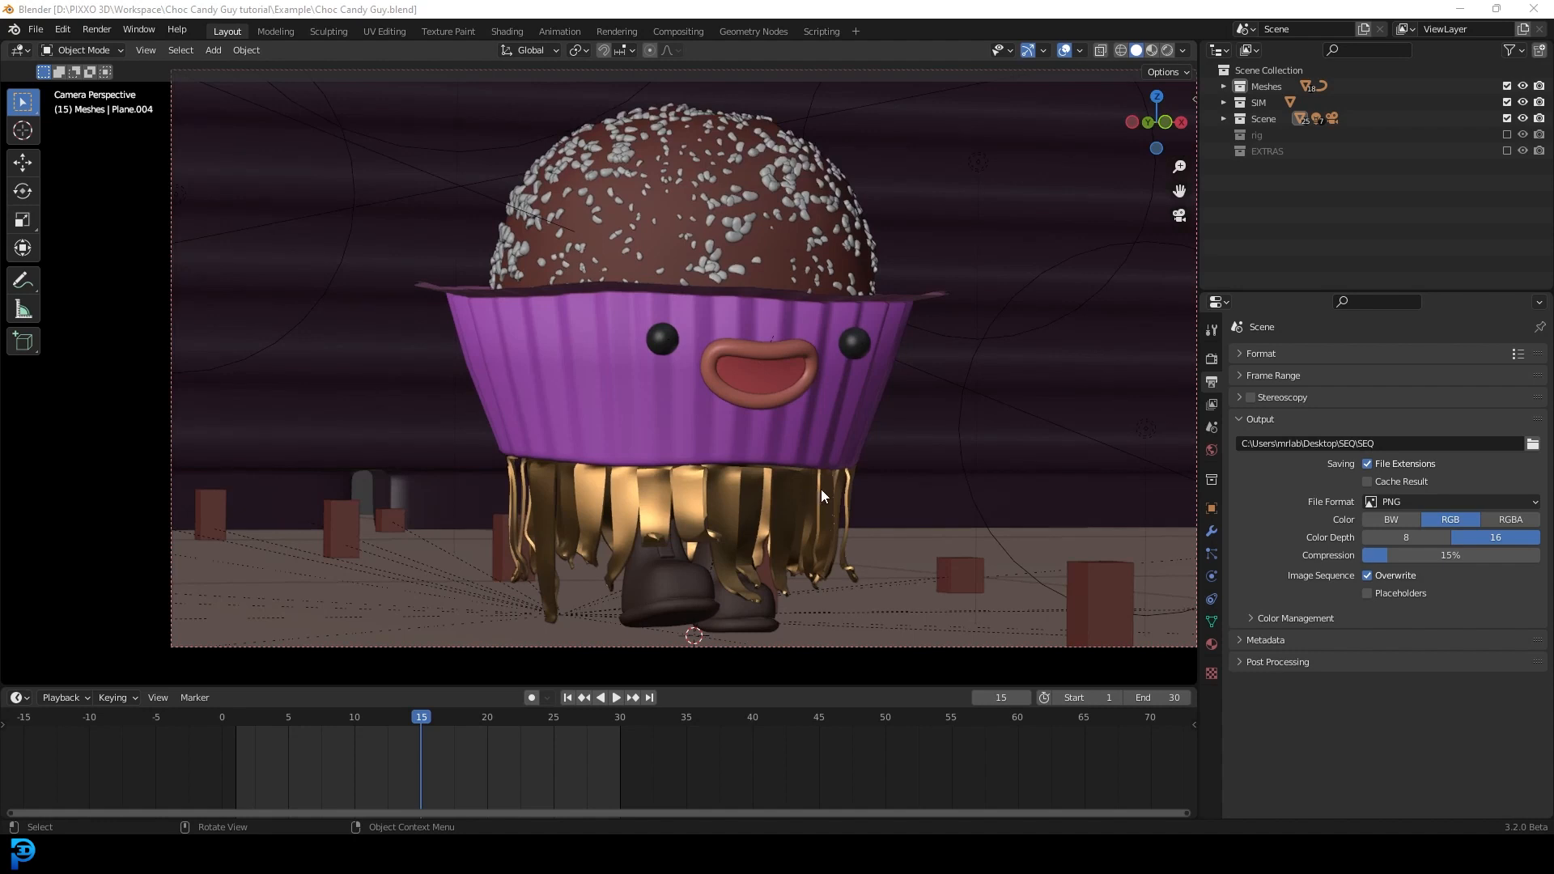
{"action": "mouse_move", "coordinate": [815, 510]}
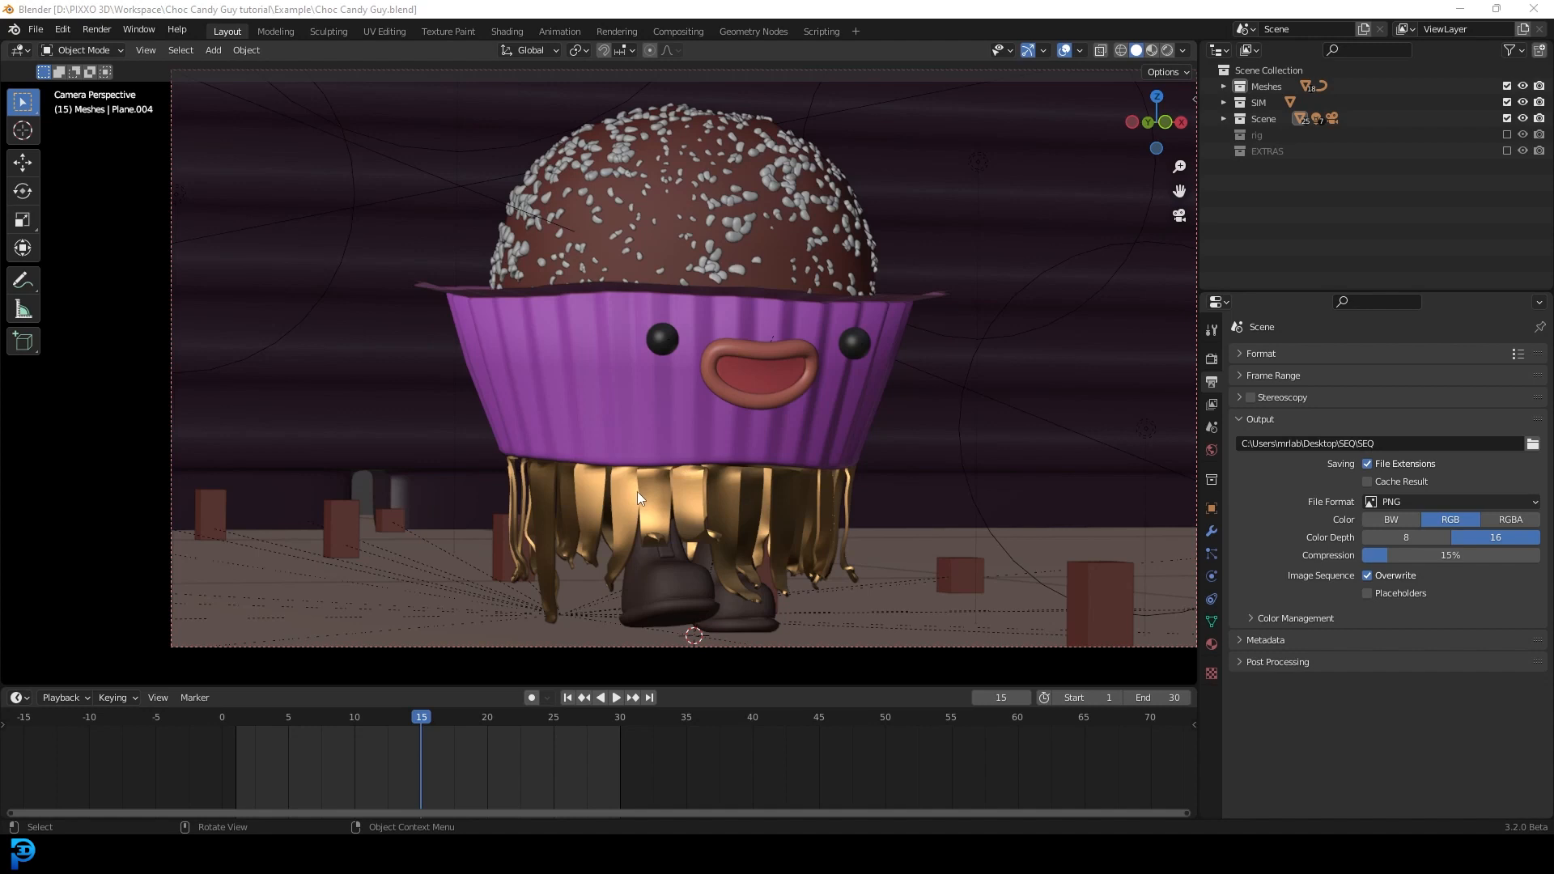
{"action": "mouse_move", "coordinate": [784, 187]}
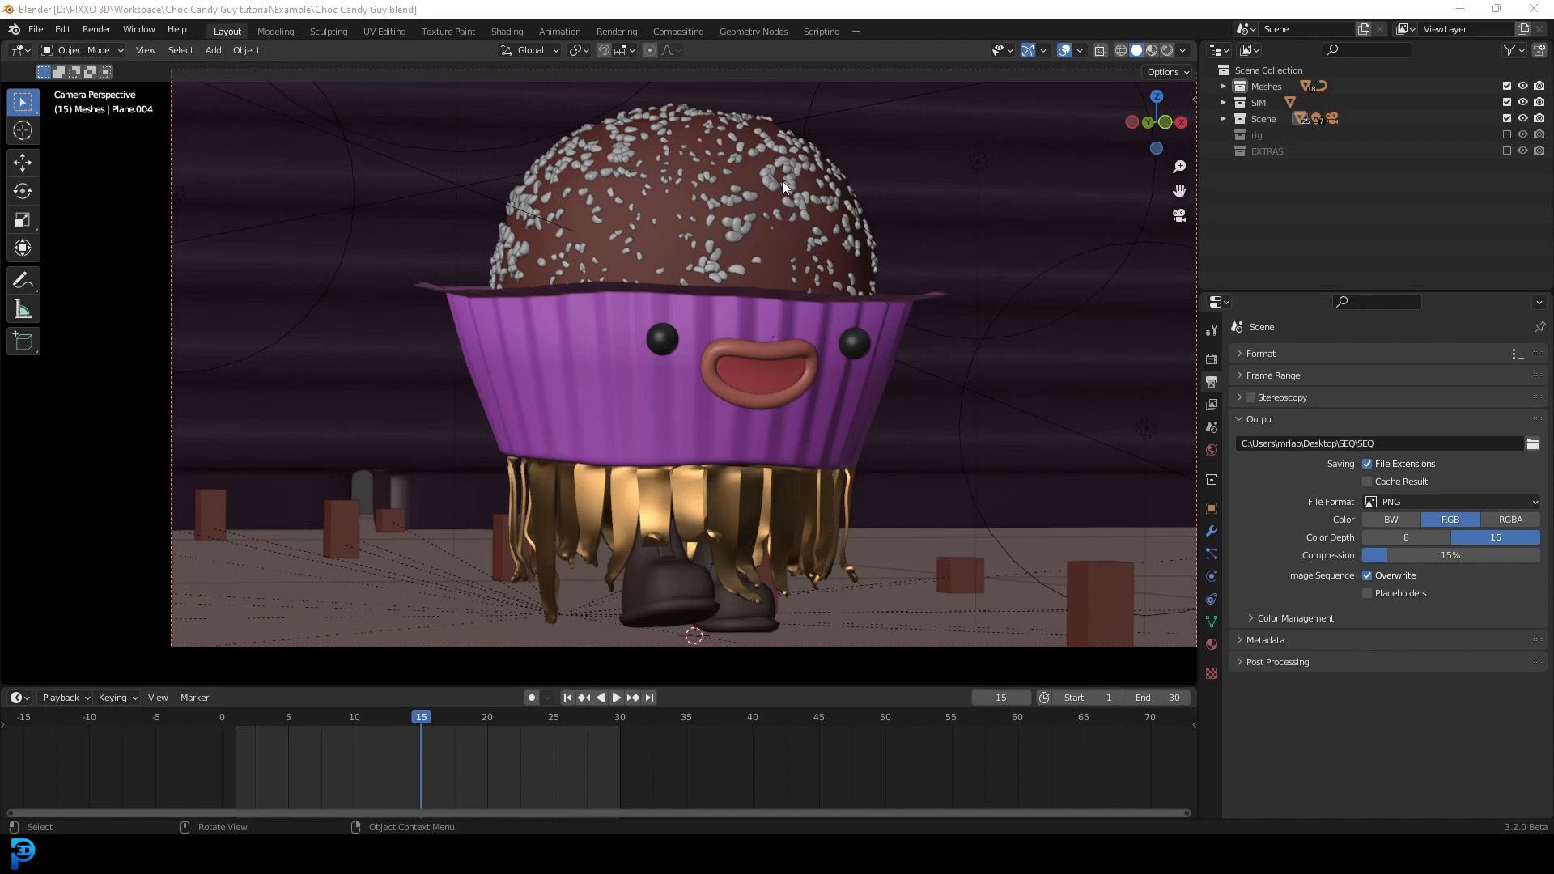
{"action": "mouse_move", "coordinate": [1026, 400]}
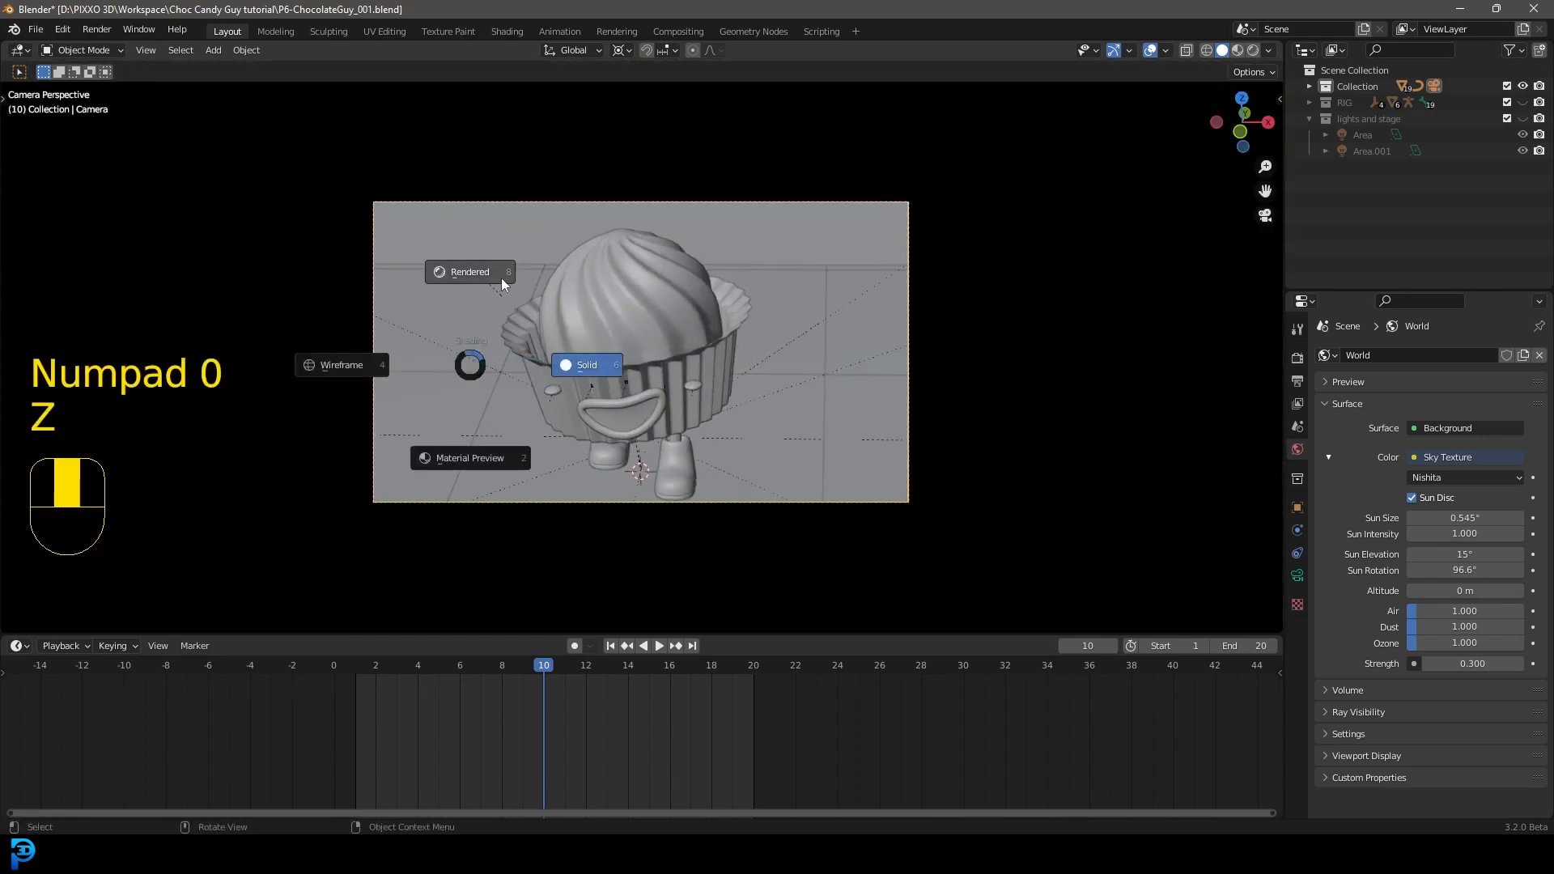
Show the cupcake scene in Rendered shading through the camera and rewind to frame 1
{"action": "left_click", "coordinate": [469, 272]}
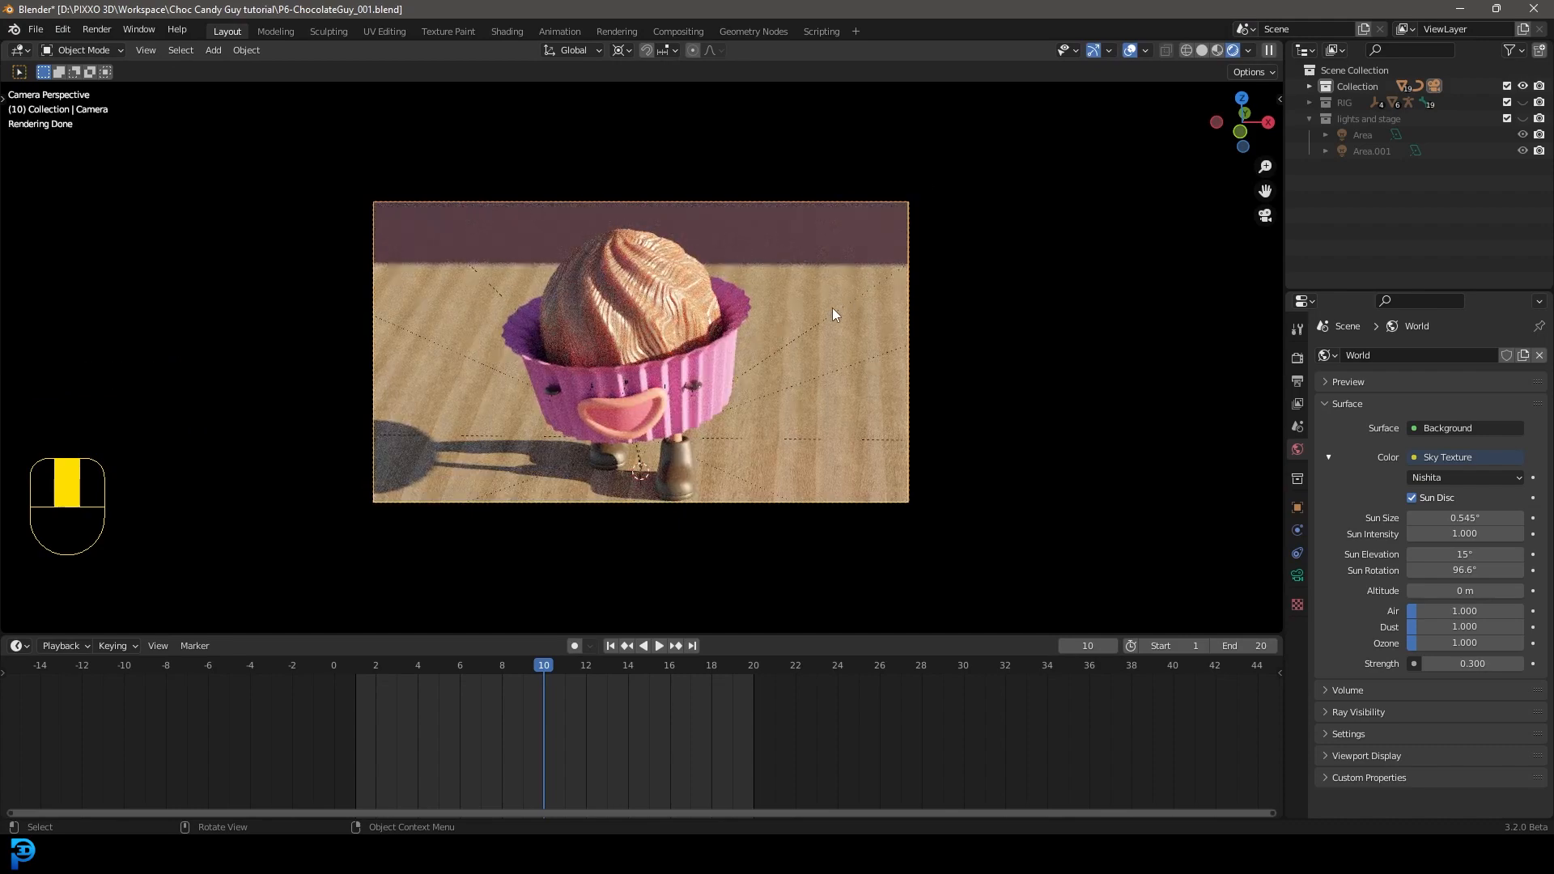
{"action": "key", "text": "r"}
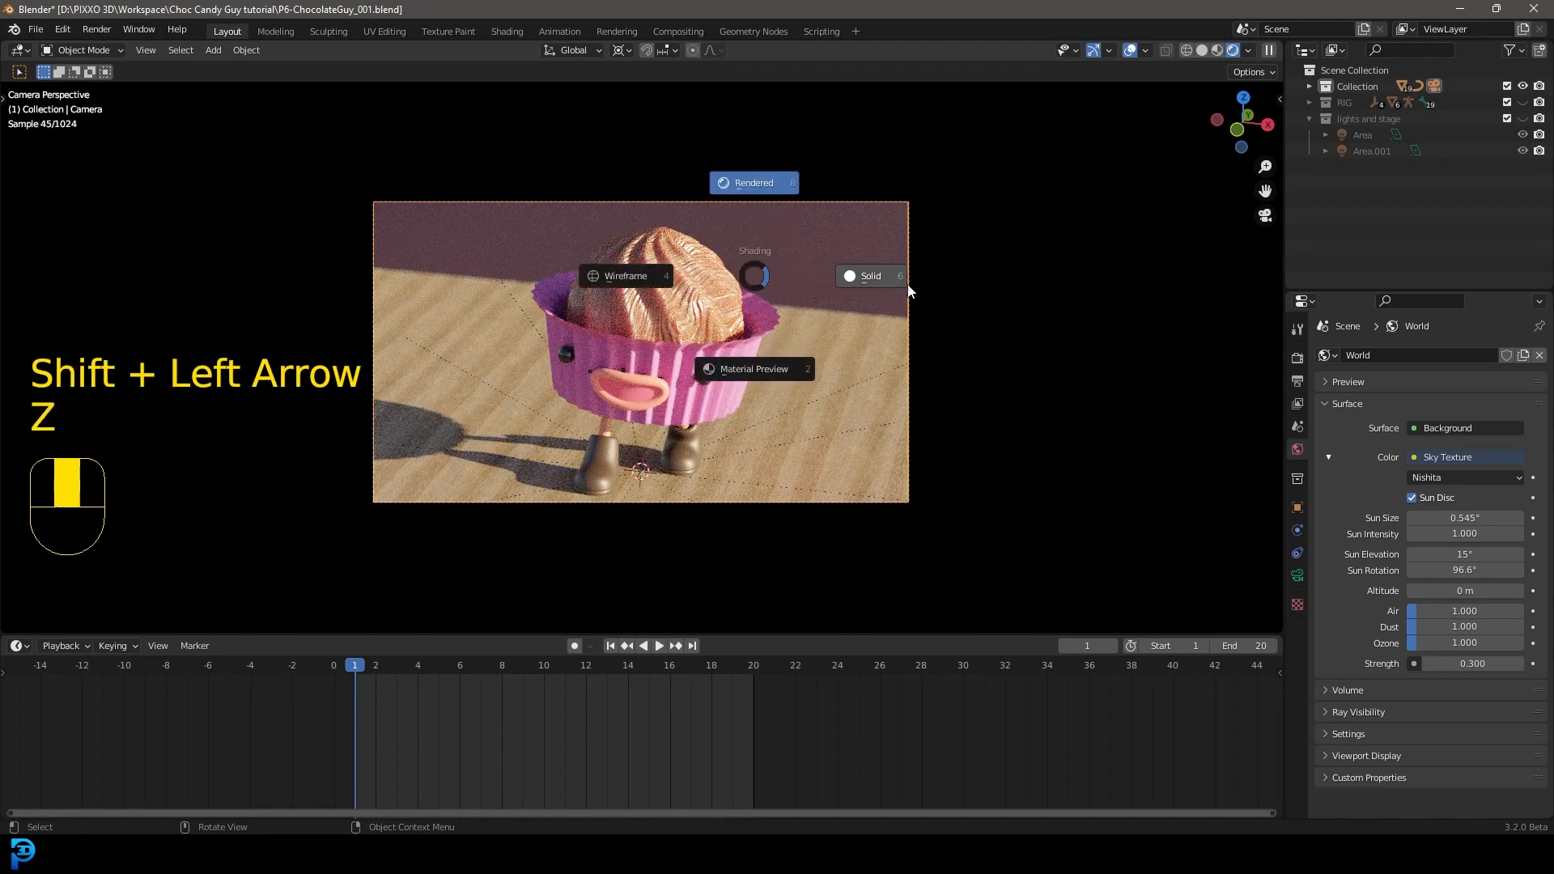
Keyframe the character's location at frames 1 and 20, then reposition it at frame 9
{"action": "left_click", "coordinate": [620, 51]}
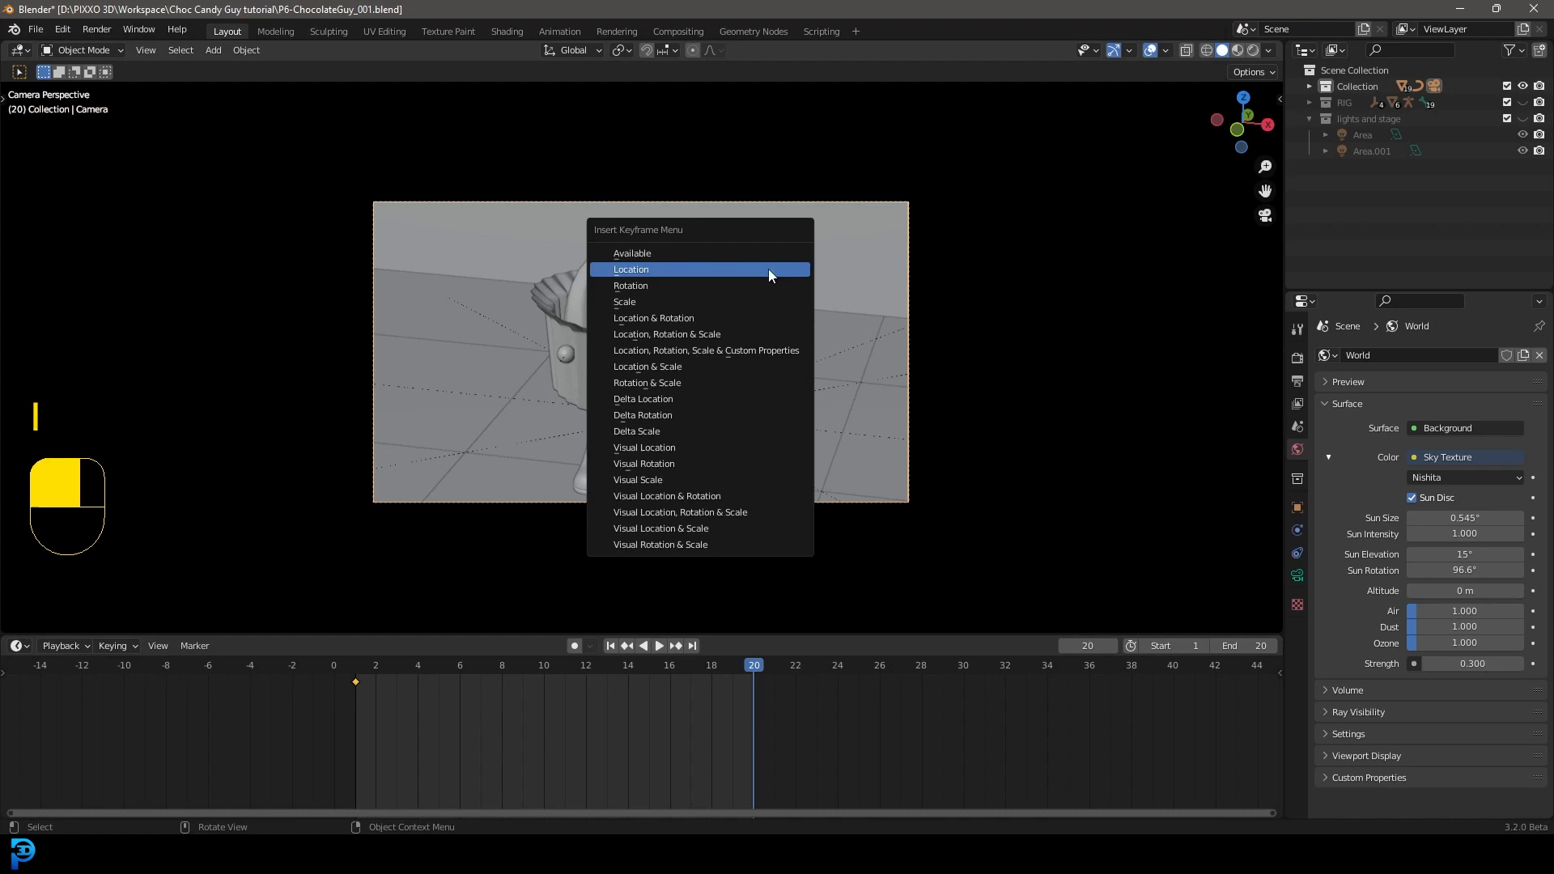
{"action": "left_click", "coordinate": [631, 269]}
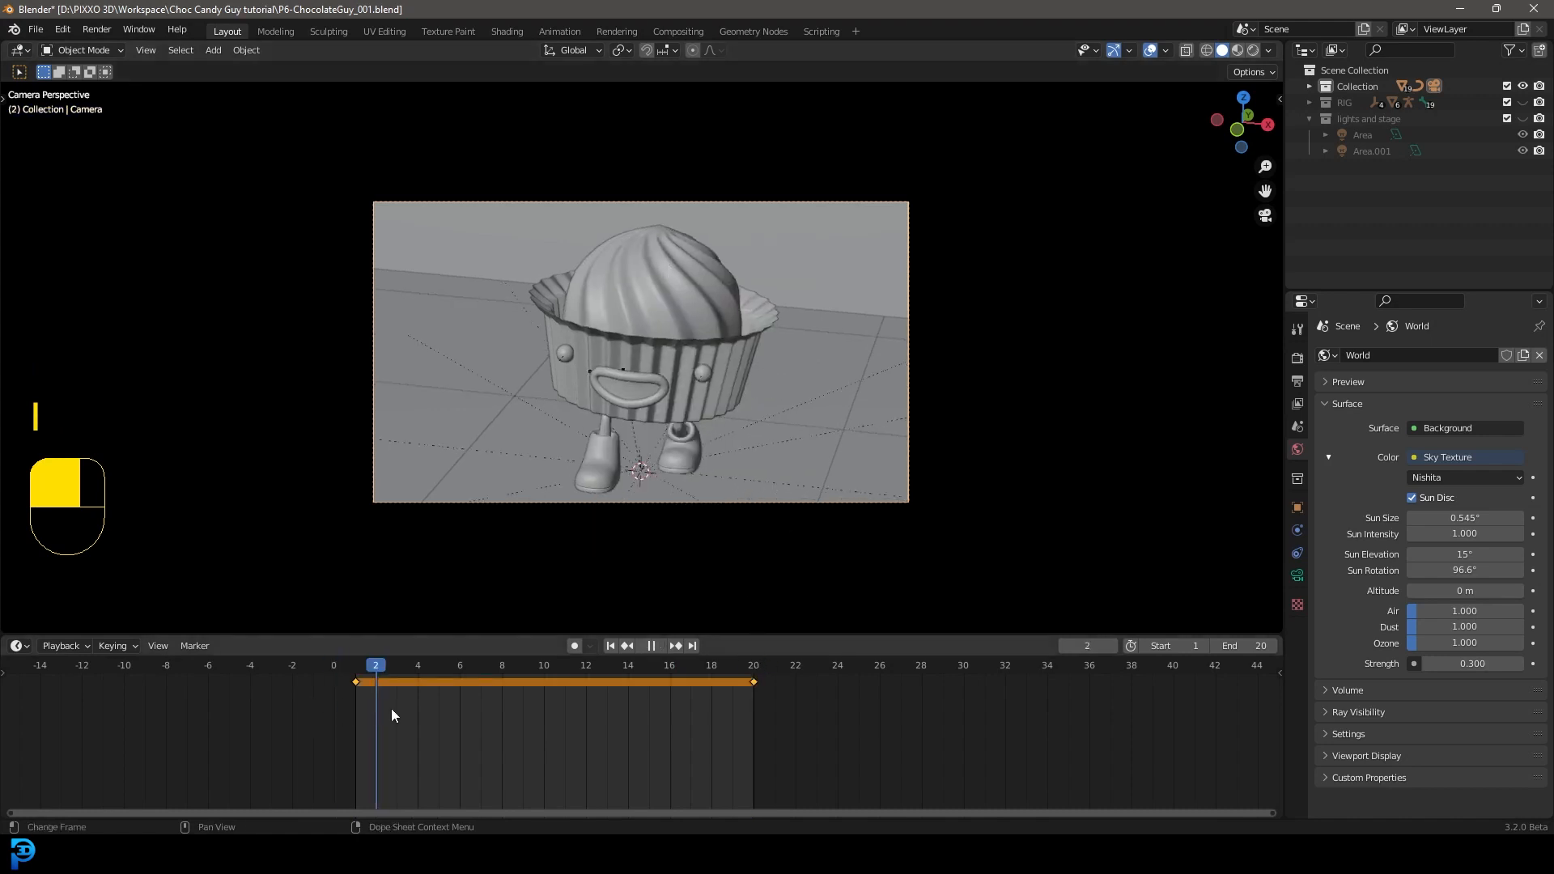
{"action": "left_click", "coordinate": [523, 665]}
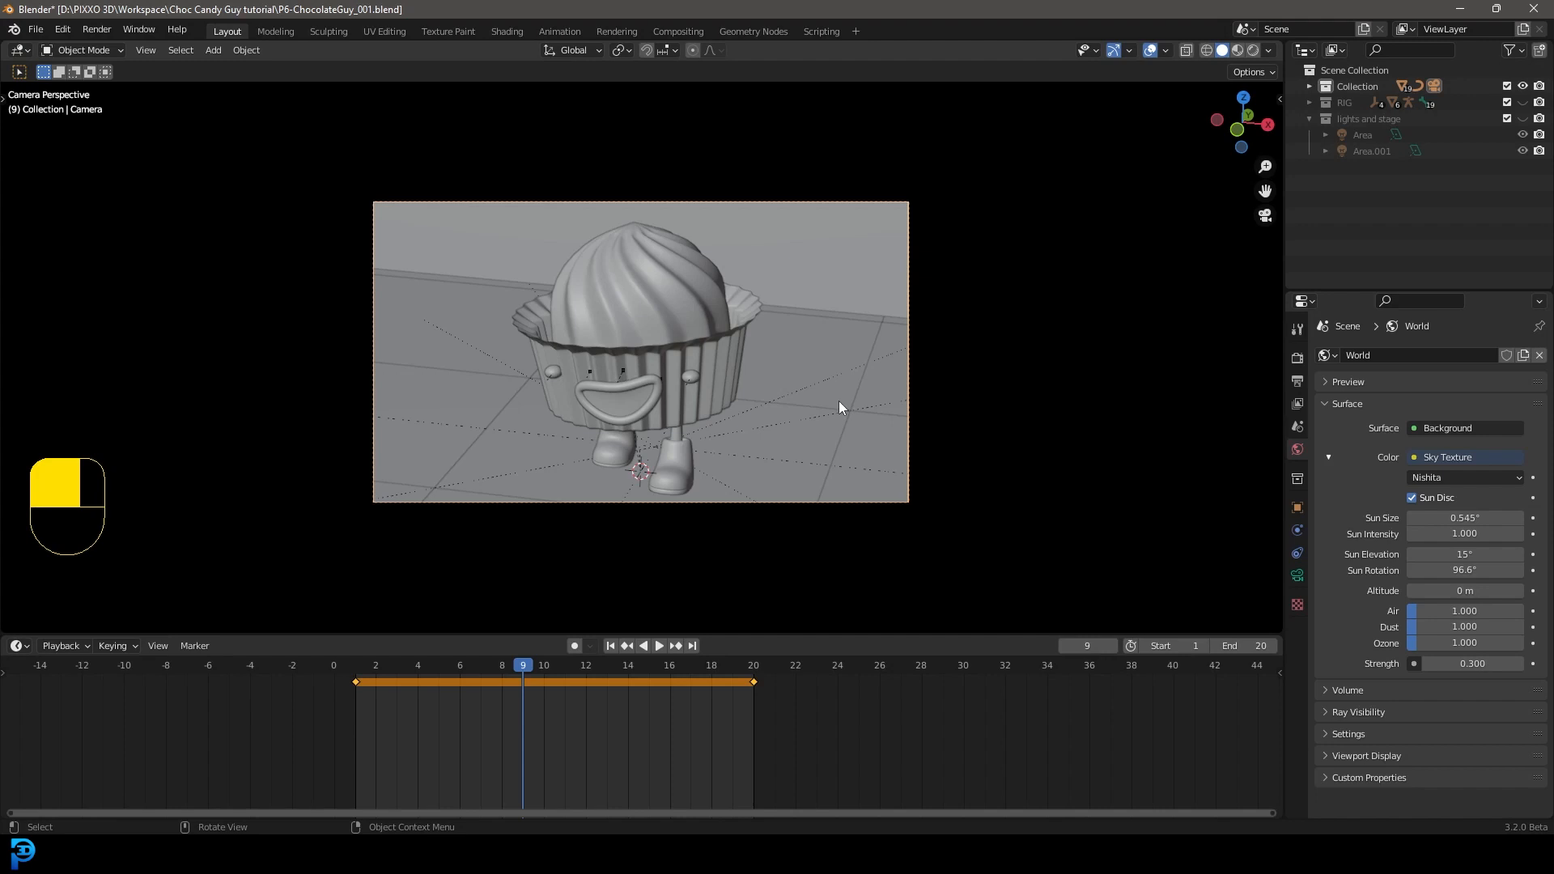
{"action": "key", "text": "g"}
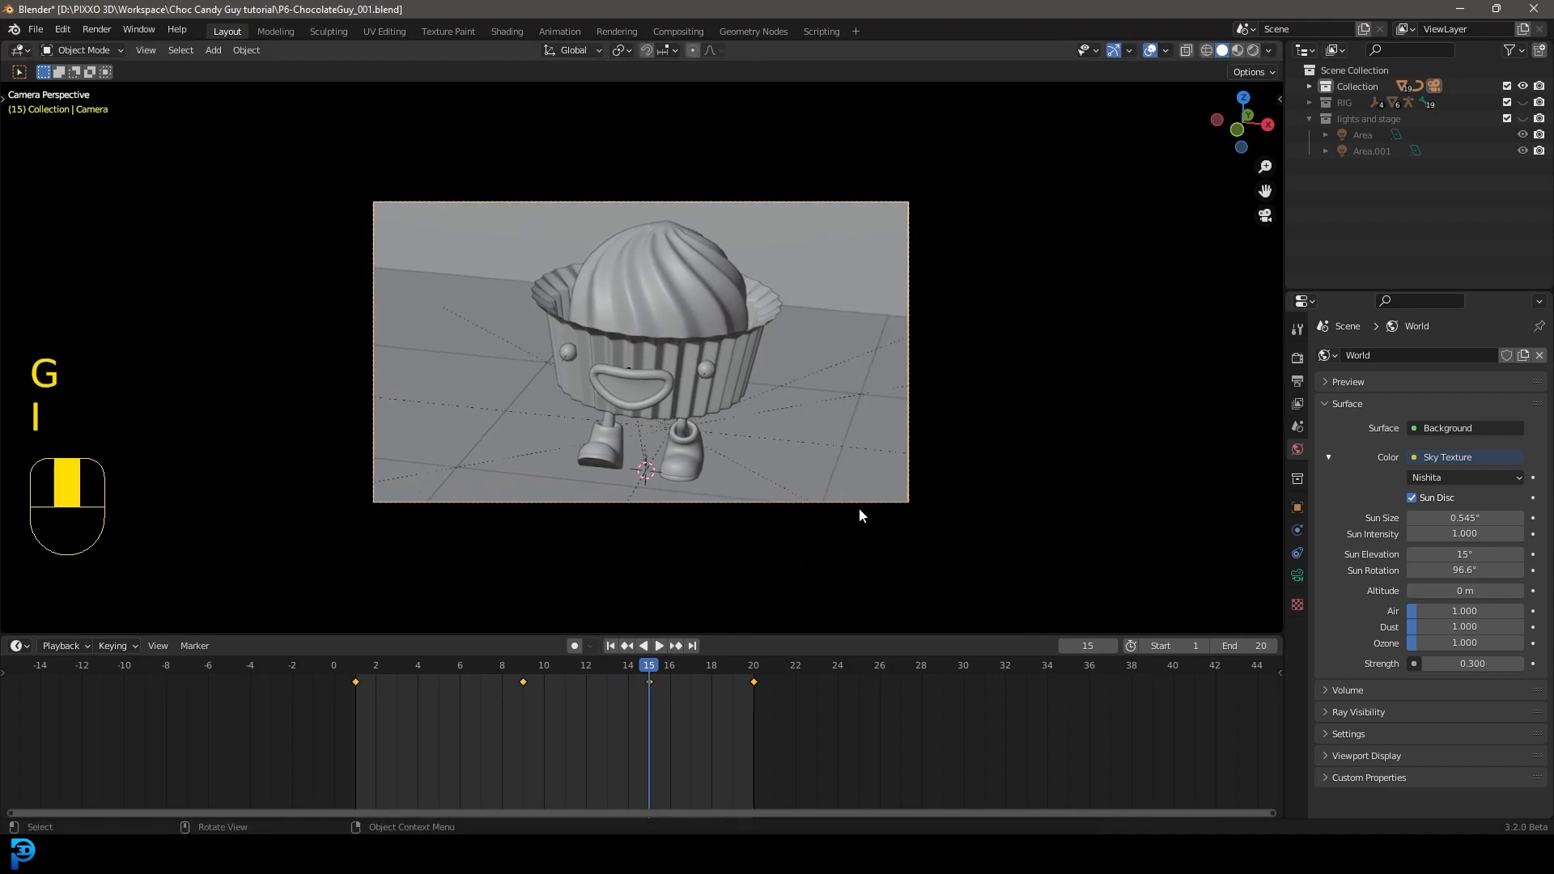
Keyframe the frame 15 position and play the 1–20 animation back, then stop it
{"action": "key", "text": "space"}
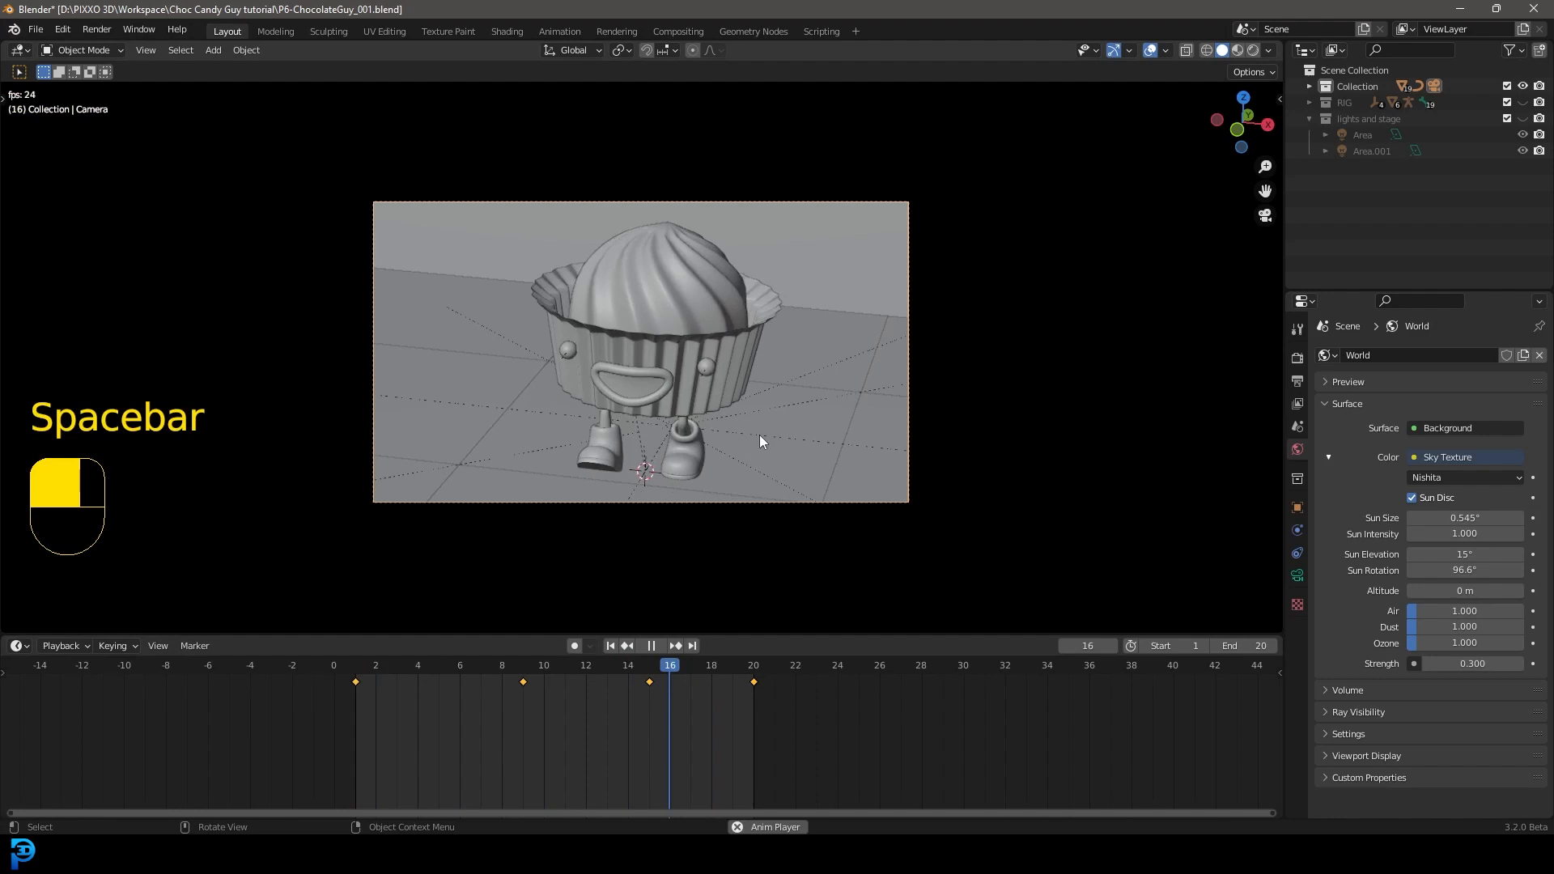
{"action": "key", "text": "space"}
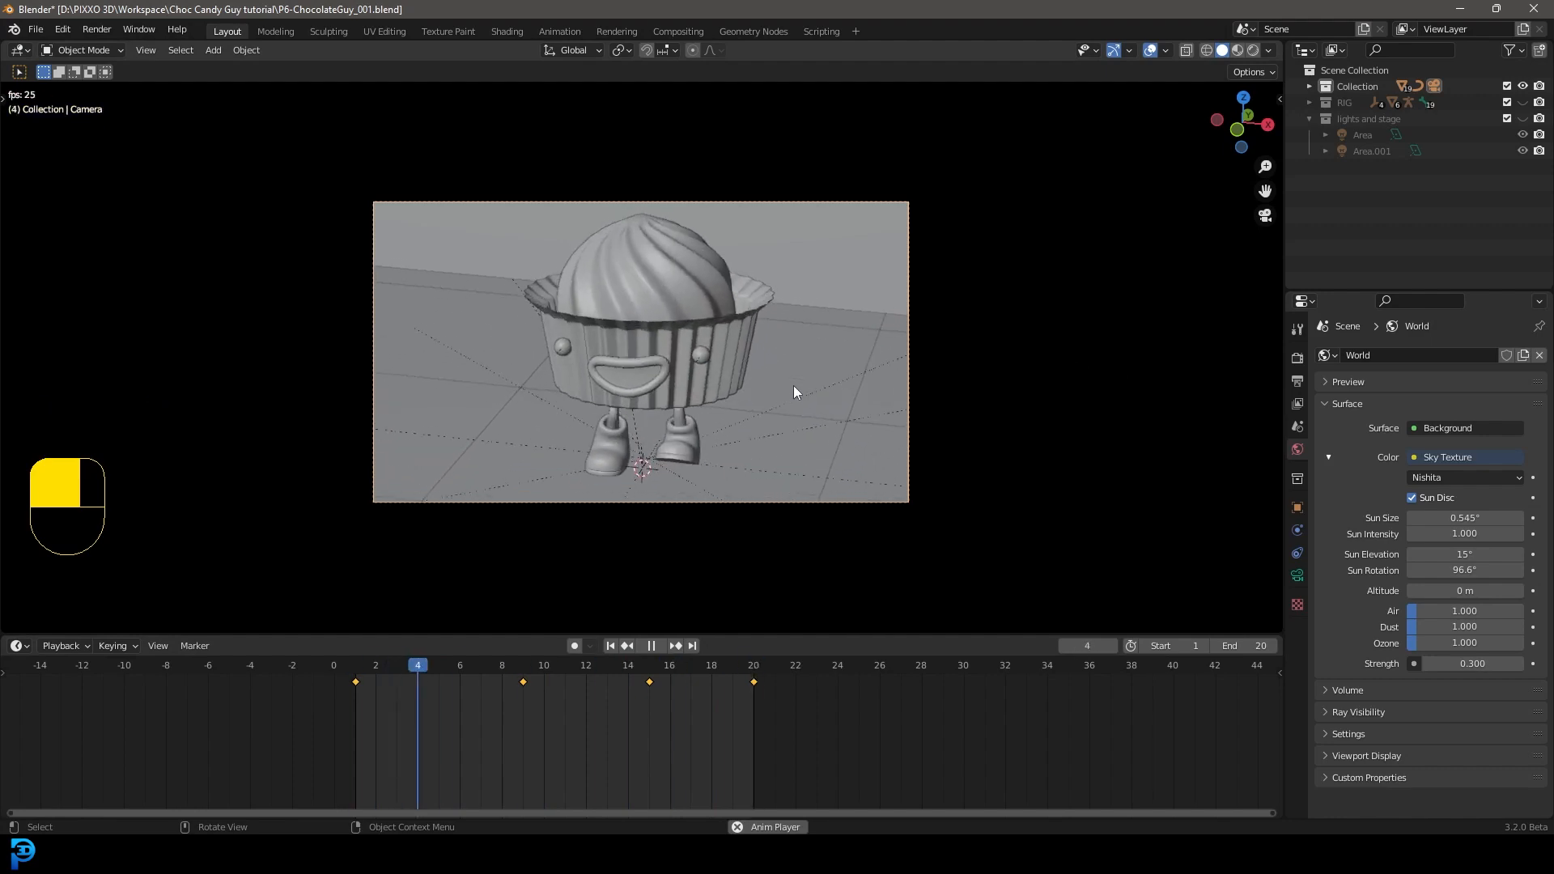
{"action": "key", "text": "z"}
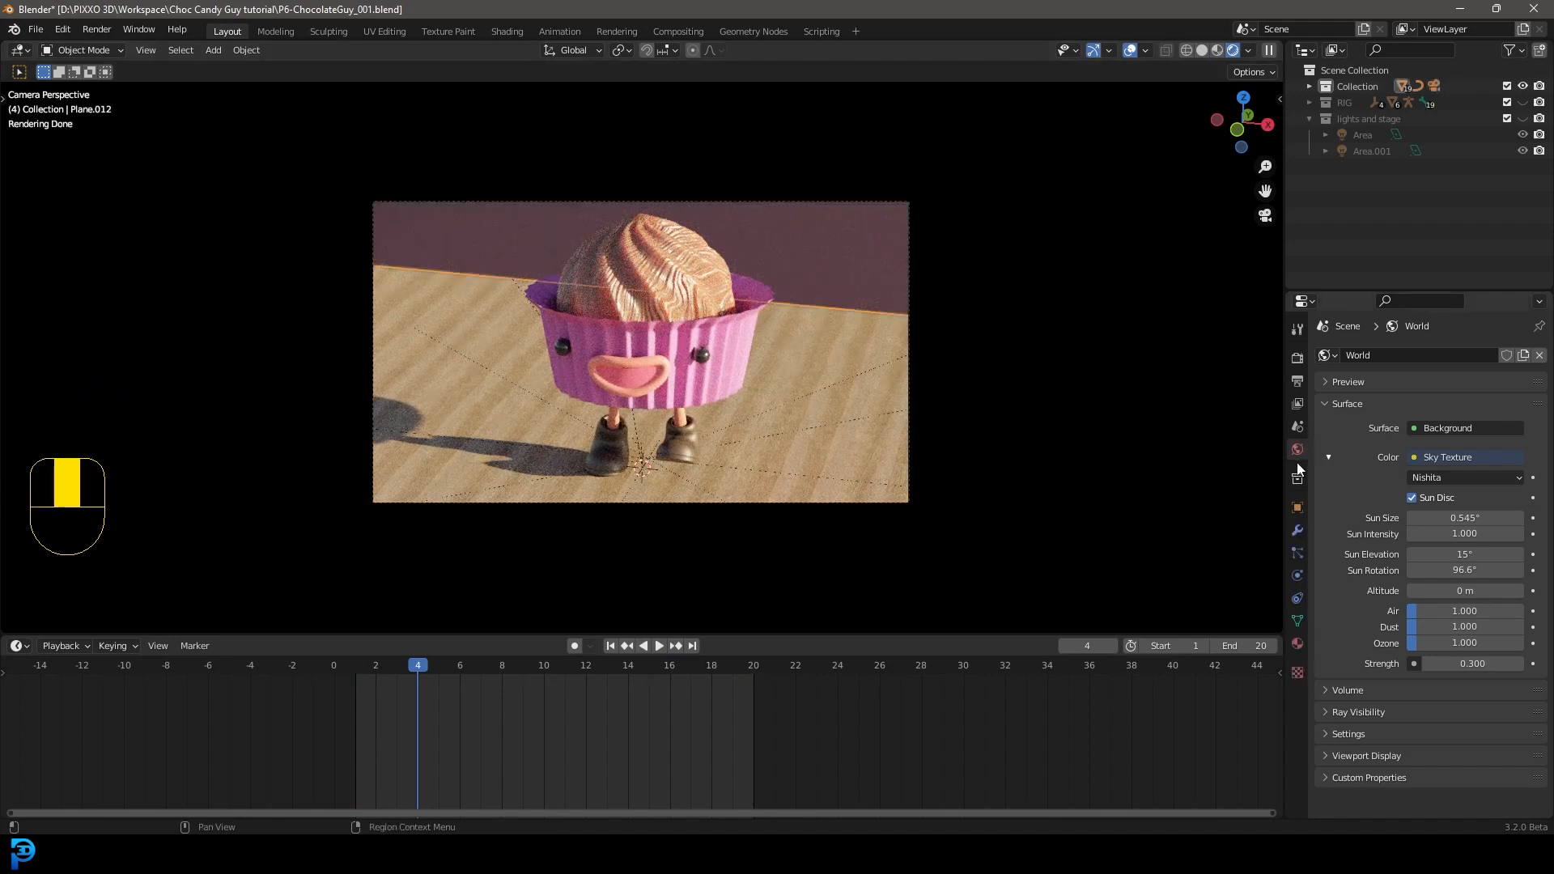
{"action": "mouse_move", "coordinate": [1297, 453]}
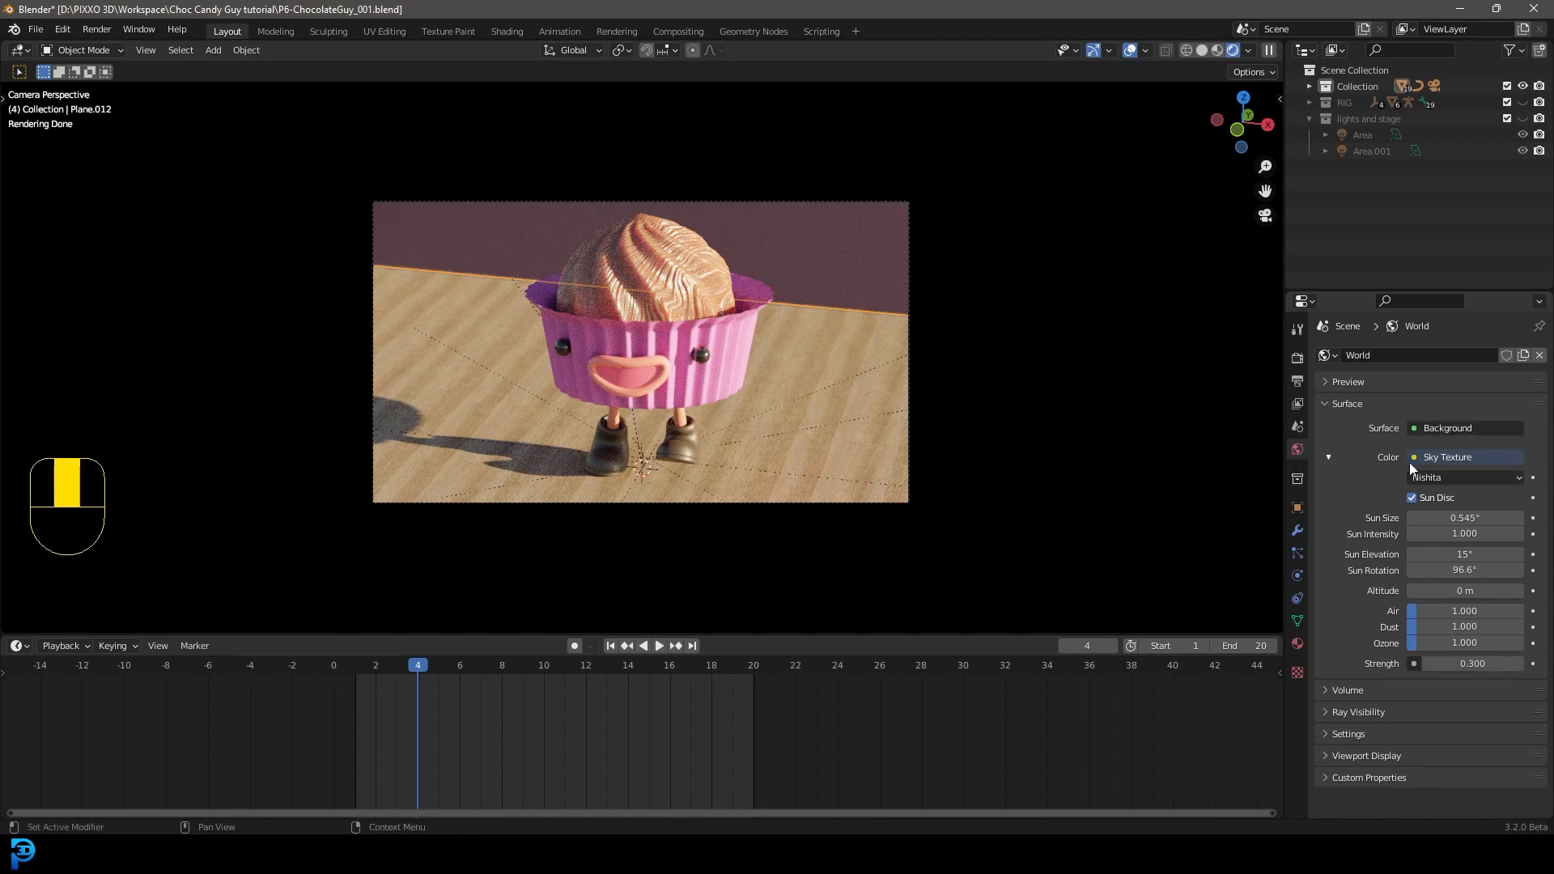
{"action": "mouse_move", "coordinate": [1464, 554]}
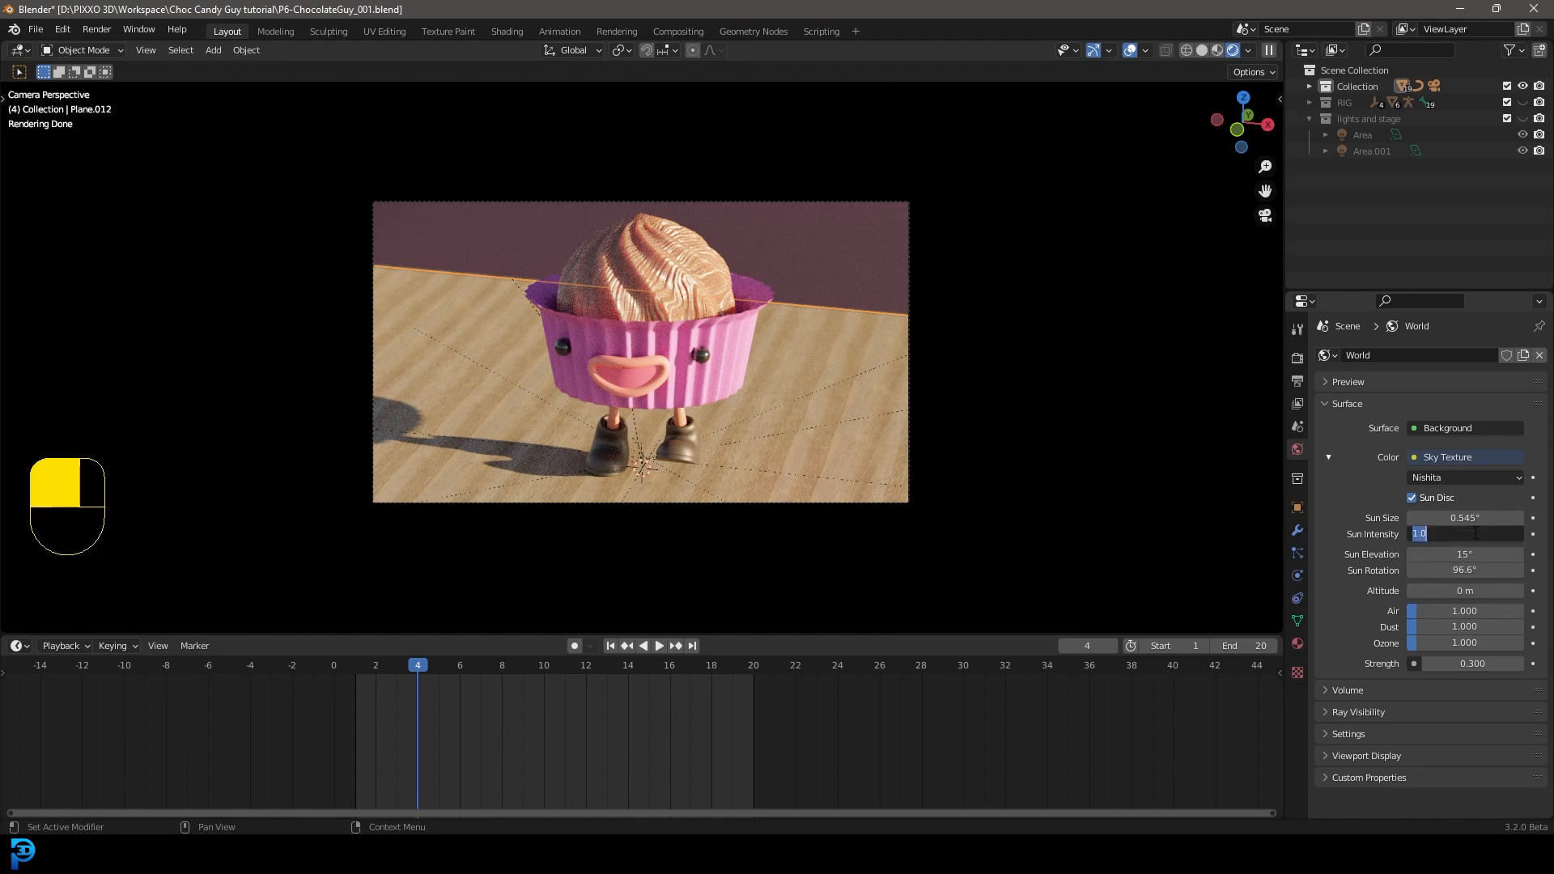
Set the Sky Texture sun intensity 0.3, strength 0.4, elevation 45° and rotation 70.4°
{"action": "type", "text": "0.500"}
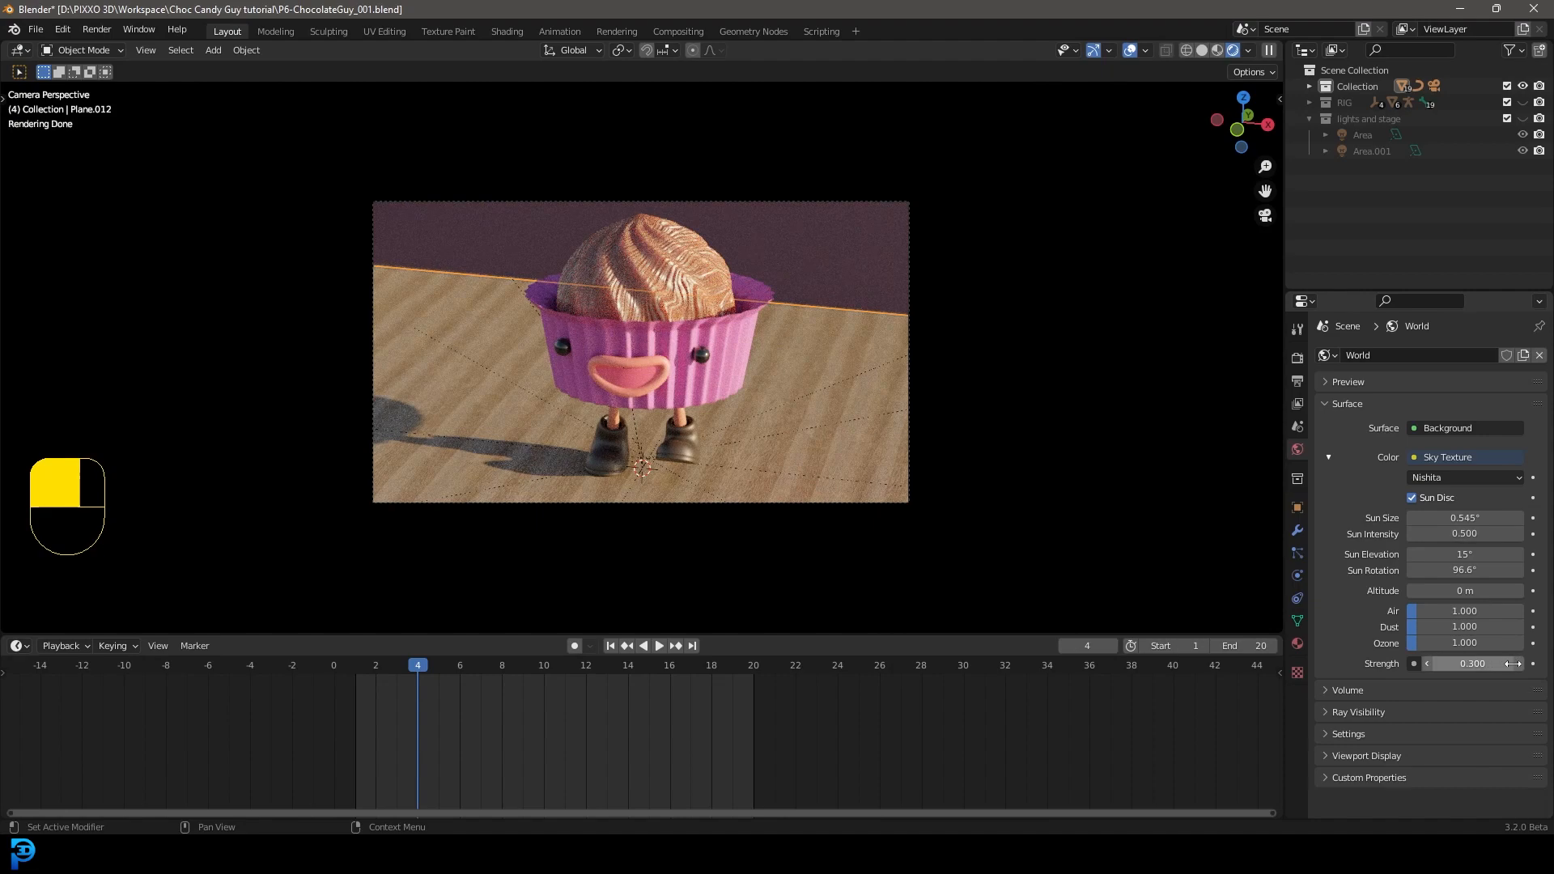
{"action": "double_click", "coordinate": [1464, 554]}
{"action": "type", "text": "45"}
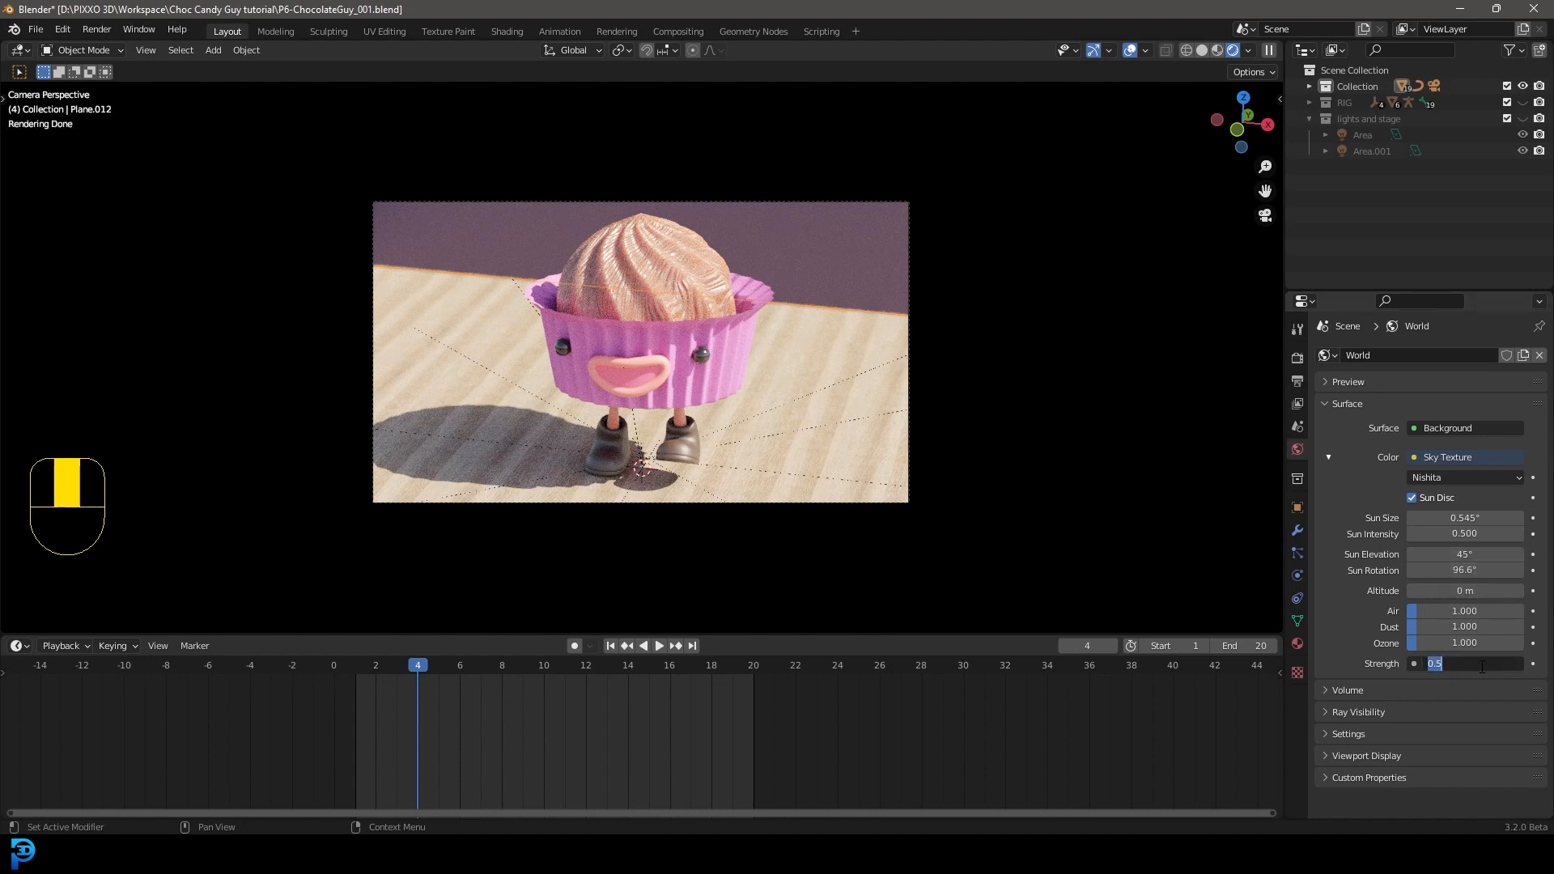
{"action": "type", "text": "0.300"}
{"action": "type", "text": "0.400"}
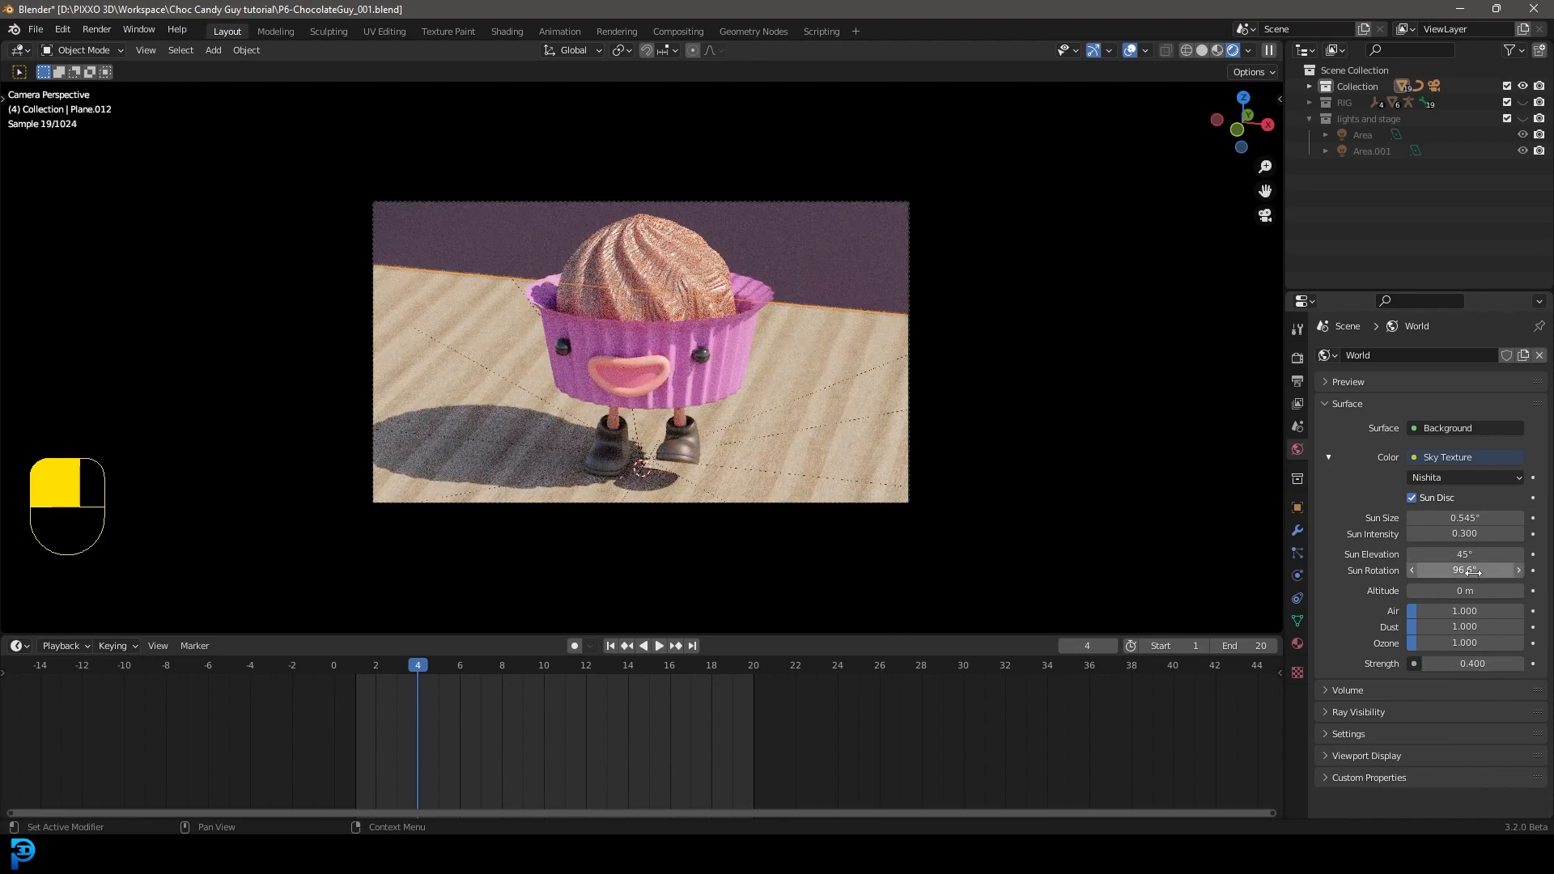
{"action": "left_click_drag", "start_coordinate": [1457, 570], "coordinate": [1491, 570]}
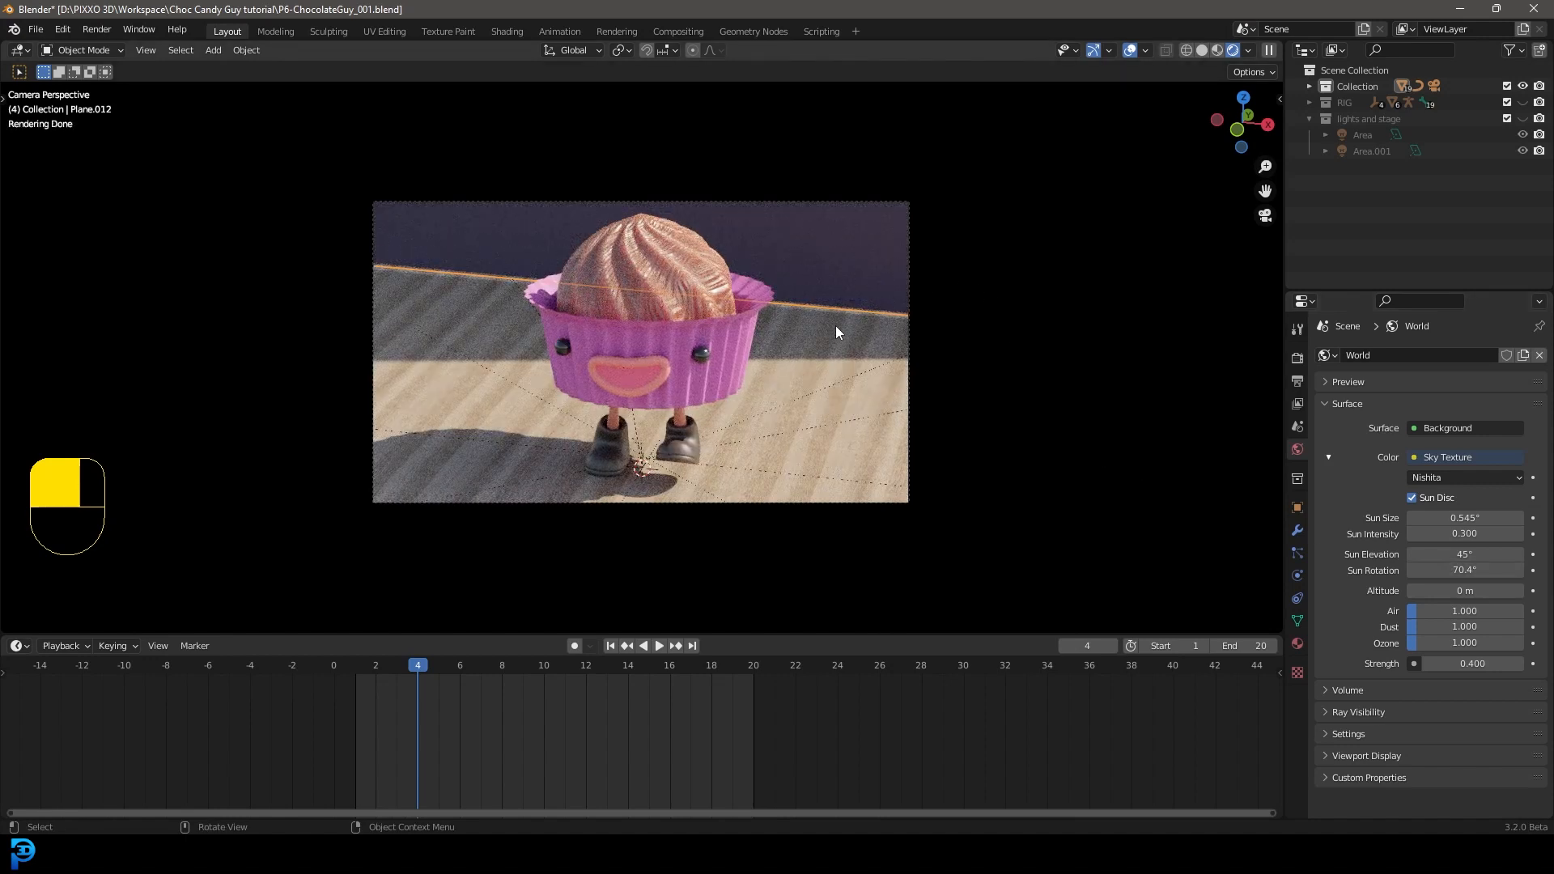
{"action": "mouse_move", "coordinate": [682, 365]}
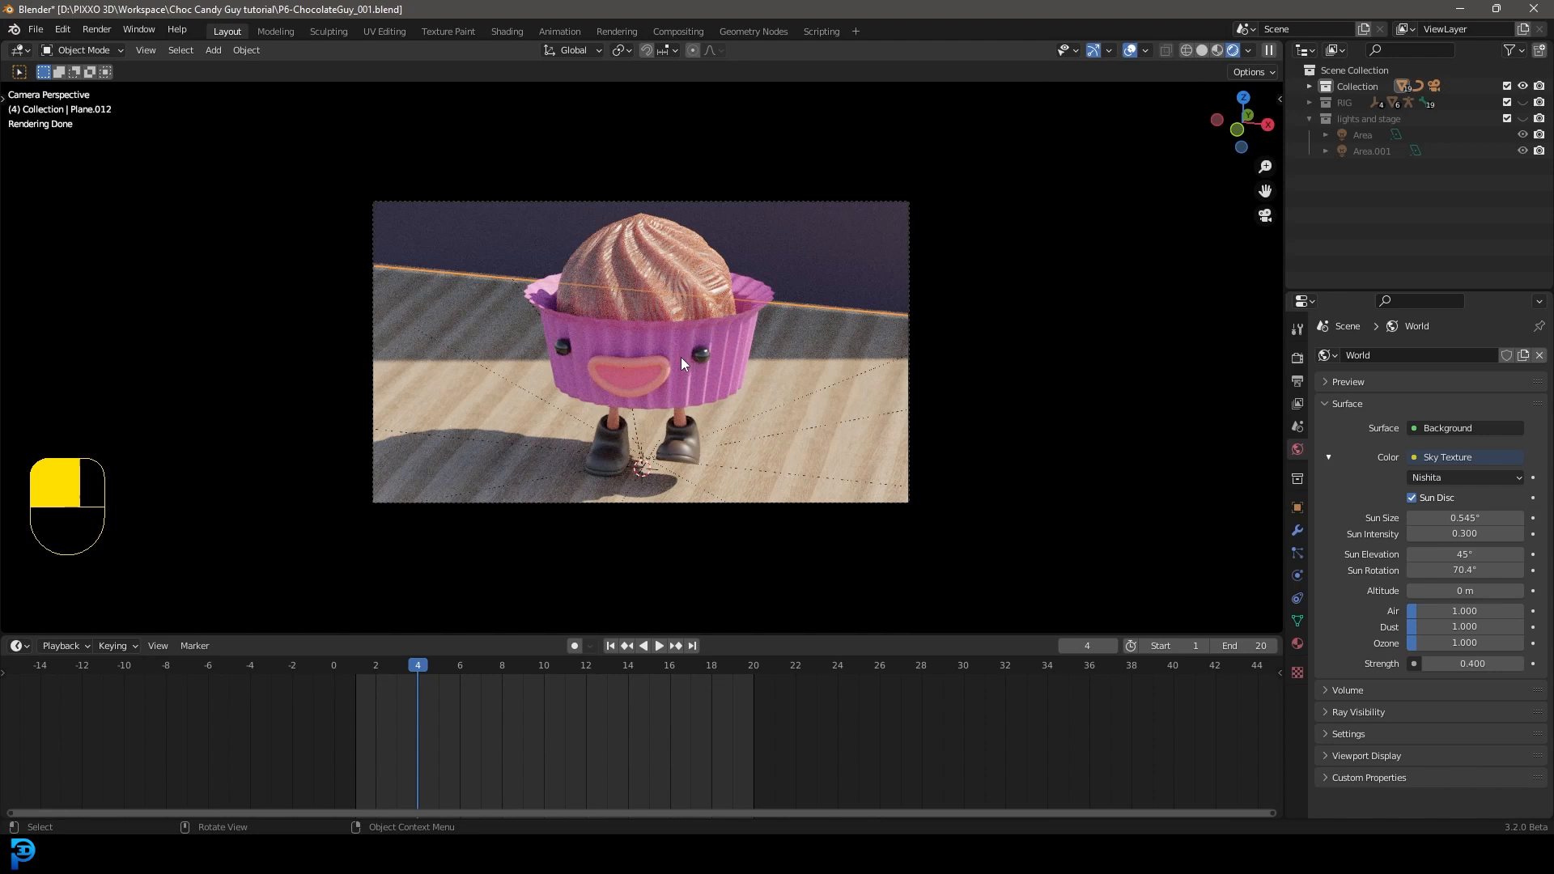
{"action": "mouse_move", "coordinate": [696, 349]}
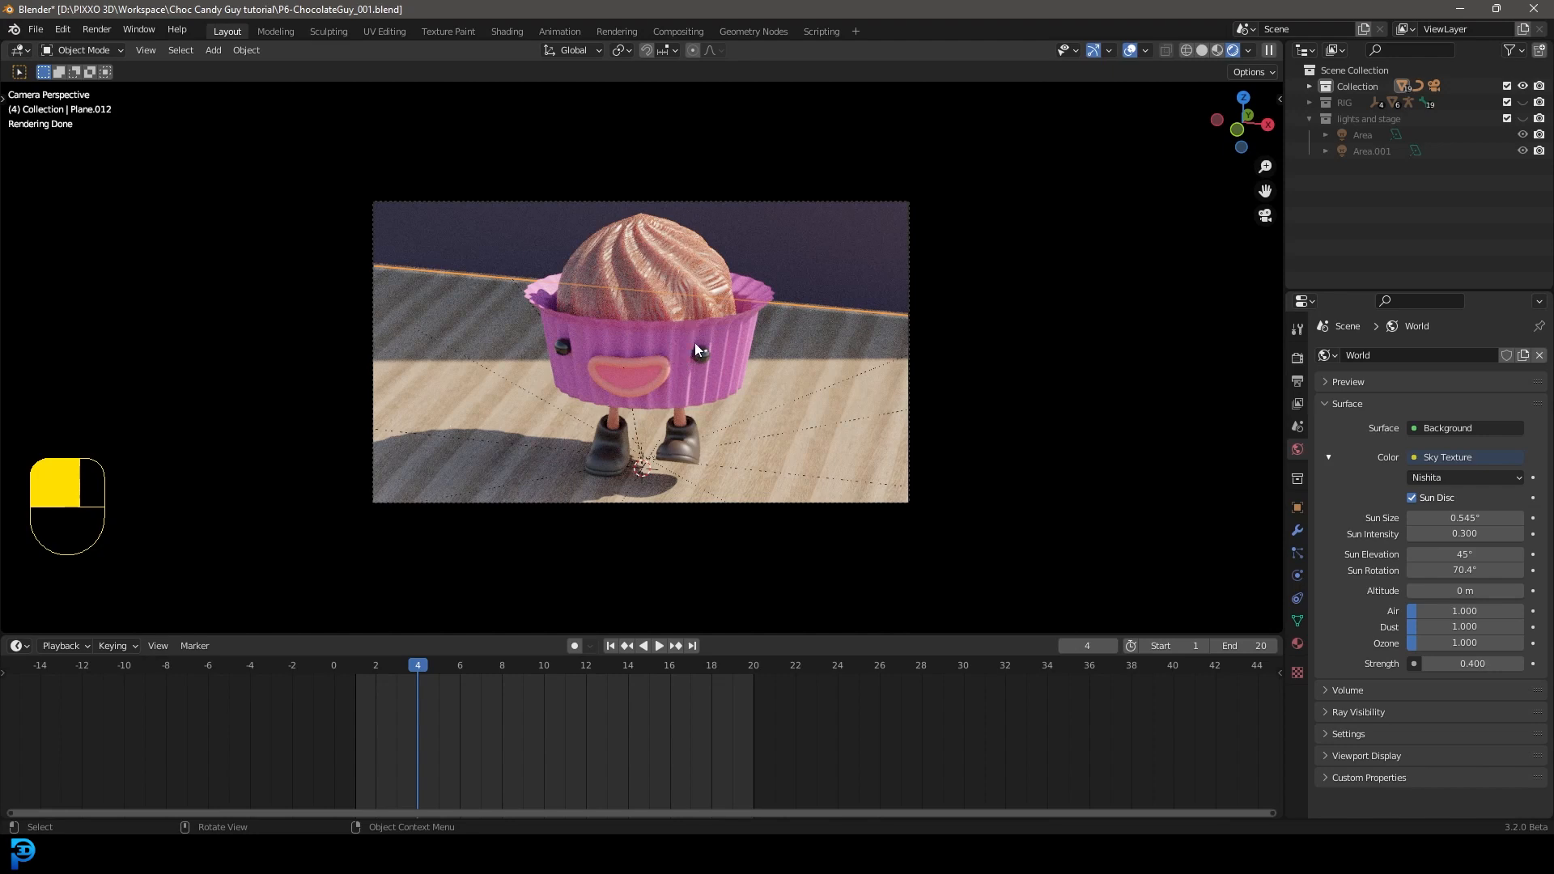
{"action": "mouse_move", "coordinate": [692, 355]}
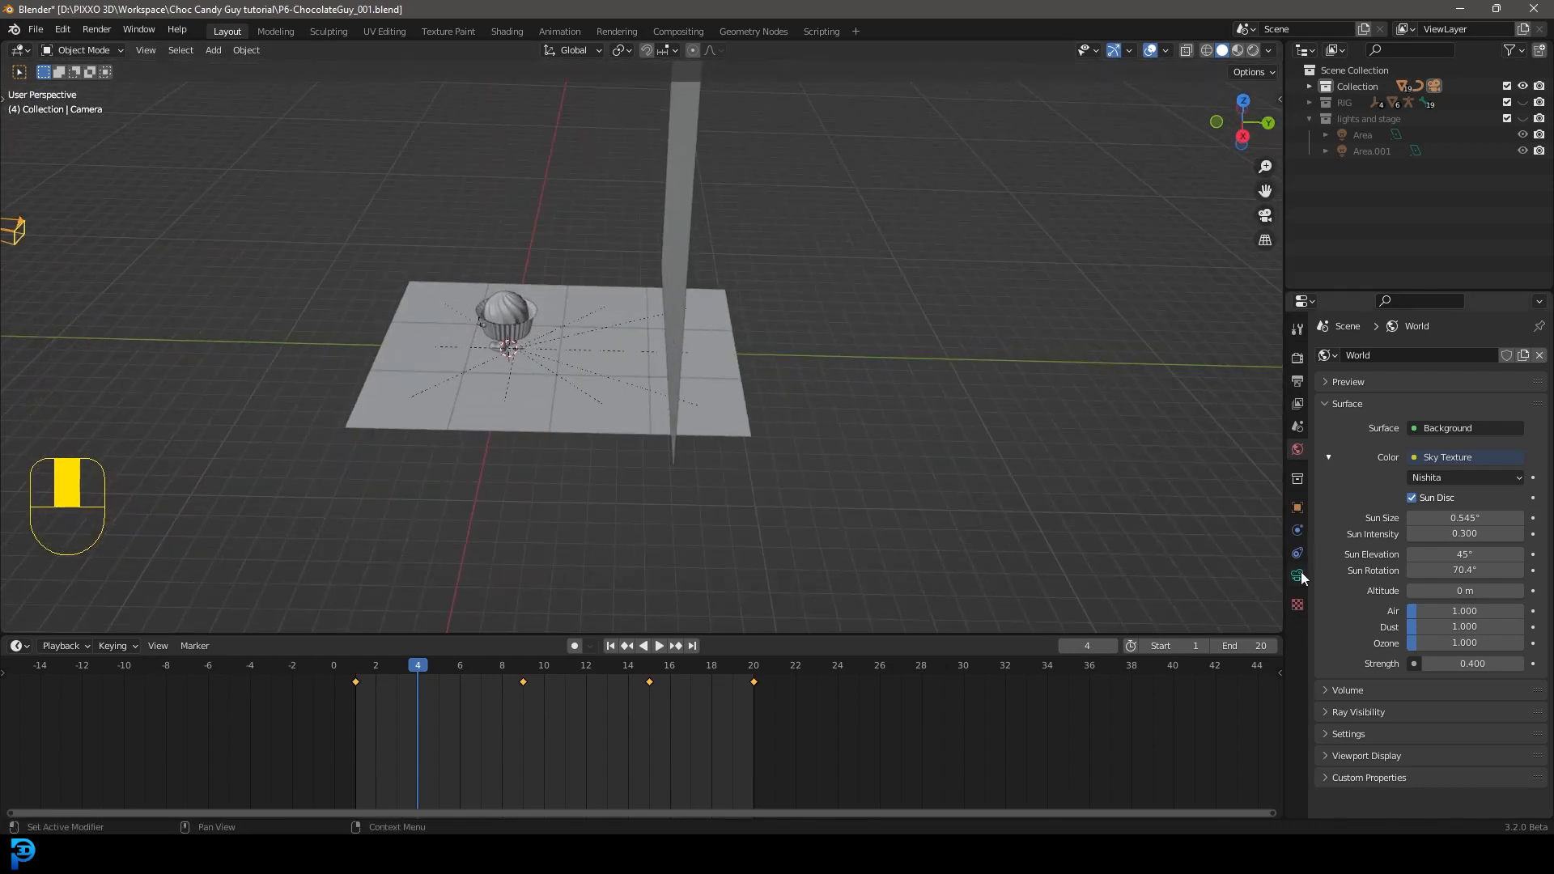
Focus the camera's depth of field on BezierCircle at f-stop 0.3 and preview it rendered
{"action": "left_click", "coordinate": [1297, 577]}
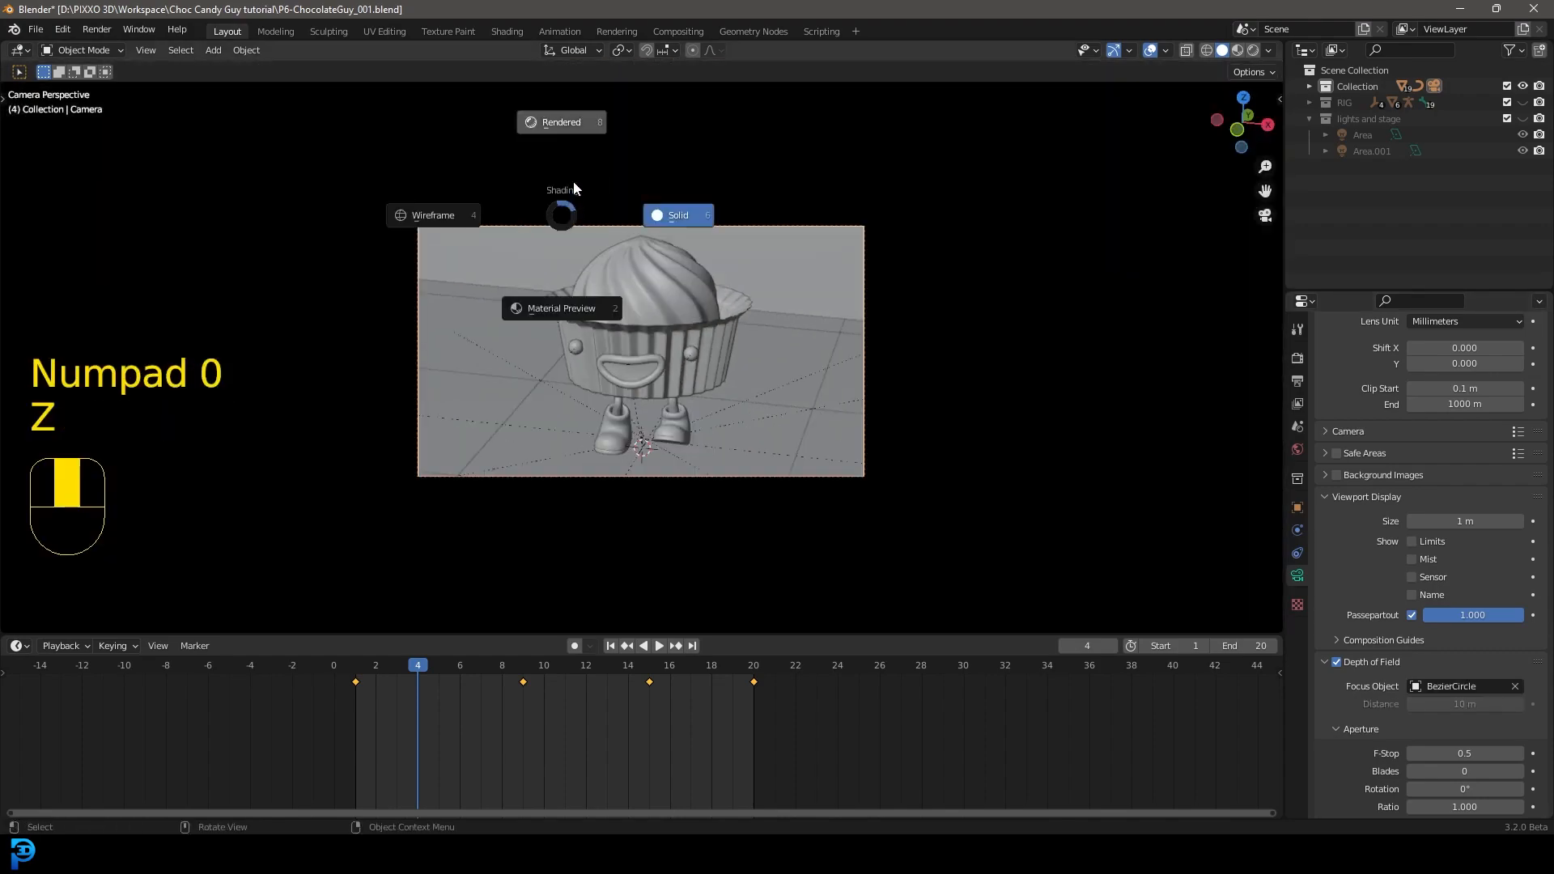
{"action": "left_click", "coordinate": [562, 121]}
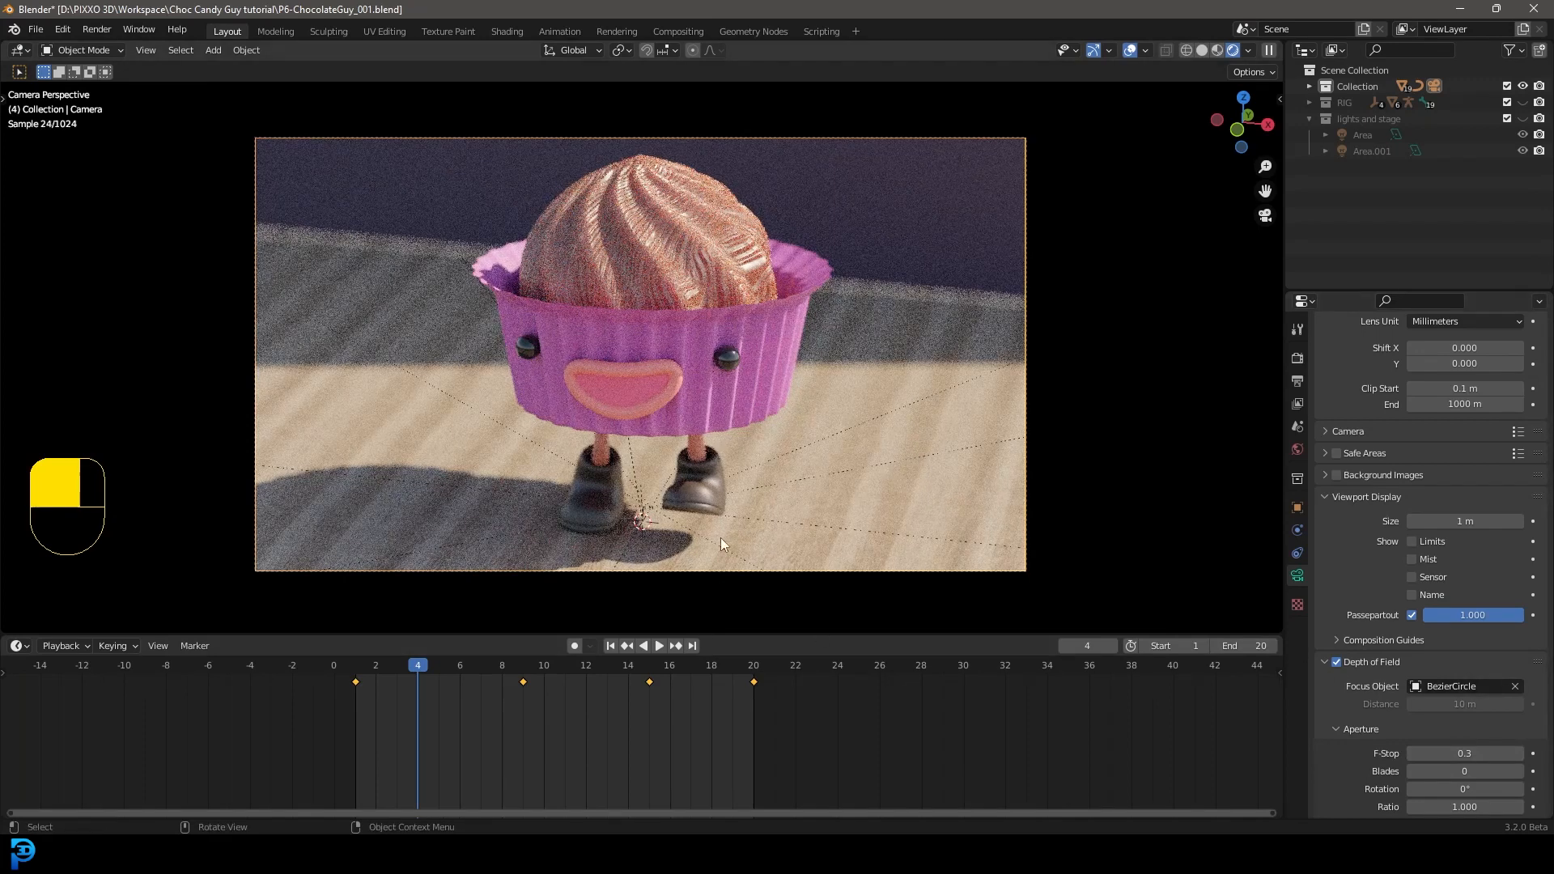
{"action": "mouse_move", "coordinate": [1168, 546]}
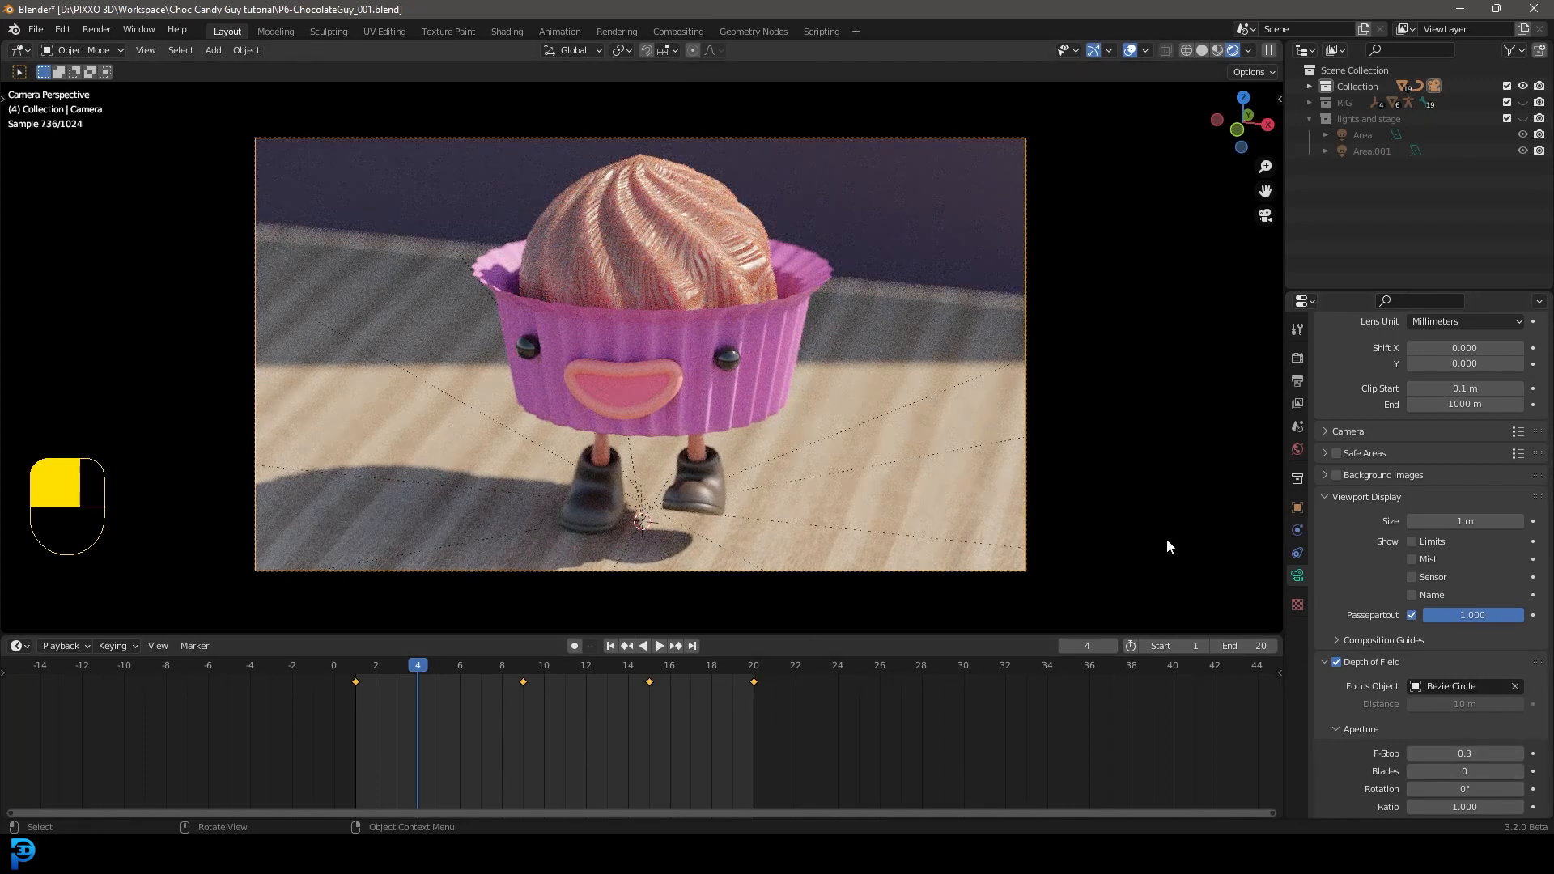
{"action": "key", "text": "z"}
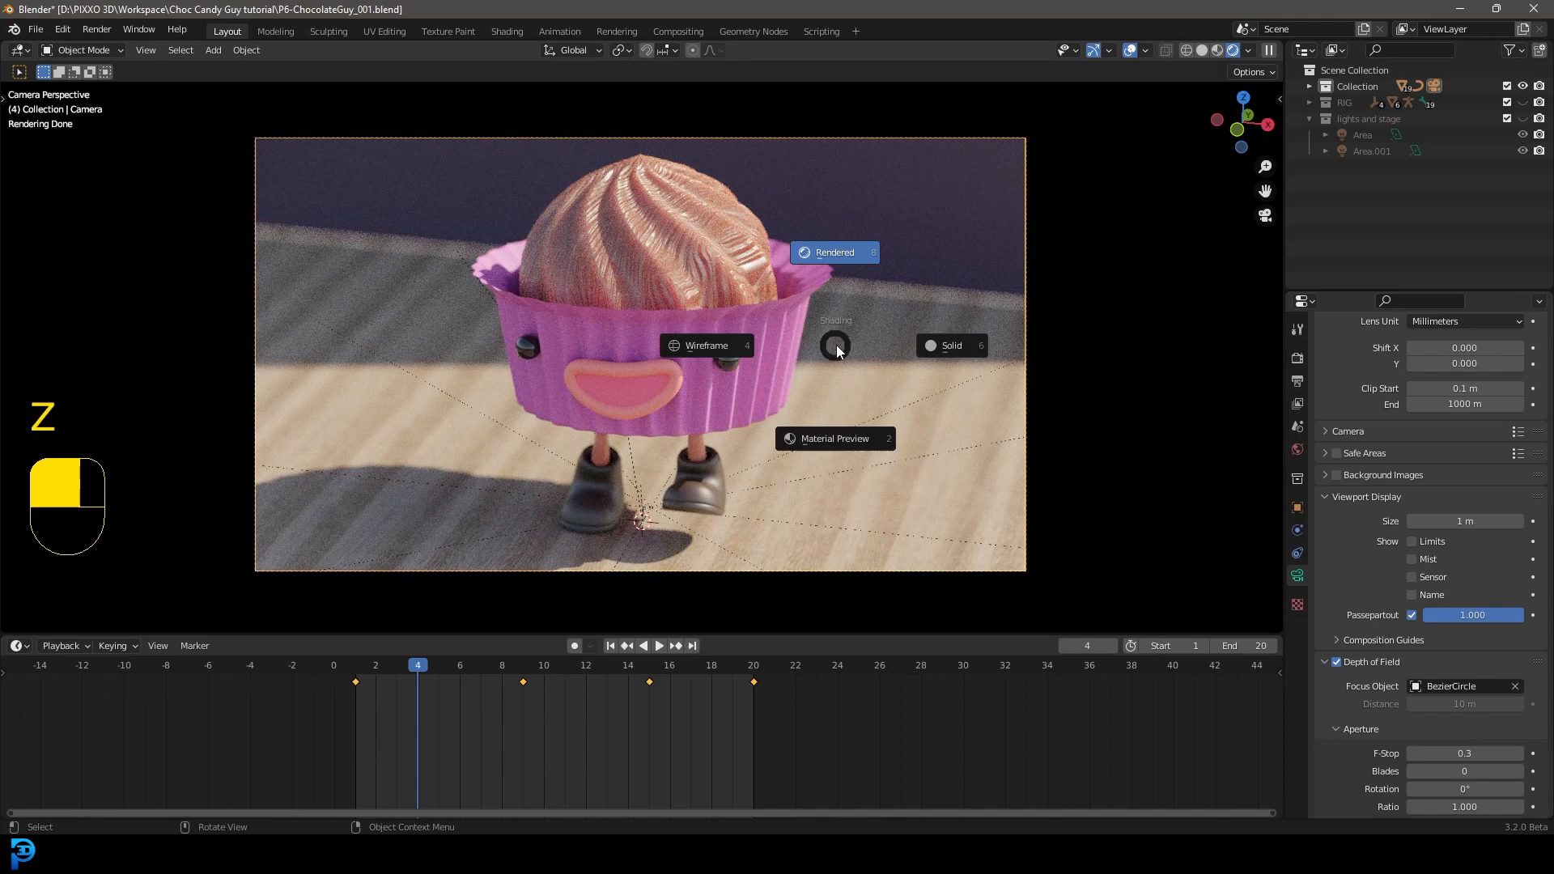
{"action": "left_click", "coordinate": [1297, 359]}
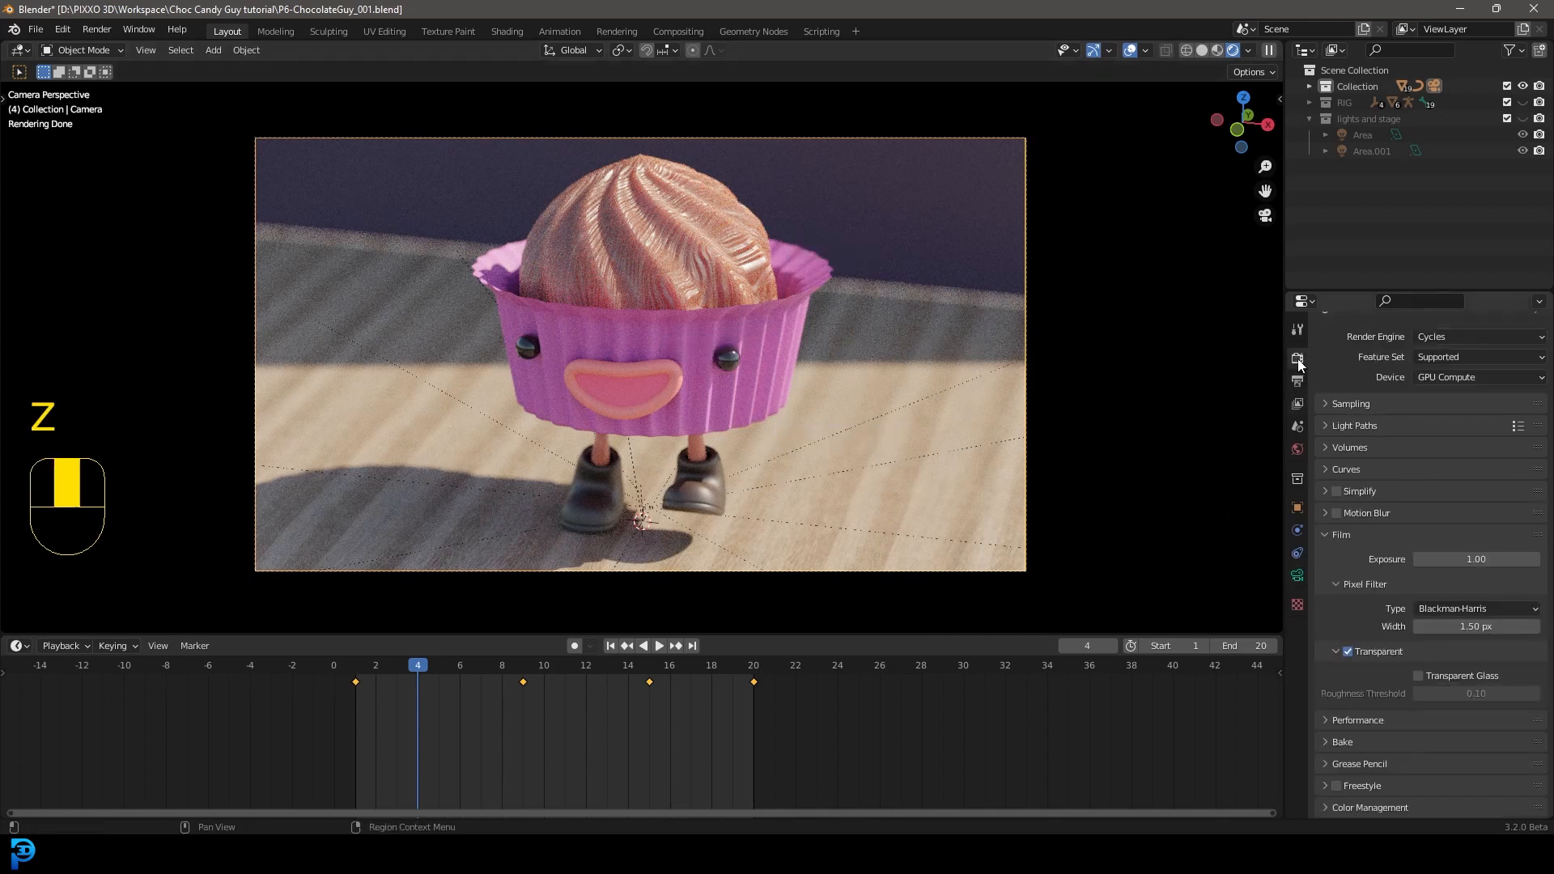
Set the output to an FFmpeg MPEG-4 video saved to the Desktop
{"action": "left_click", "coordinate": [1336, 513]}
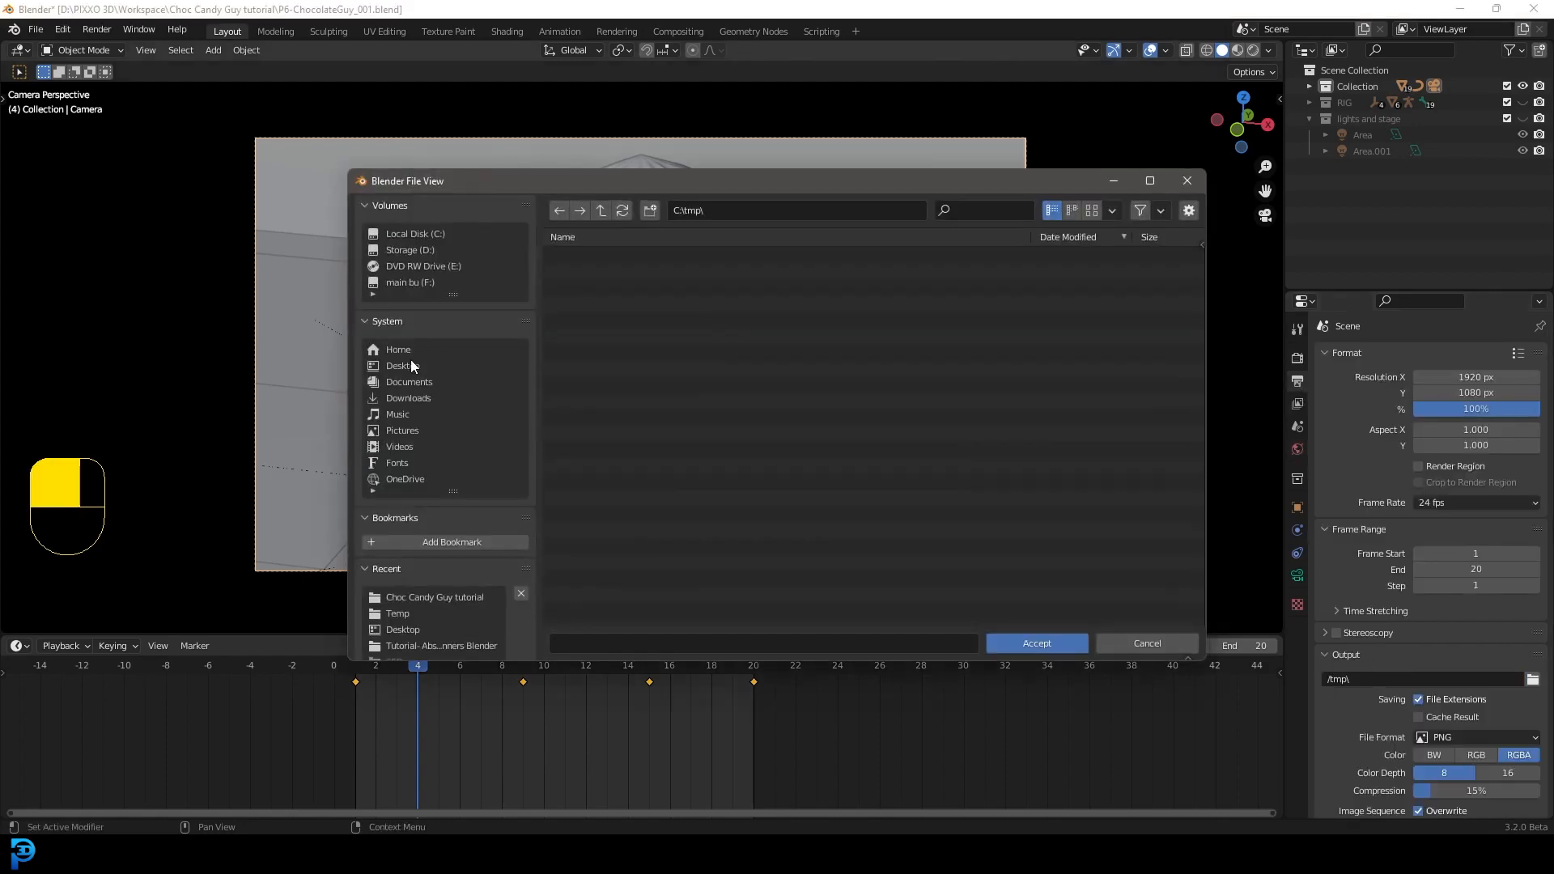
{"action": "left_click", "coordinate": [1035, 643]}
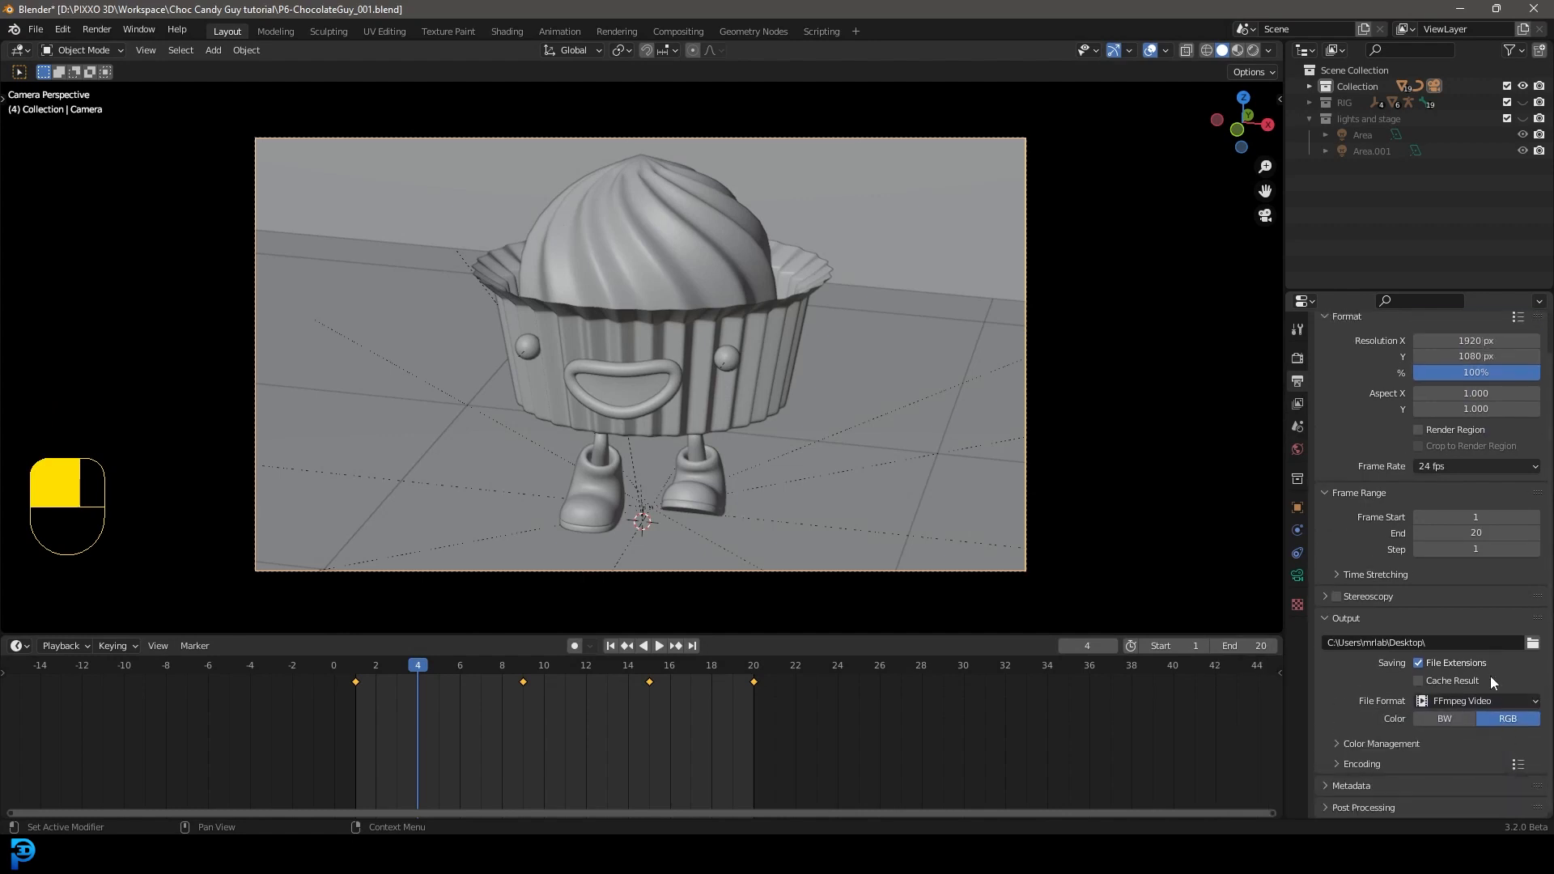
{"action": "scroll", "scroll_direction": "down", "scroll_amount": 3}
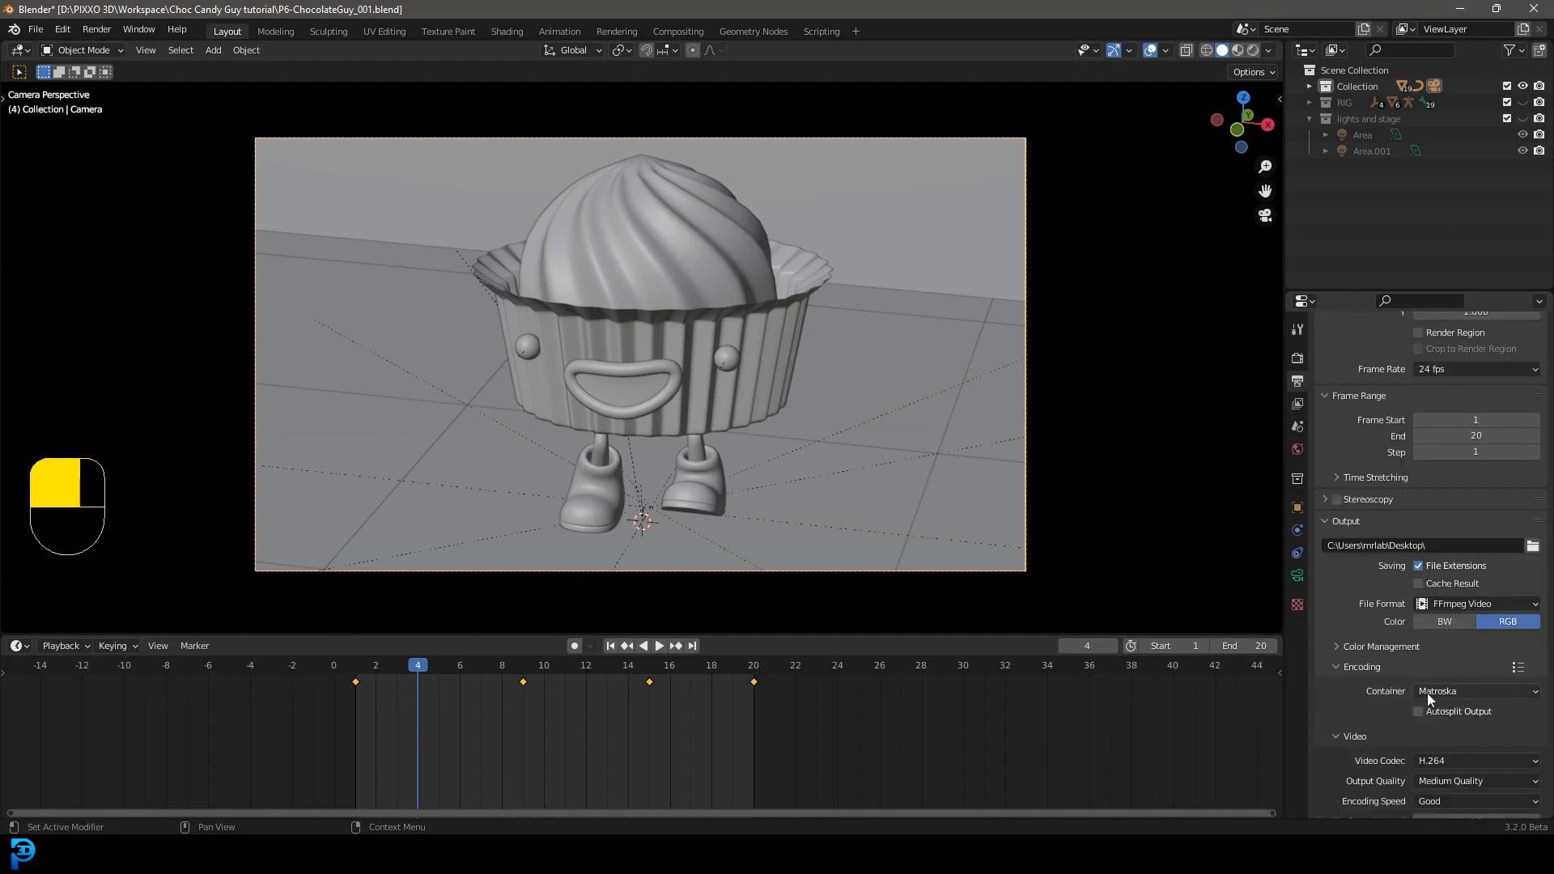
{"action": "left_click", "coordinate": [1476, 692]}
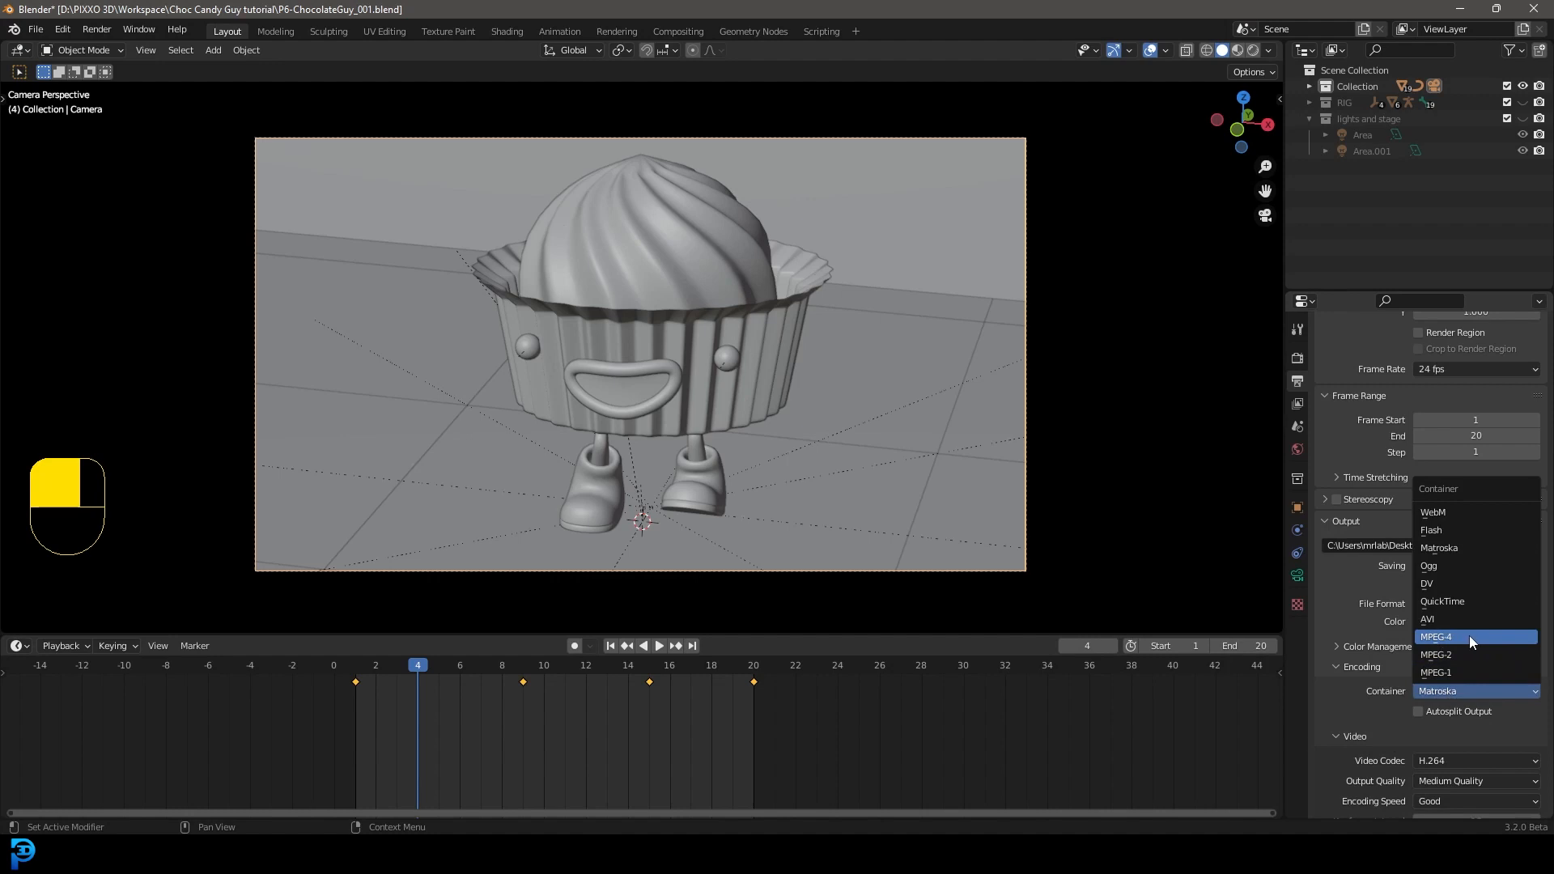
{"action": "left_click", "coordinate": [1438, 636]}
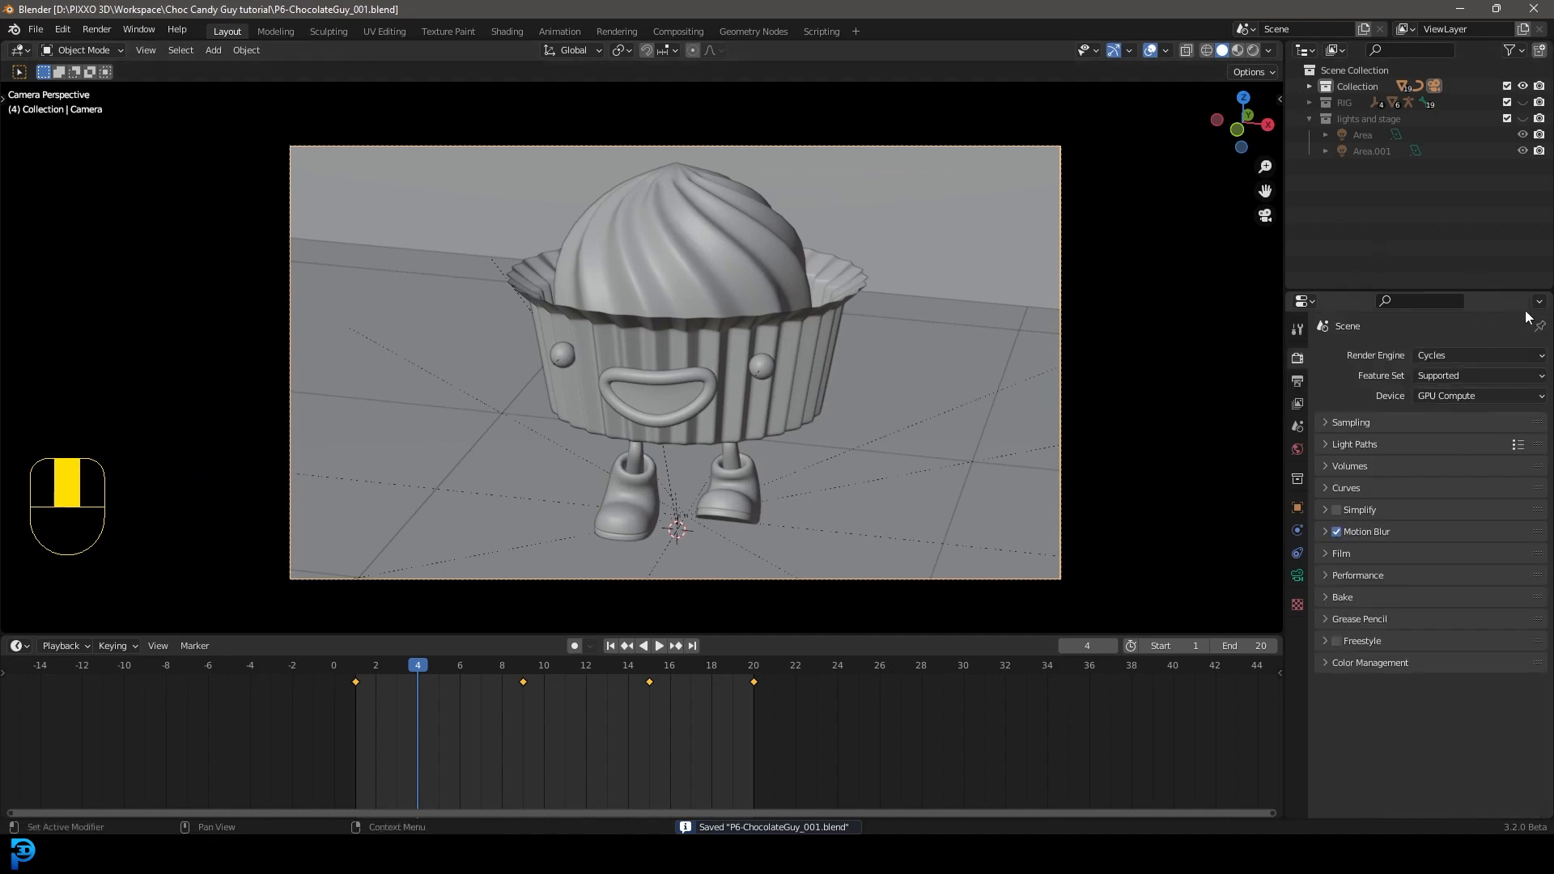
{"action": "mouse_move", "coordinate": [1355, 431]}
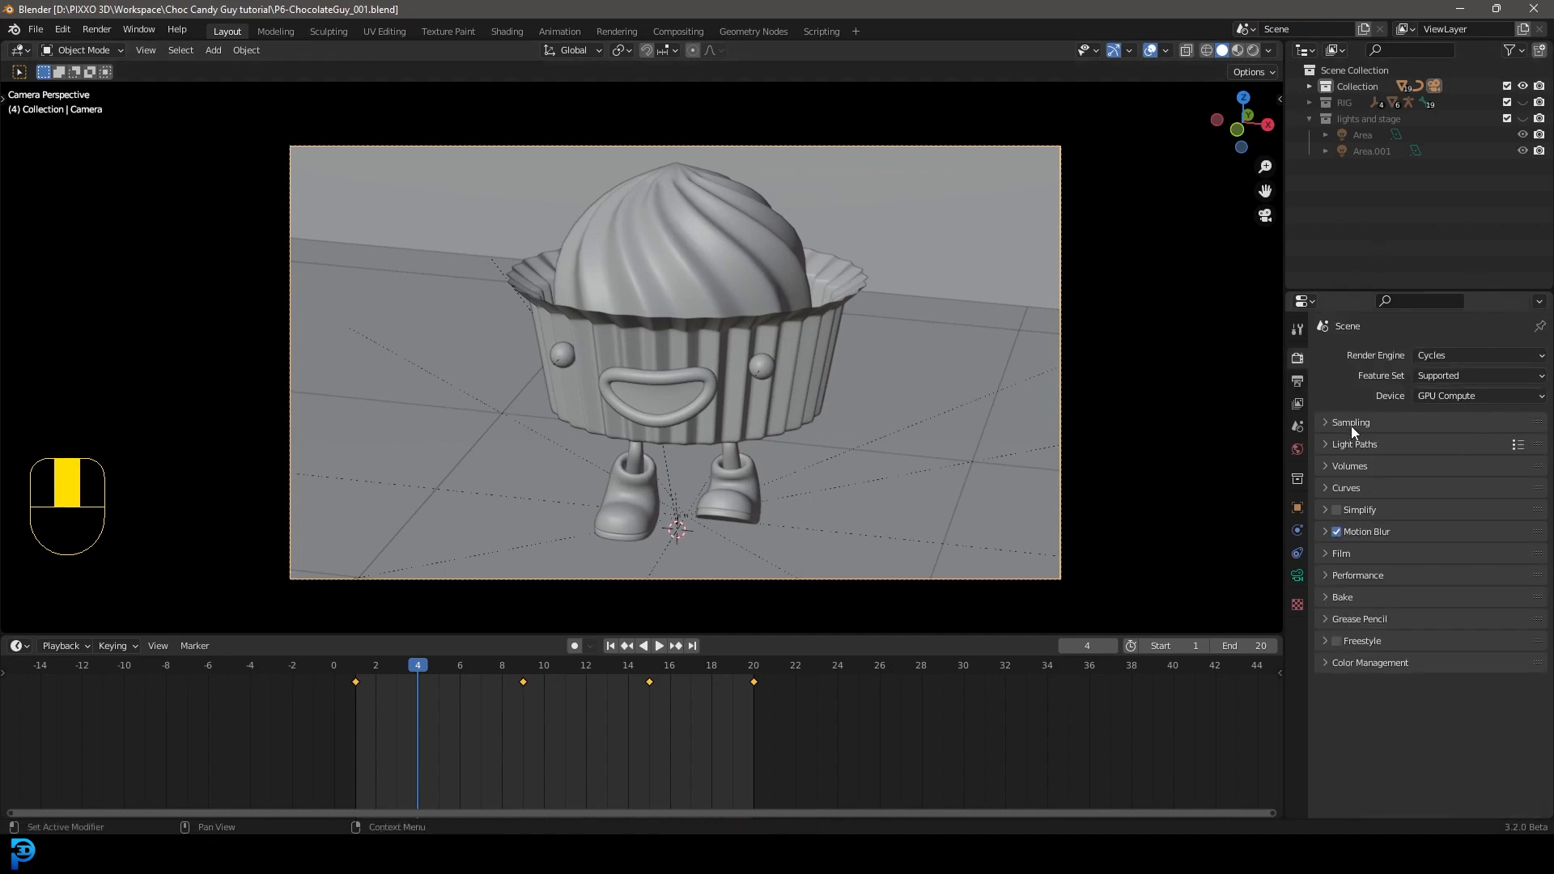
Enable render denoising with 120 max samples on GPU Compute
{"action": "left_click", "coordinate": [1350, 423]}
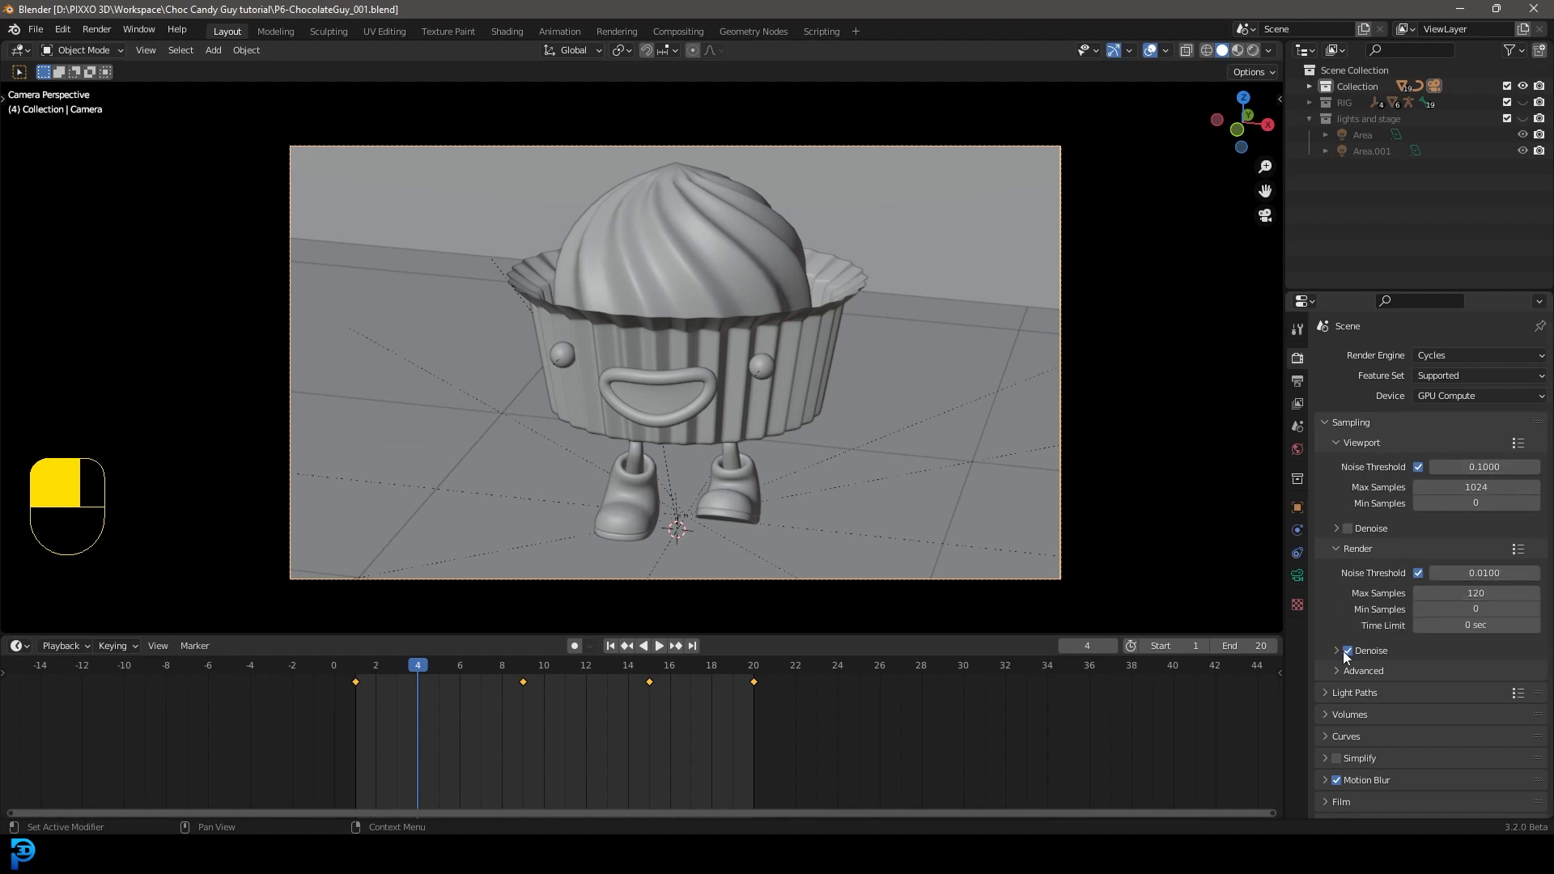
{"action": "left_click", "coordinate": [1349, 651]}
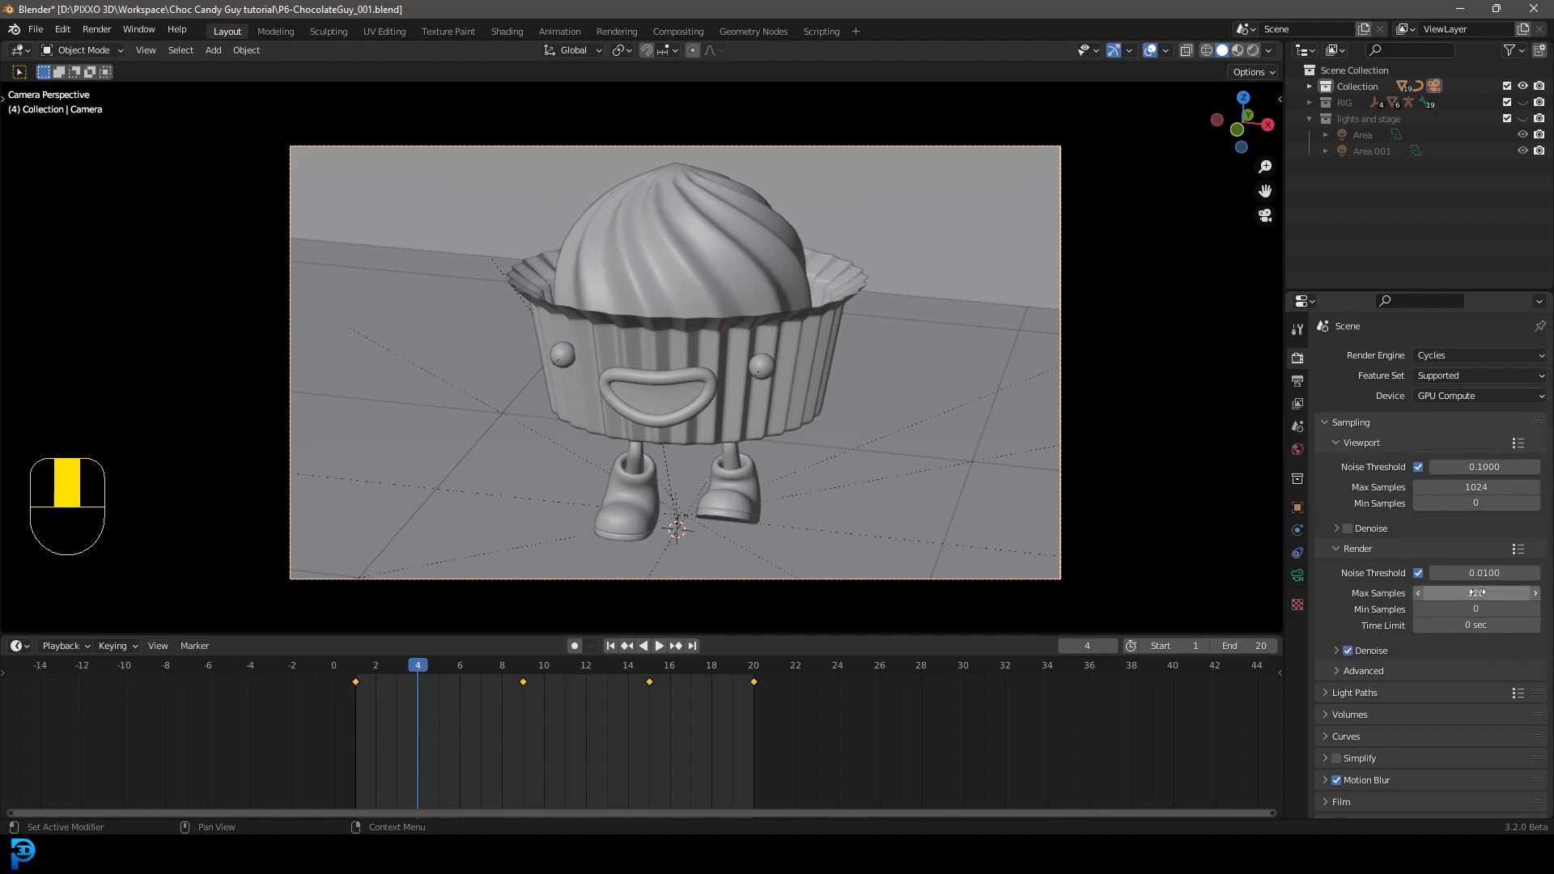
{"action": "left_click", "coordinate": [1475, 395]}
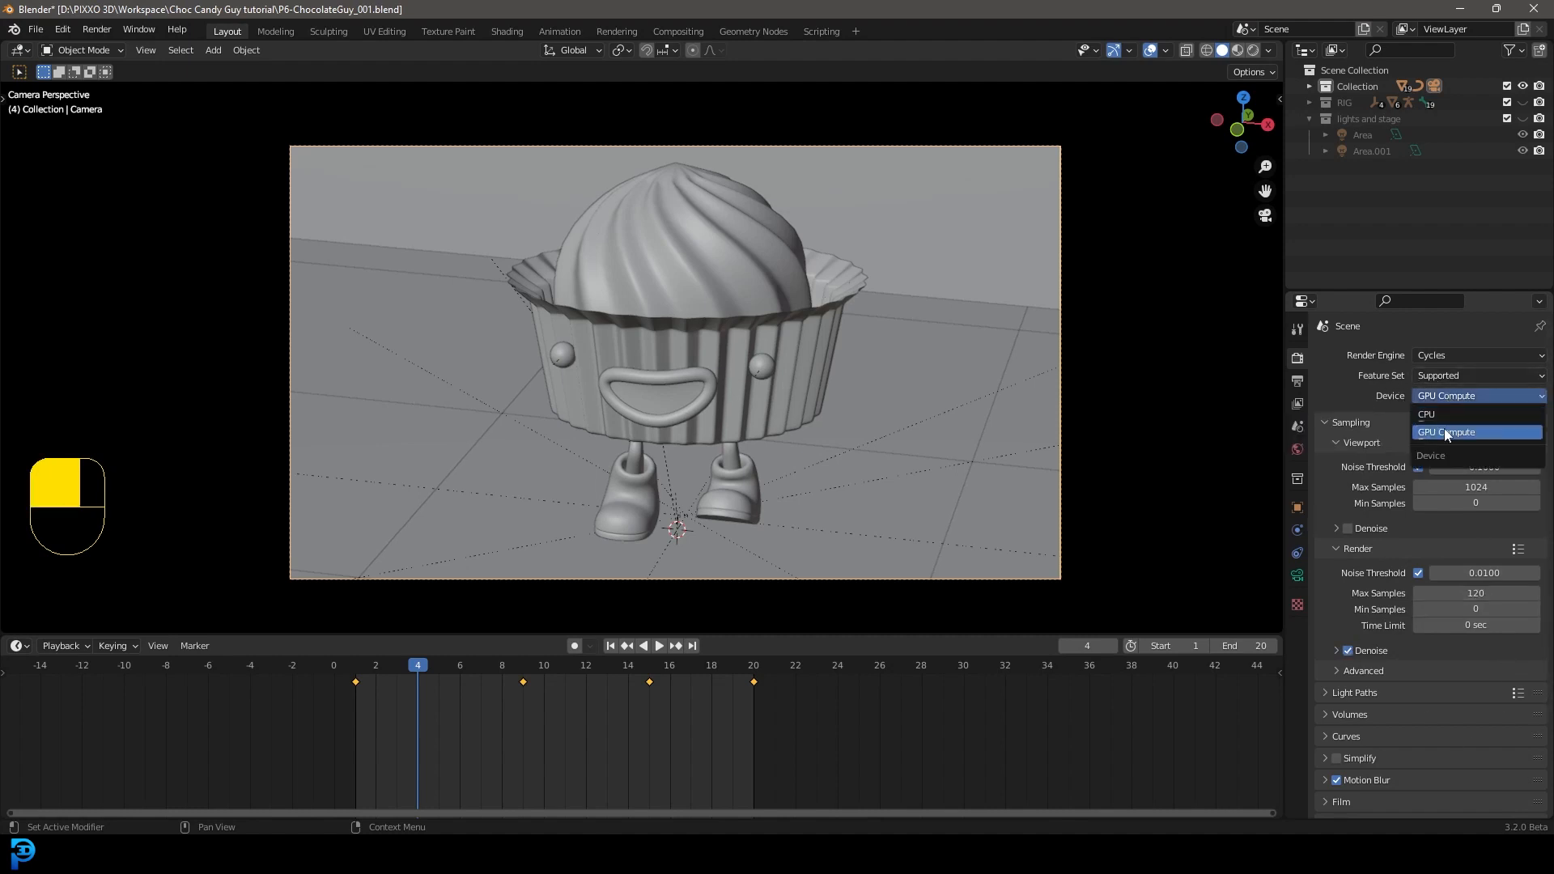
{"action": "mouse_move", "coordinate": [1438, 413]}
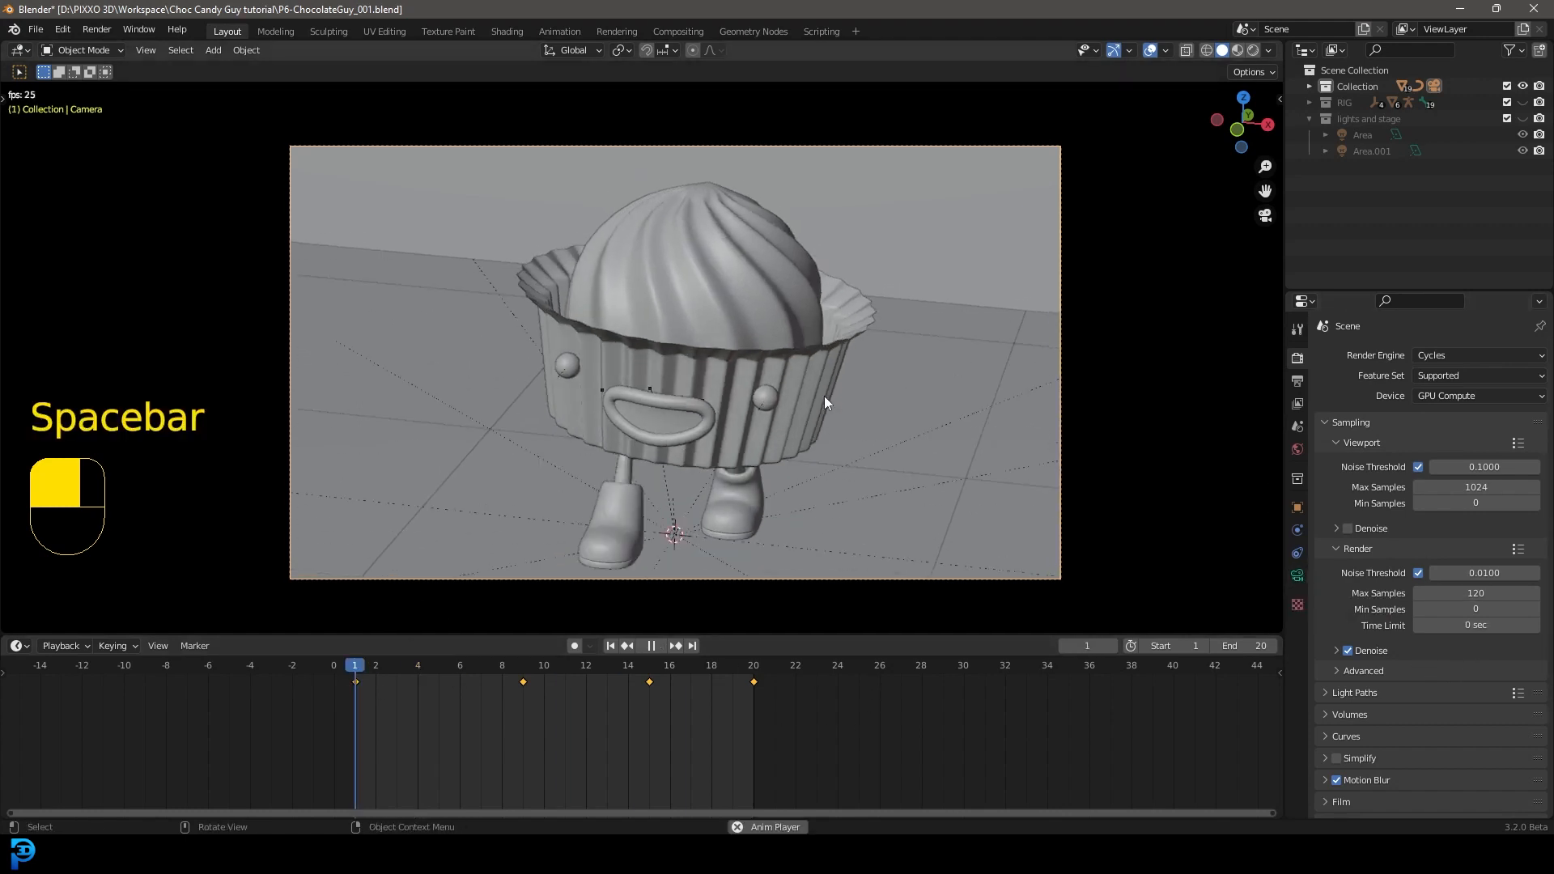
{"action": "key", "text": "z"}
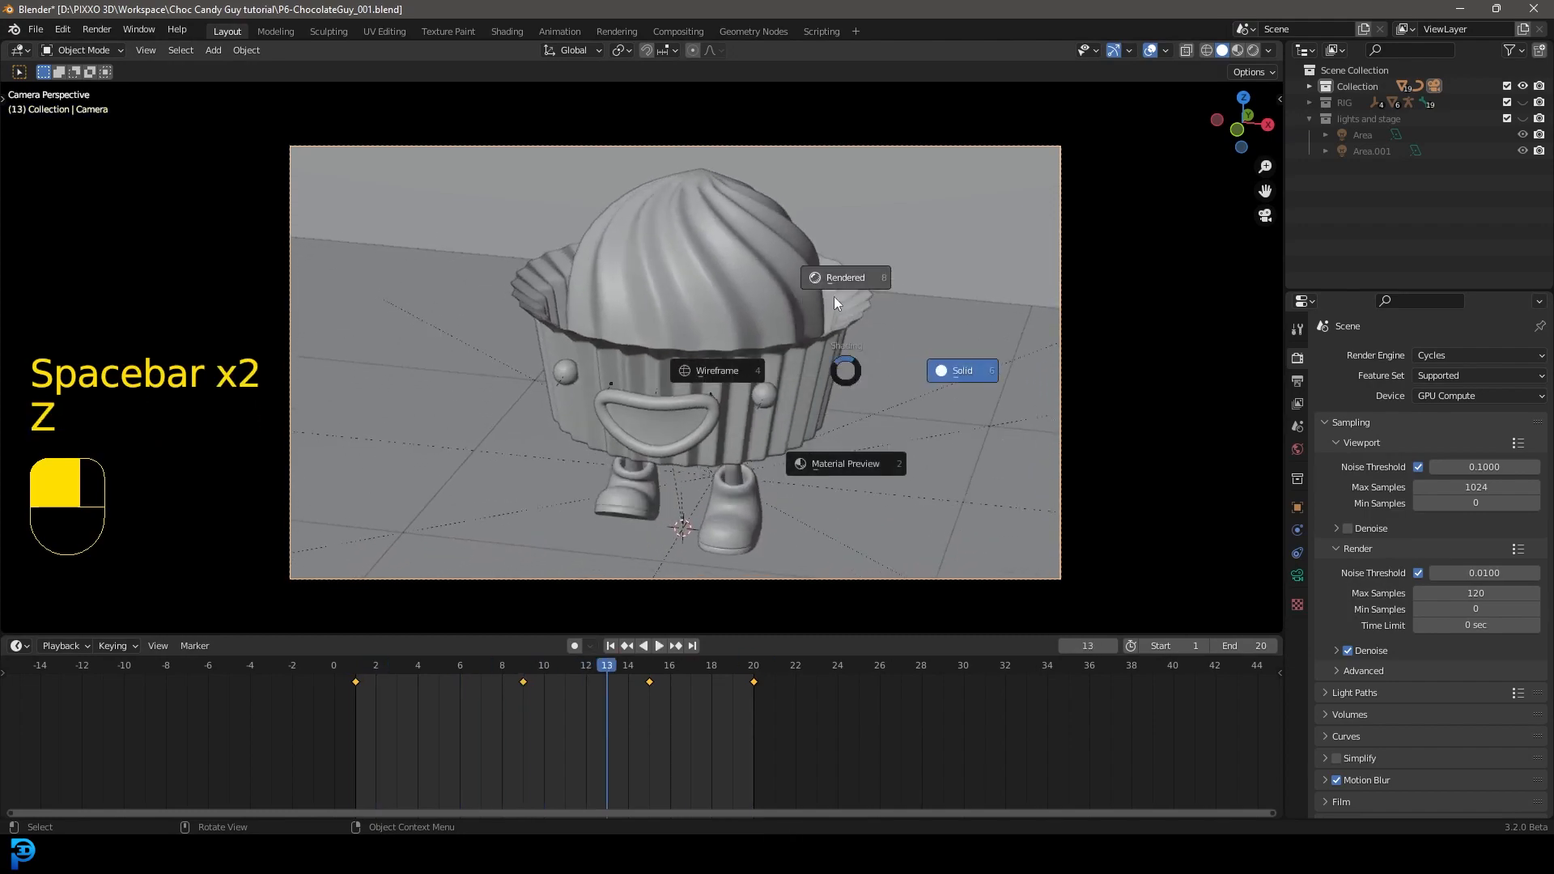
{"action": "left_click", "coordinate": [845, 277]}
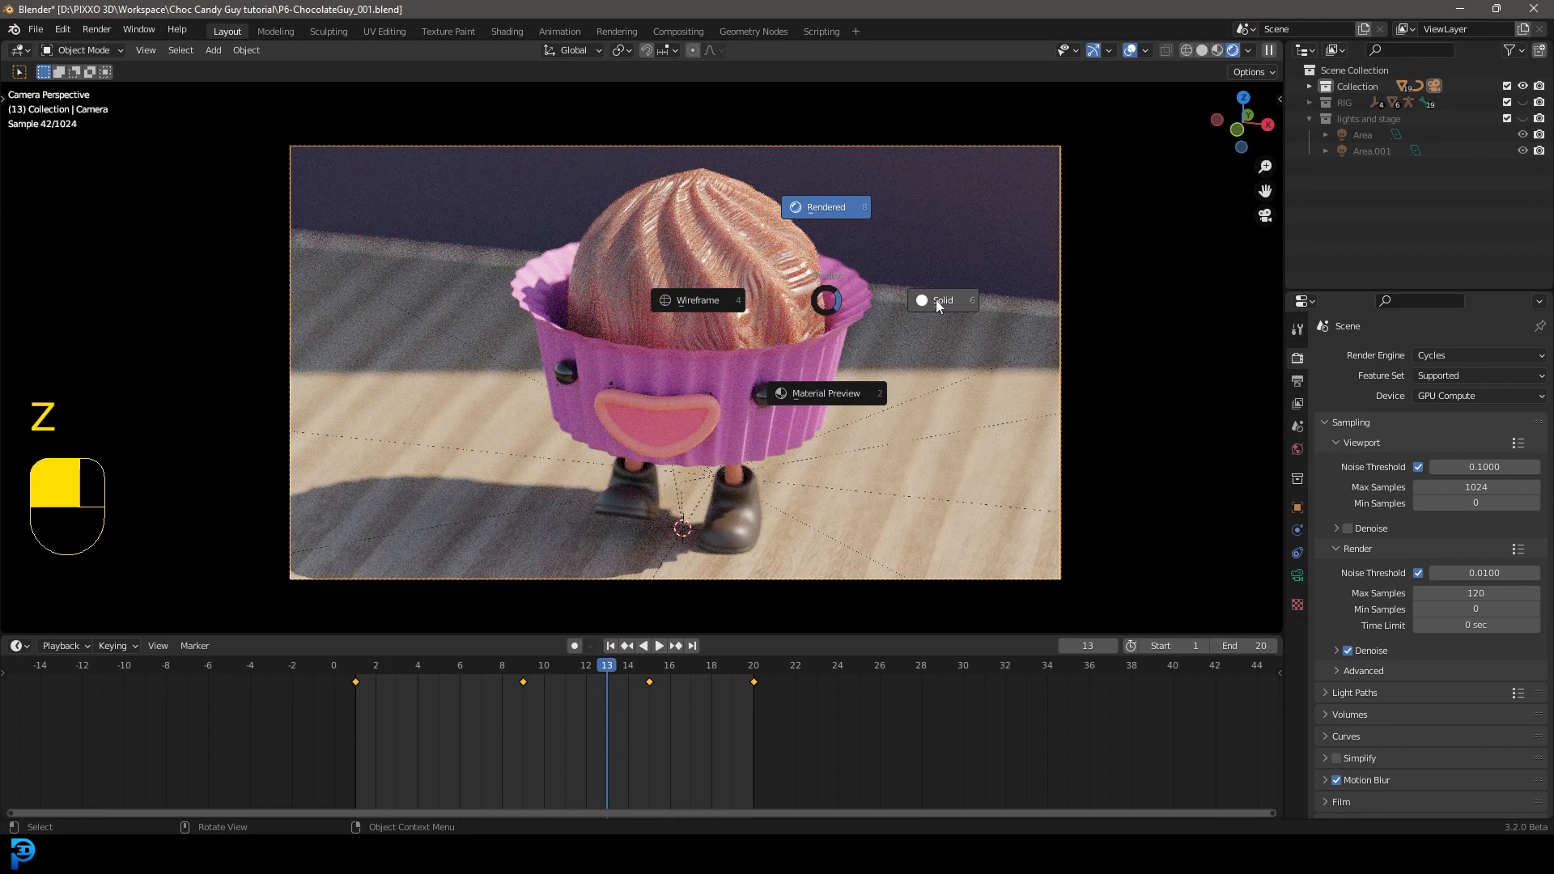
{"action": "left_click", "coordinate": [941, 301]}
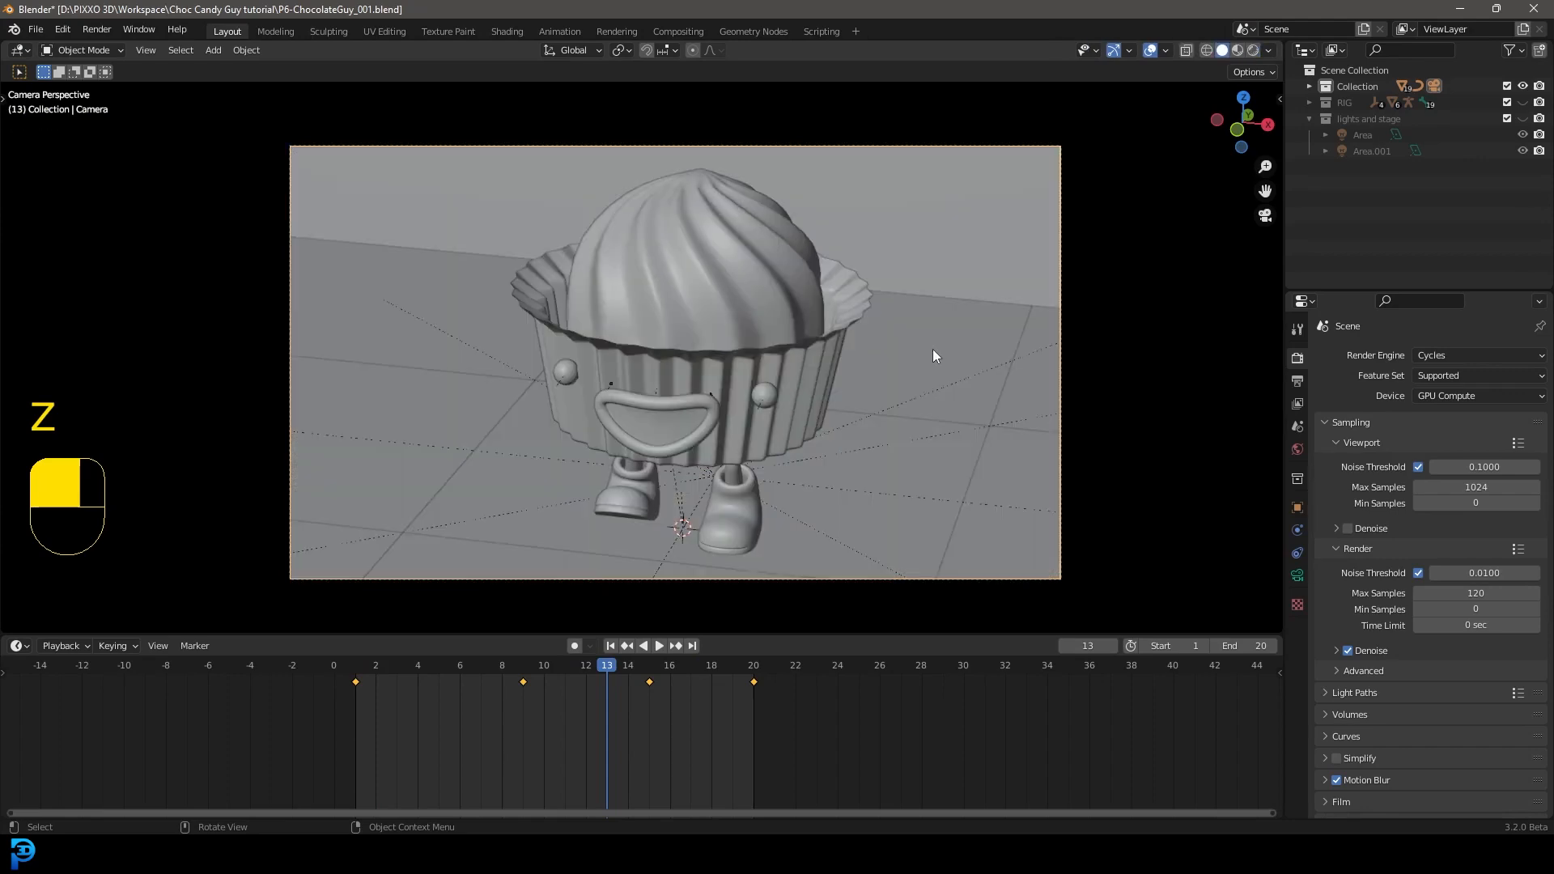
{"action": "mouse_move", "coordinate": [710, 374]}
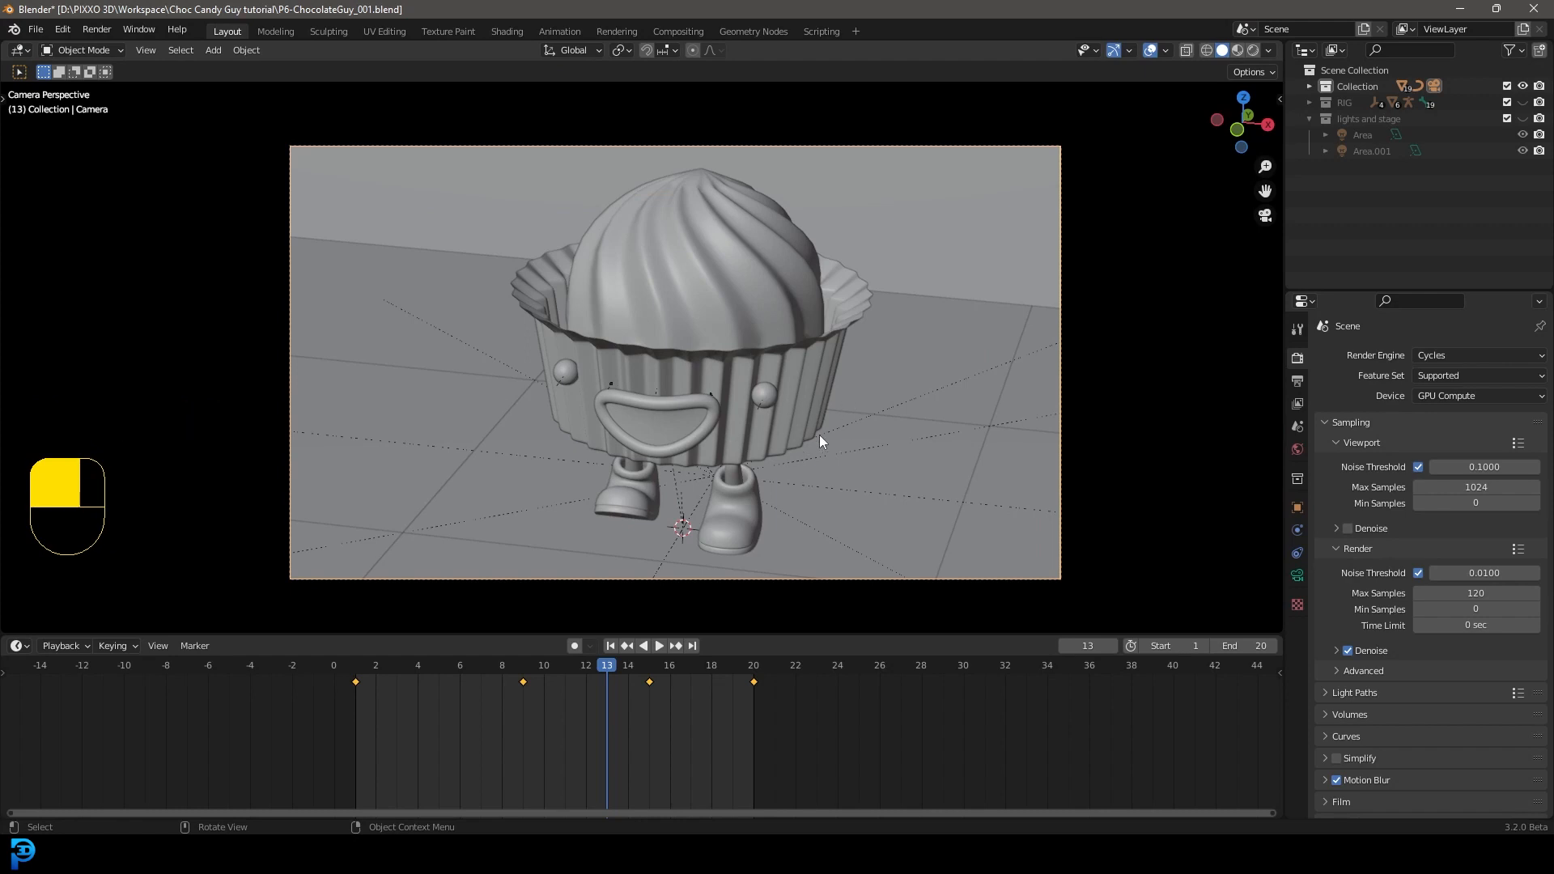
{"action": "mouse_move", "coordinate": [796, 457]}
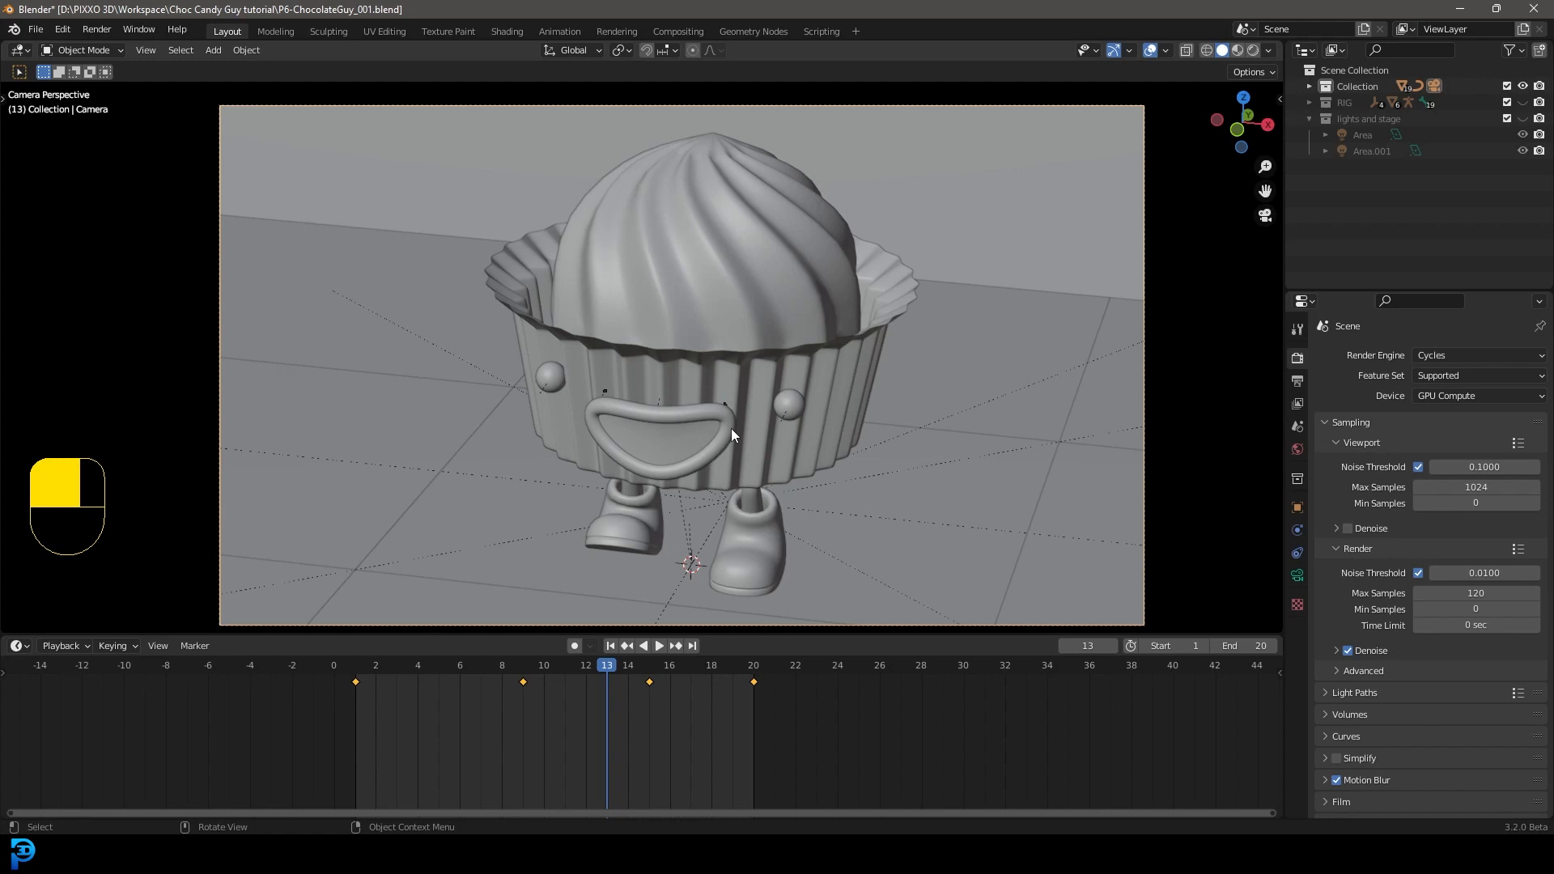
{"action": "mouse_move", "coordinate": [764, 397]}
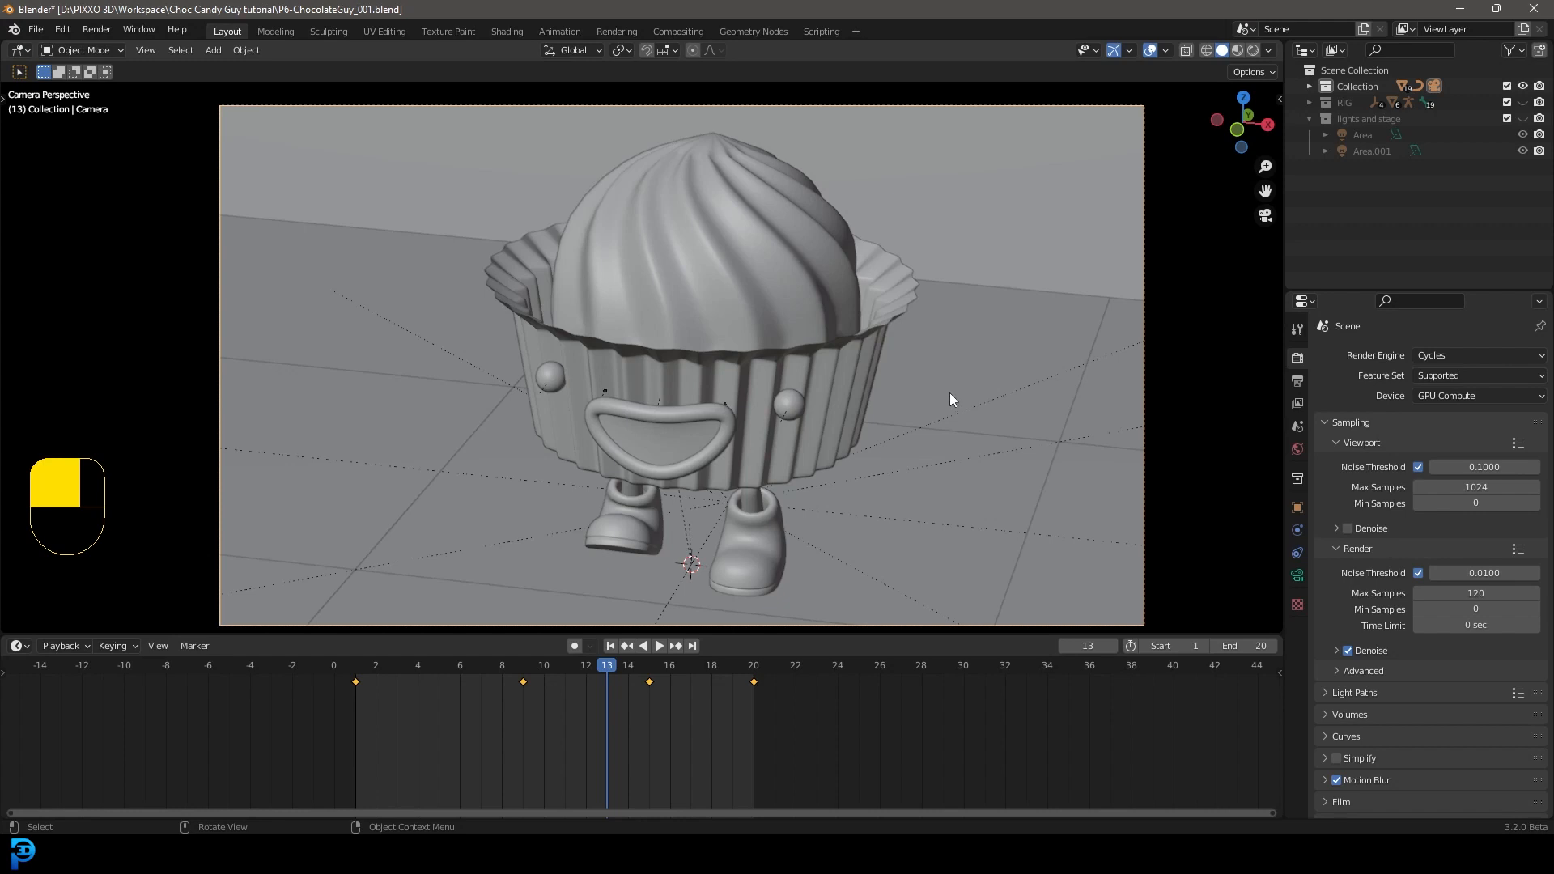
{"action": "mouse_move", "coordinate": [951, 395]}
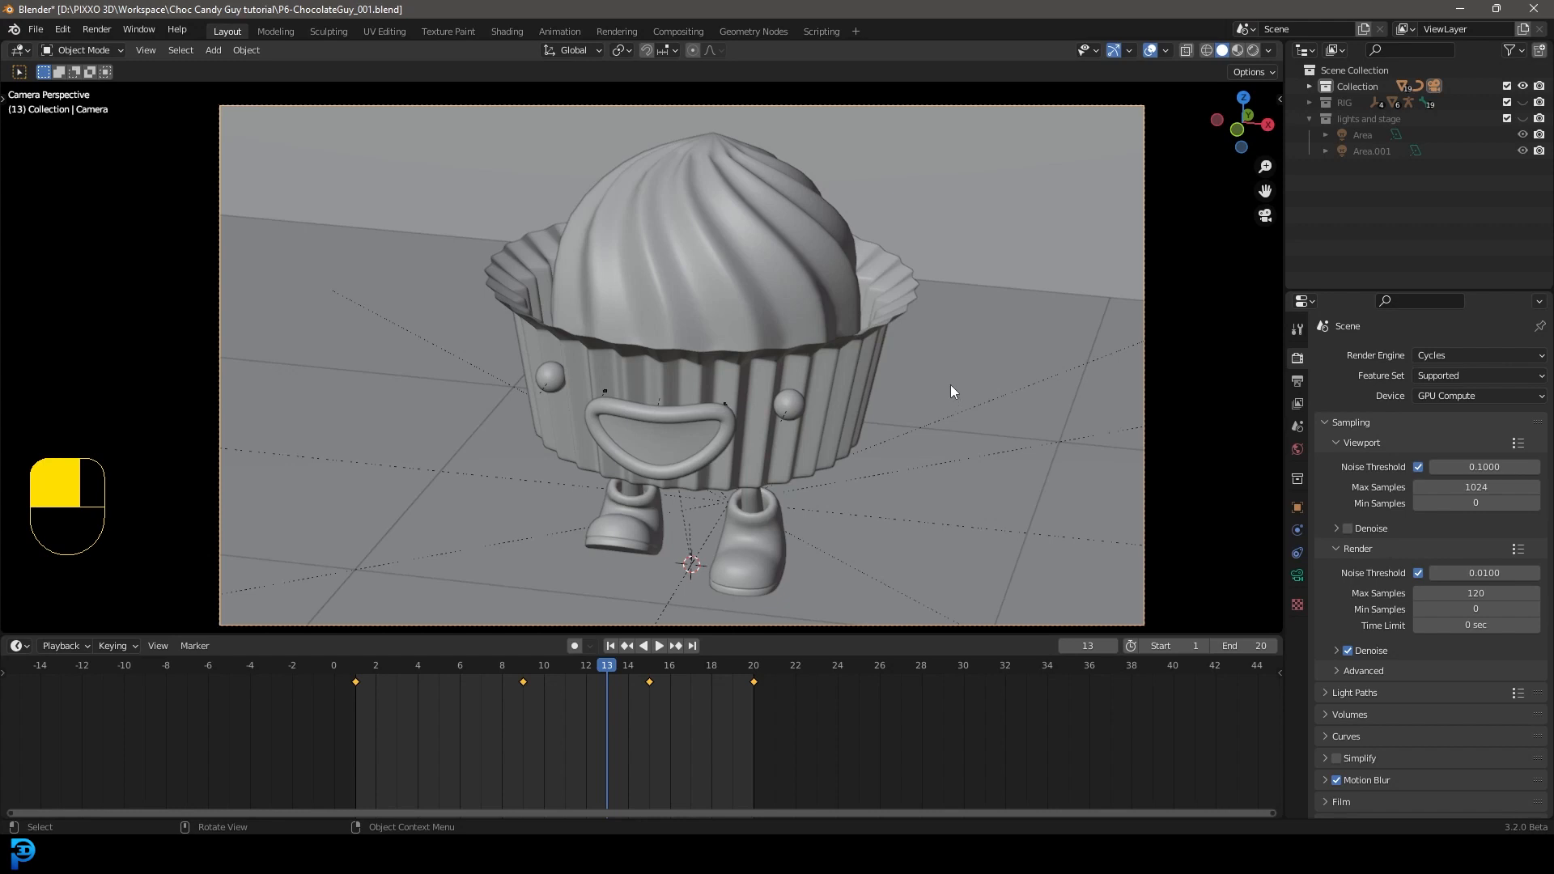
{"action": "mouse_move", "coordinate": [960, 411]}
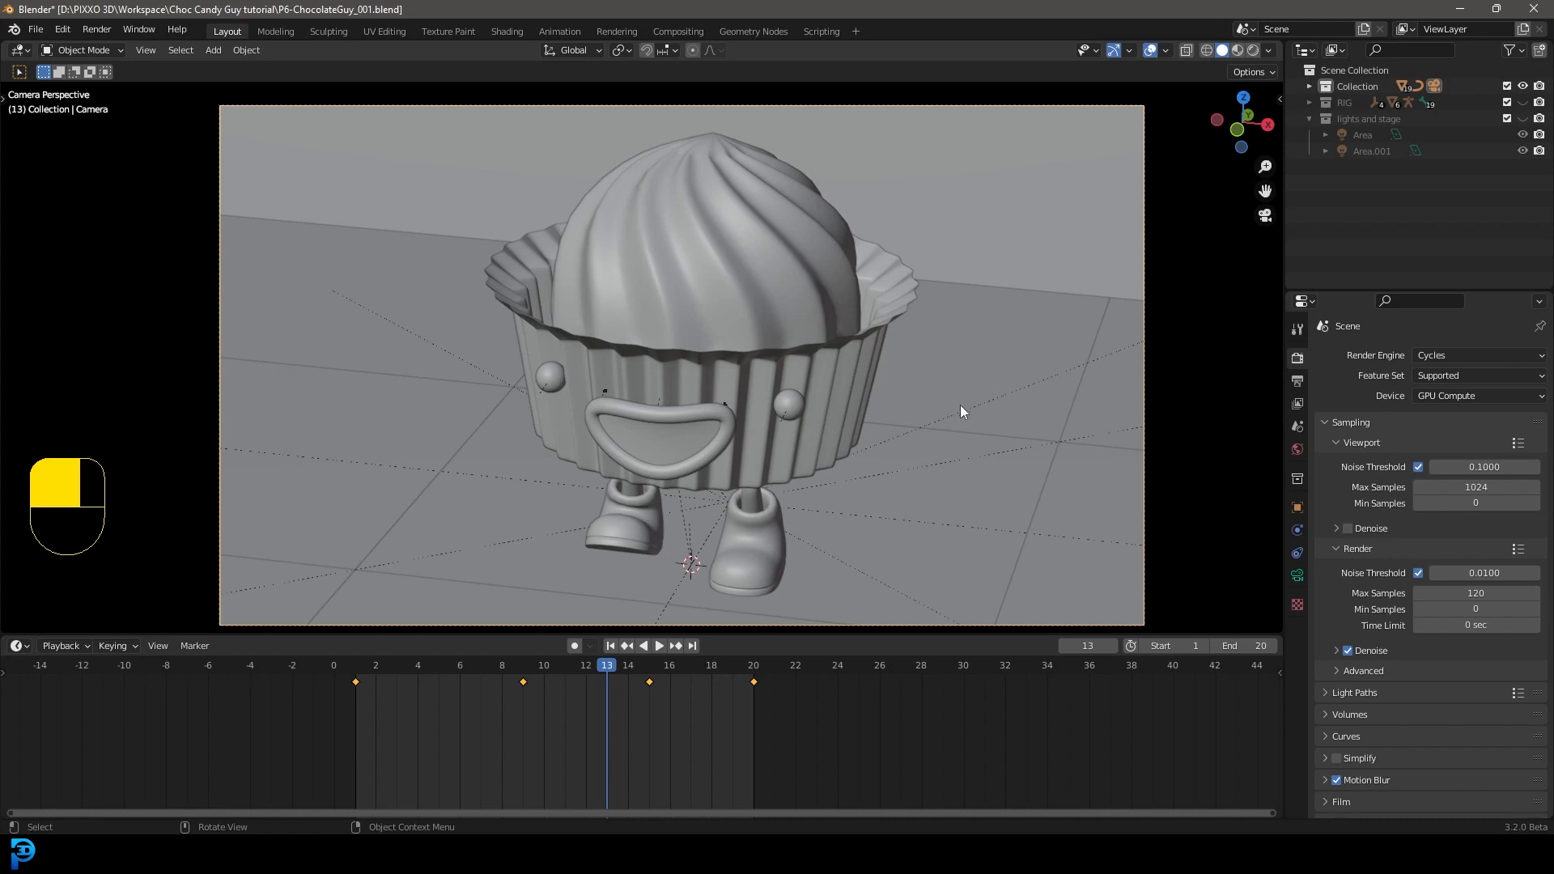
{"action": "mouse_move", "coordinate": [933, 370]}
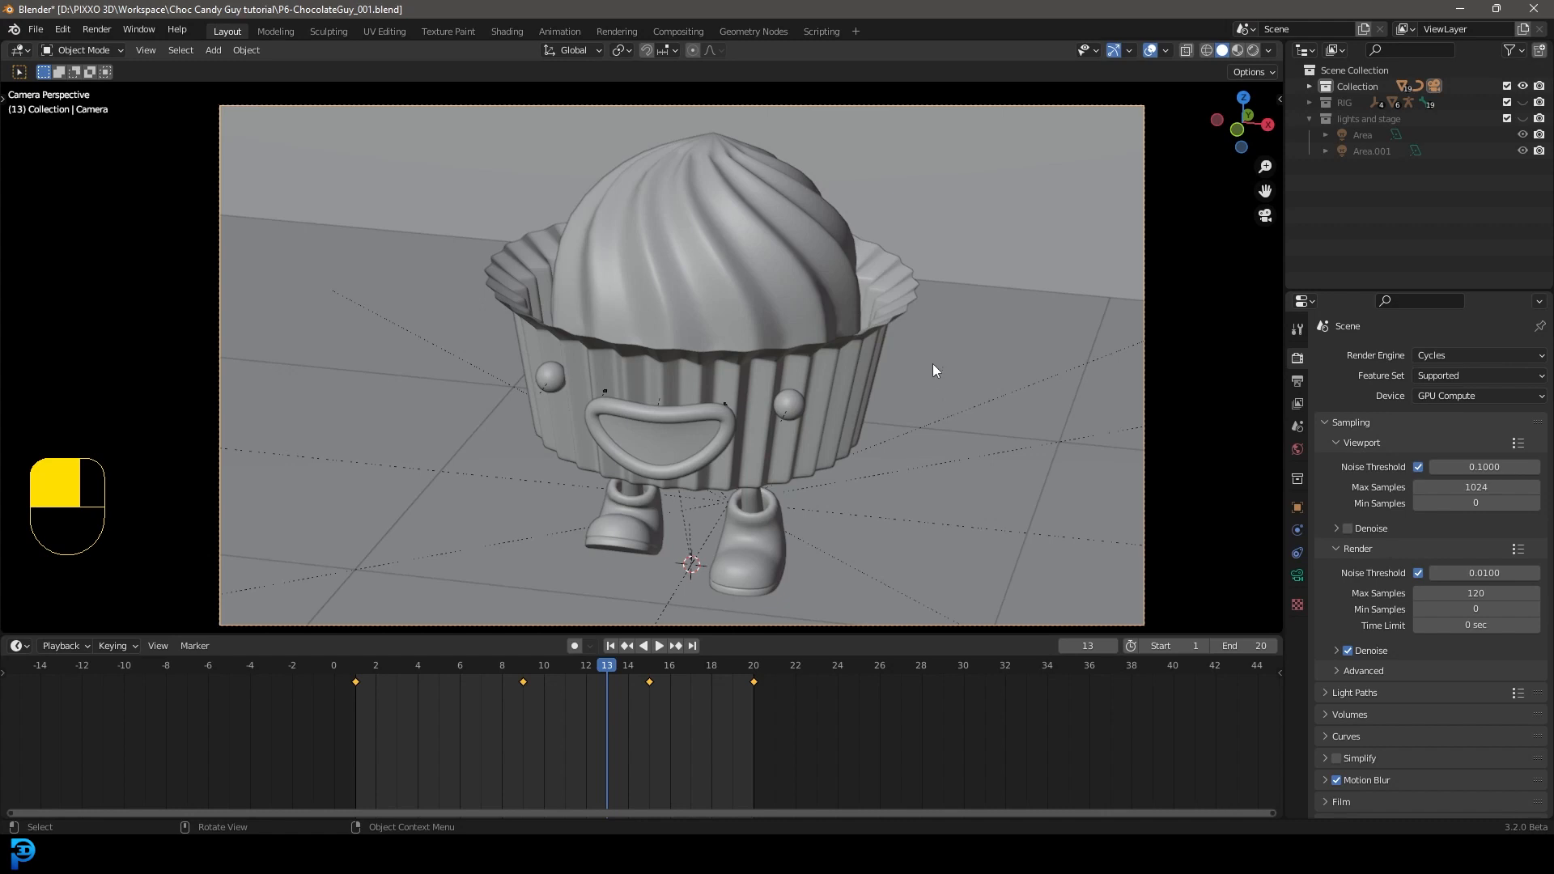
{"action": "mouse_move", "coordinate": [946, 377]}
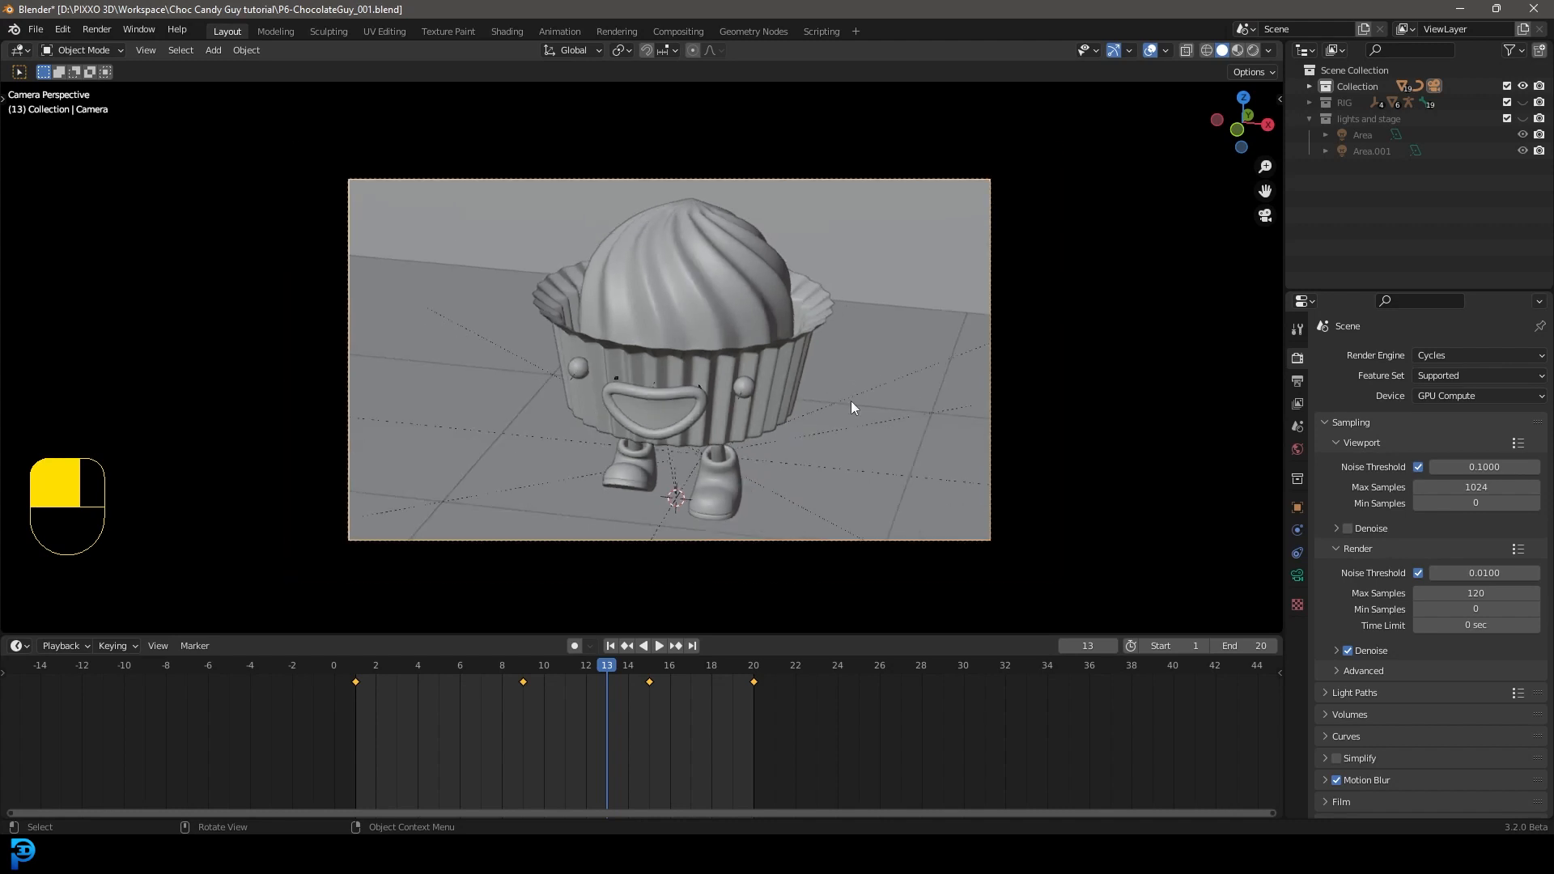
{"action": "mouse_move", "coordinate": [96, 29]}
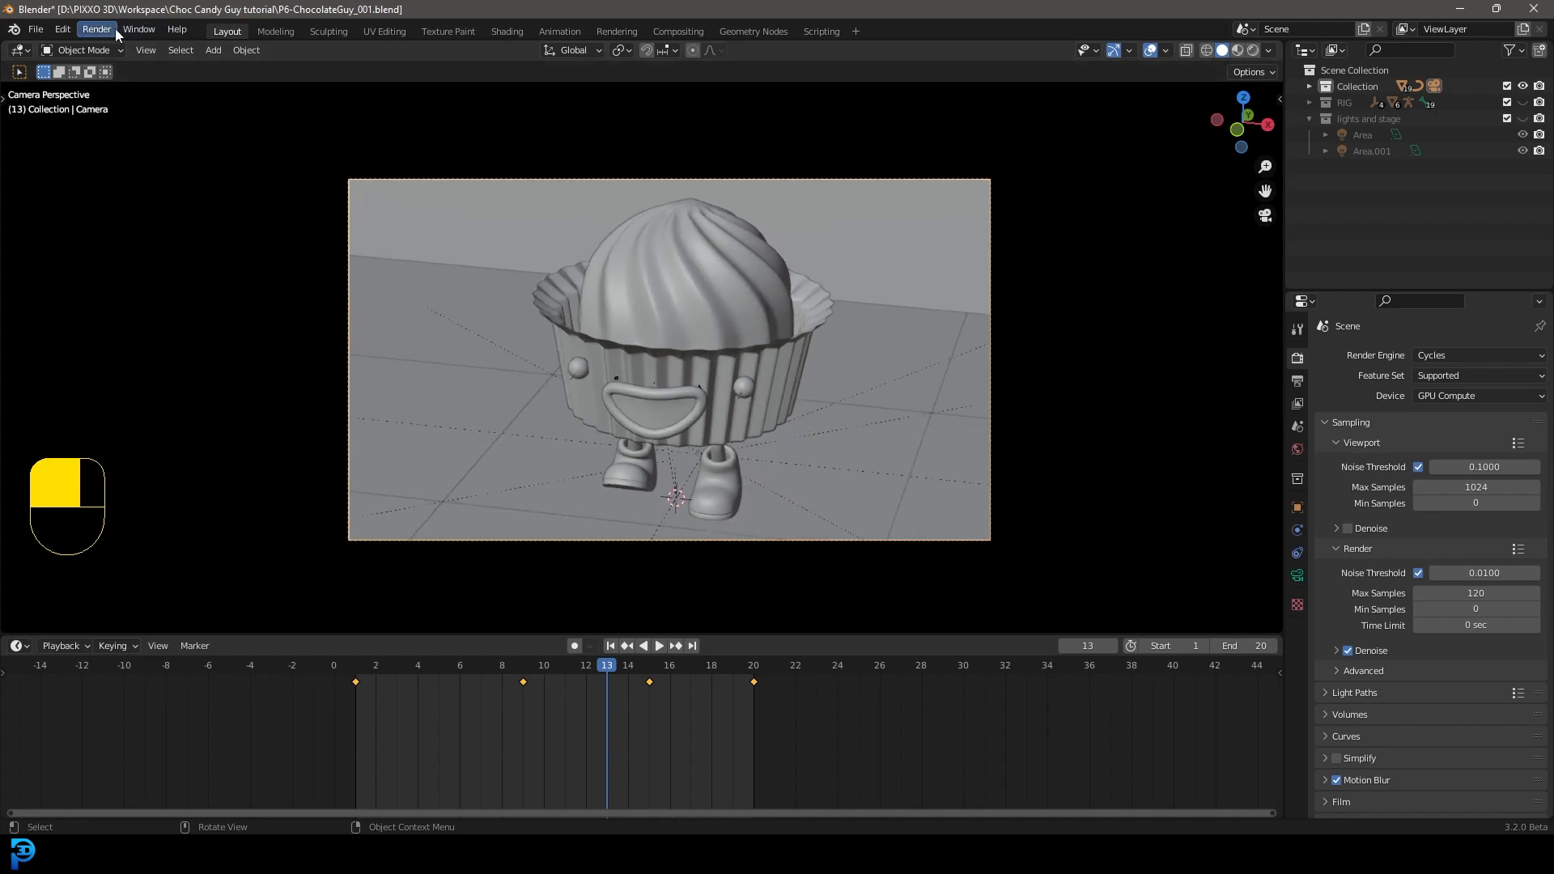
Review the Output properties: 1920×1080 at 100%, frames 1–20 at 24 fps, FFmpeg to Desktop
{"action": "left_click", "coordinate": [95, 29]}
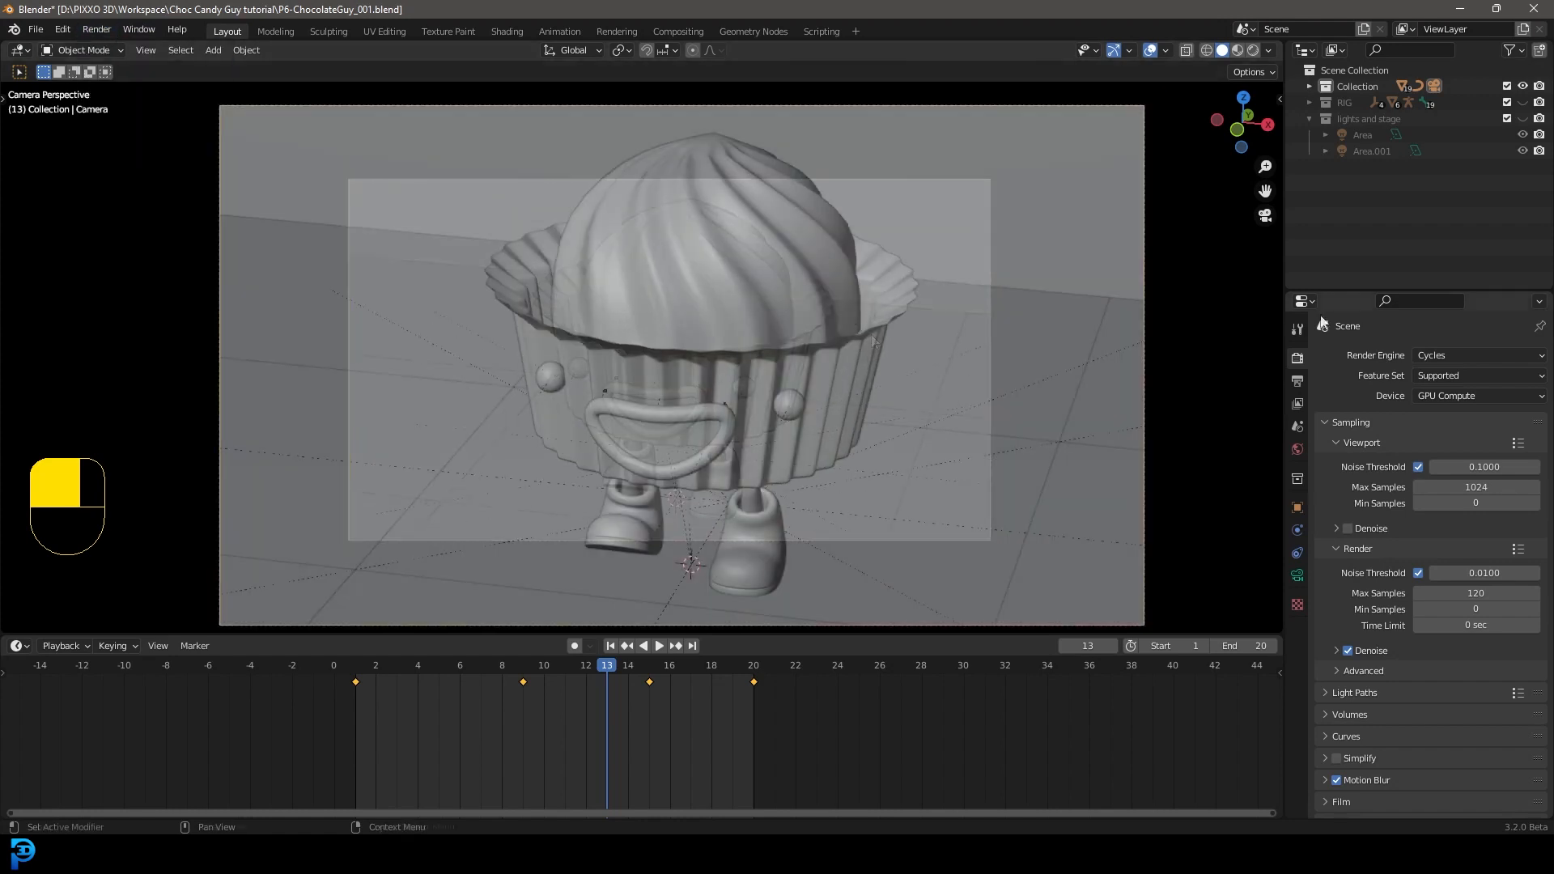
{"action": "left_click", "coordinate": [1297, 381]}
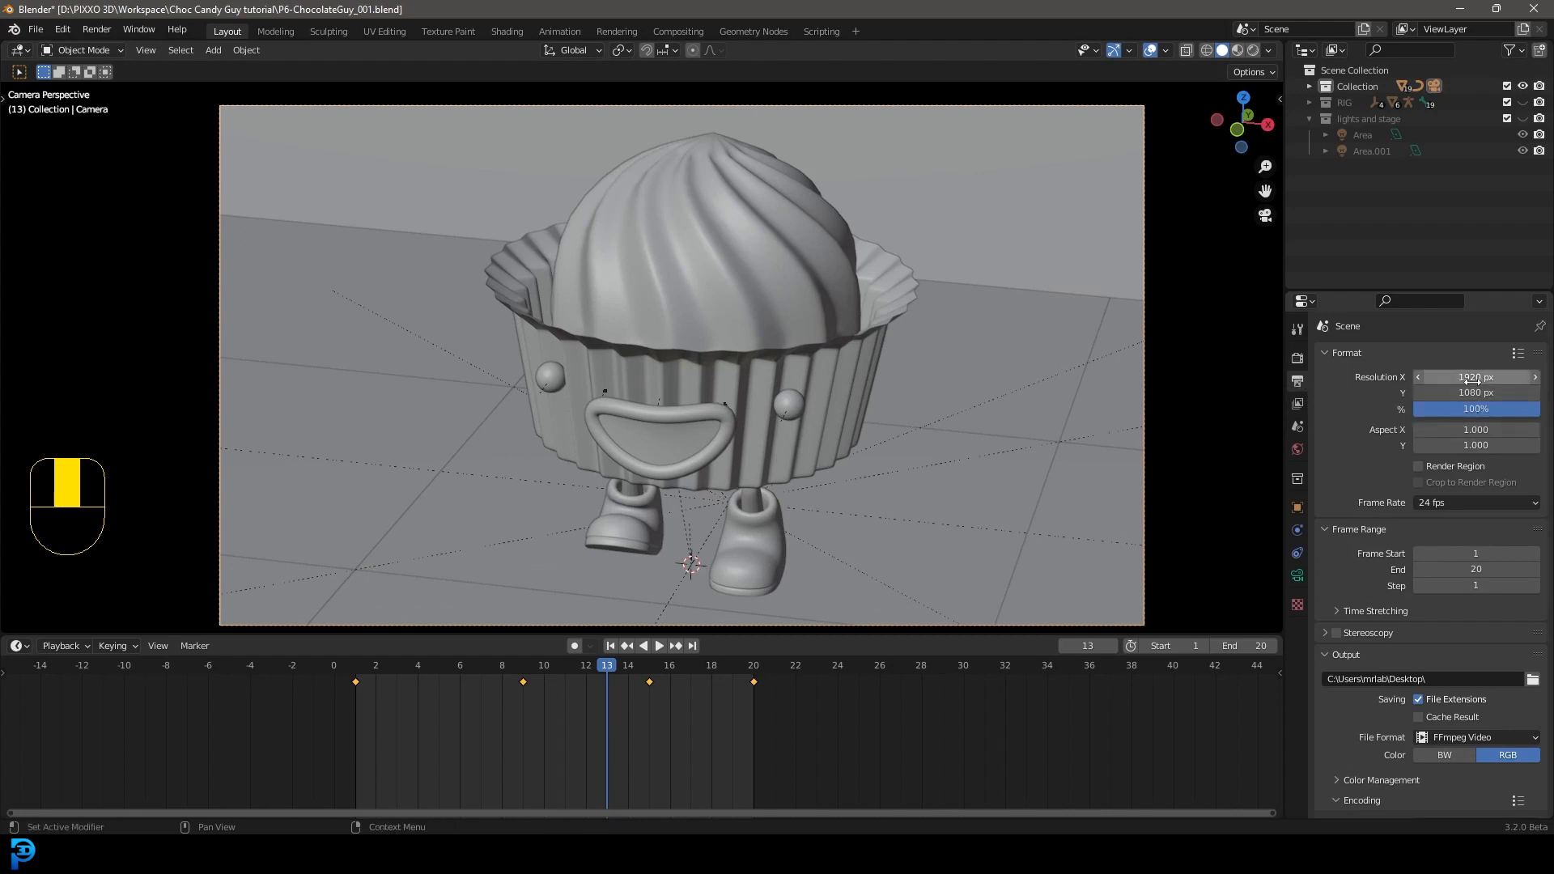
{"action": "mouse_move", "coordinate": [1476, 377]}
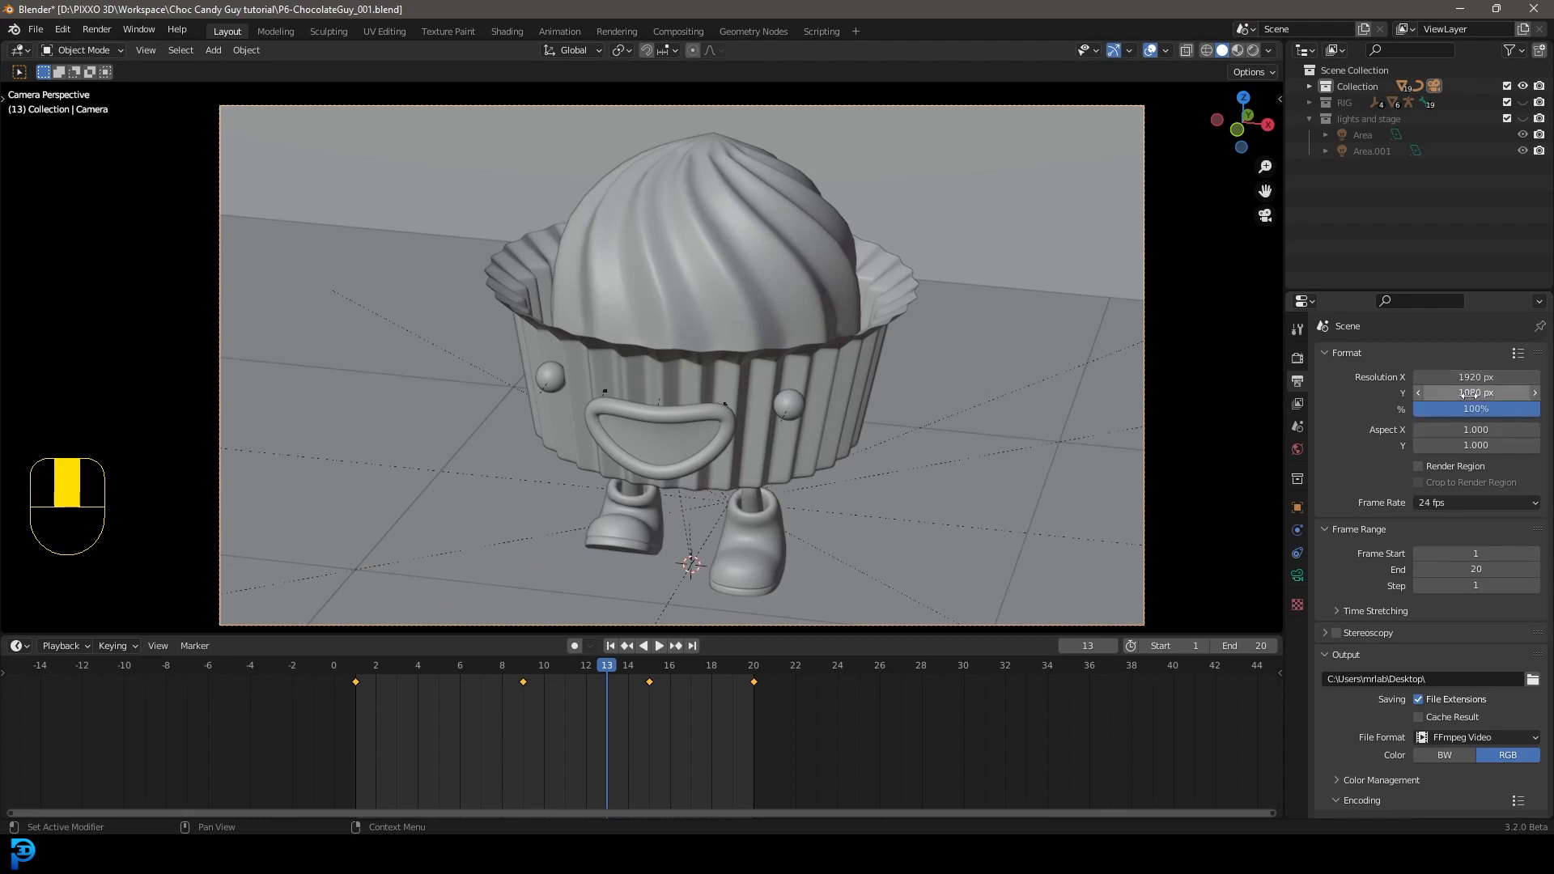
{"action": "mouse_move", "coordinate": [1475, 392]}
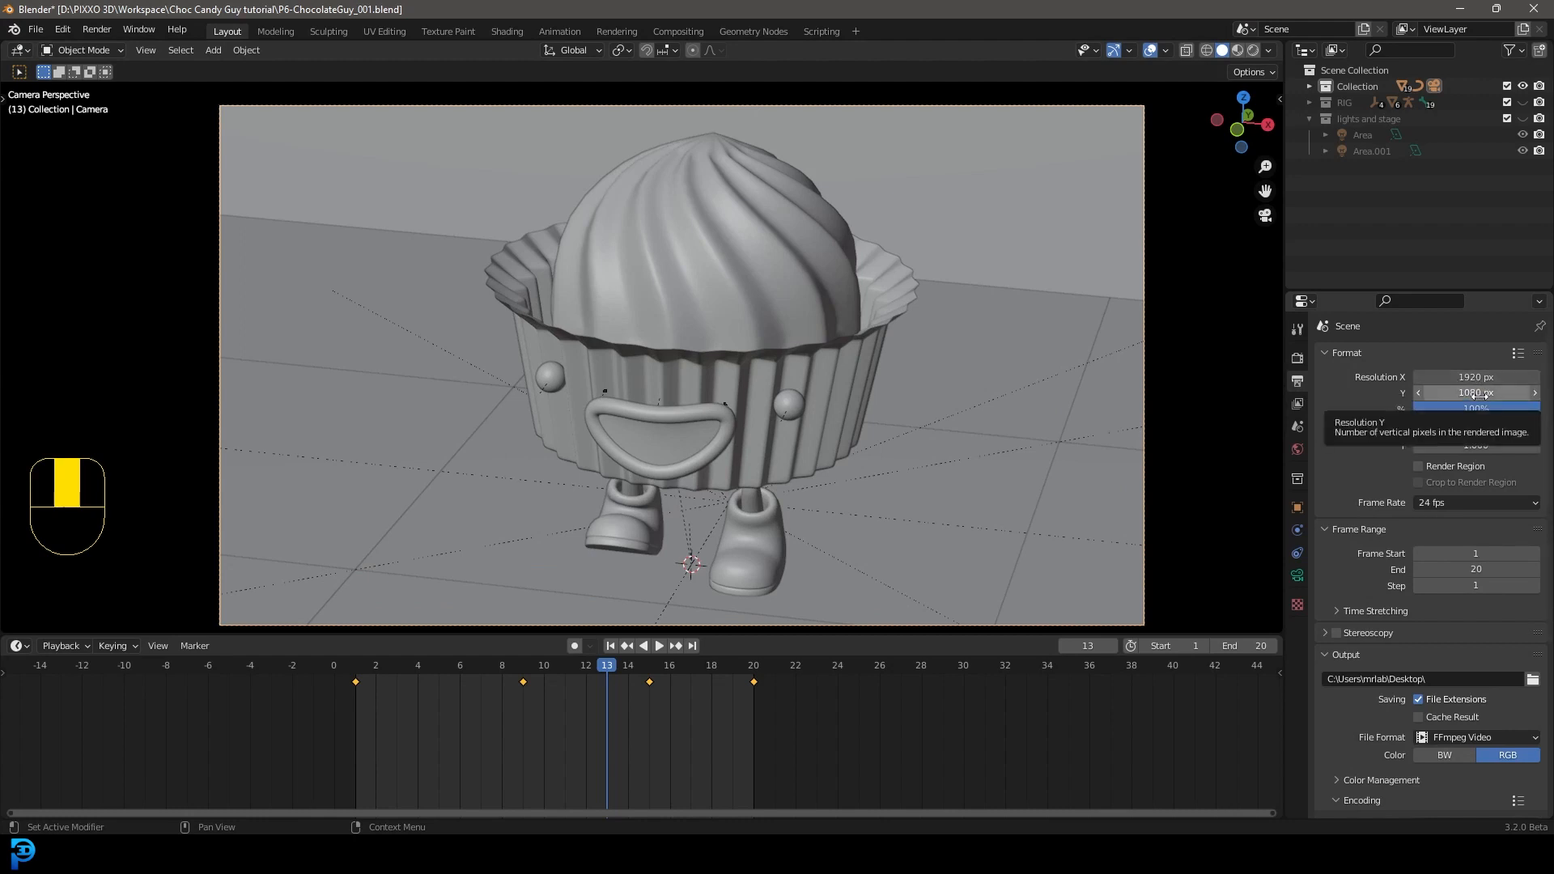
{"action": "mouse_move", "coordinate": [980, 354]}
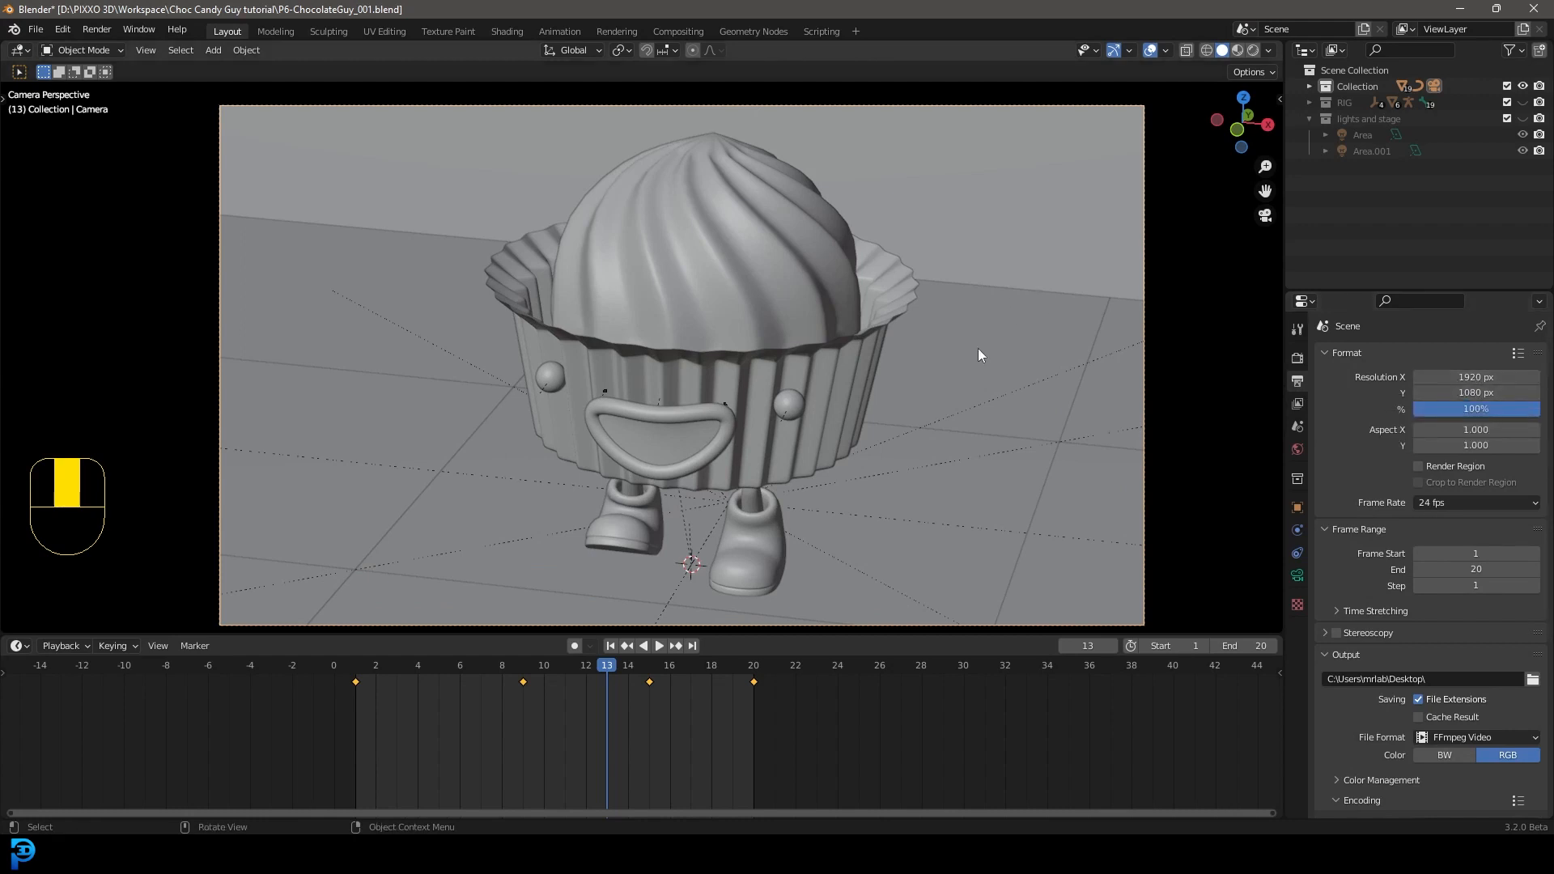